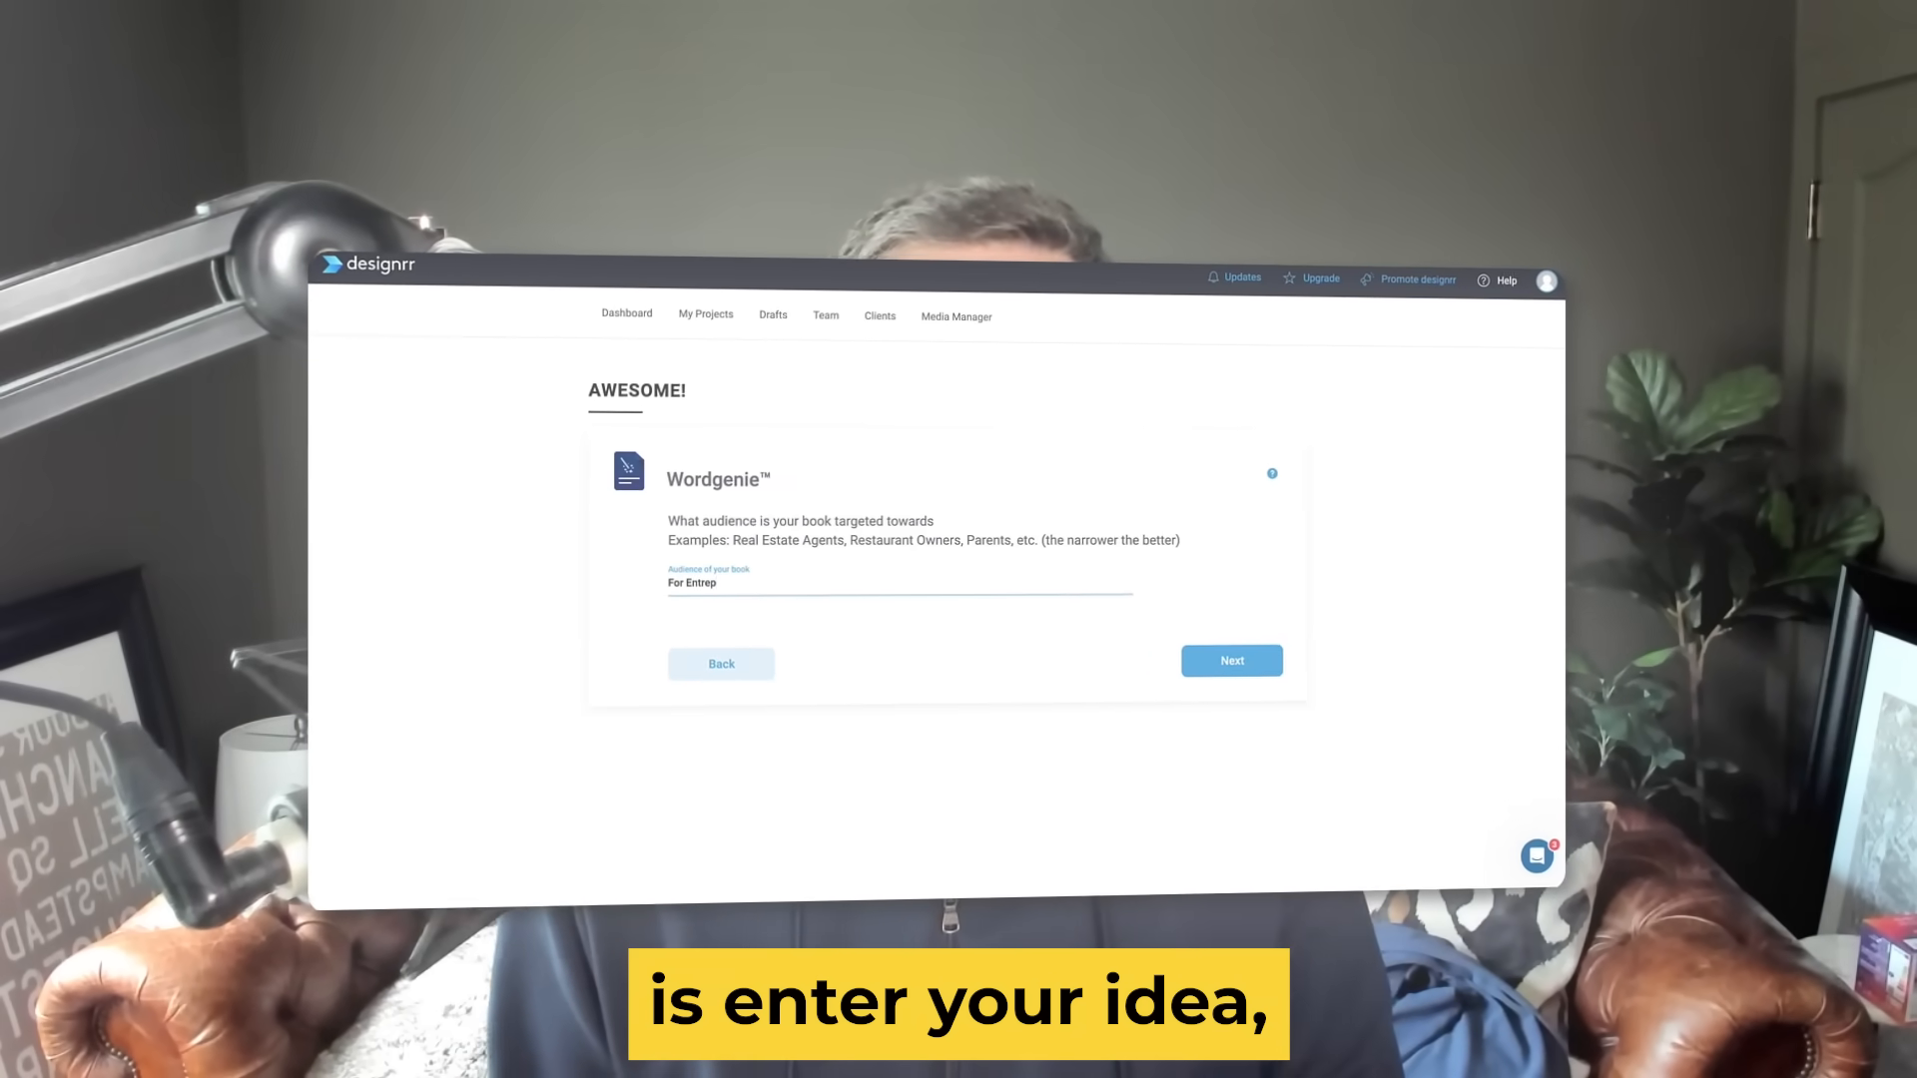
Reach the Designrr create-new-project page showing Wordgenie and the import options
{"action": "left_click", "coordinate": [1230, 661]}
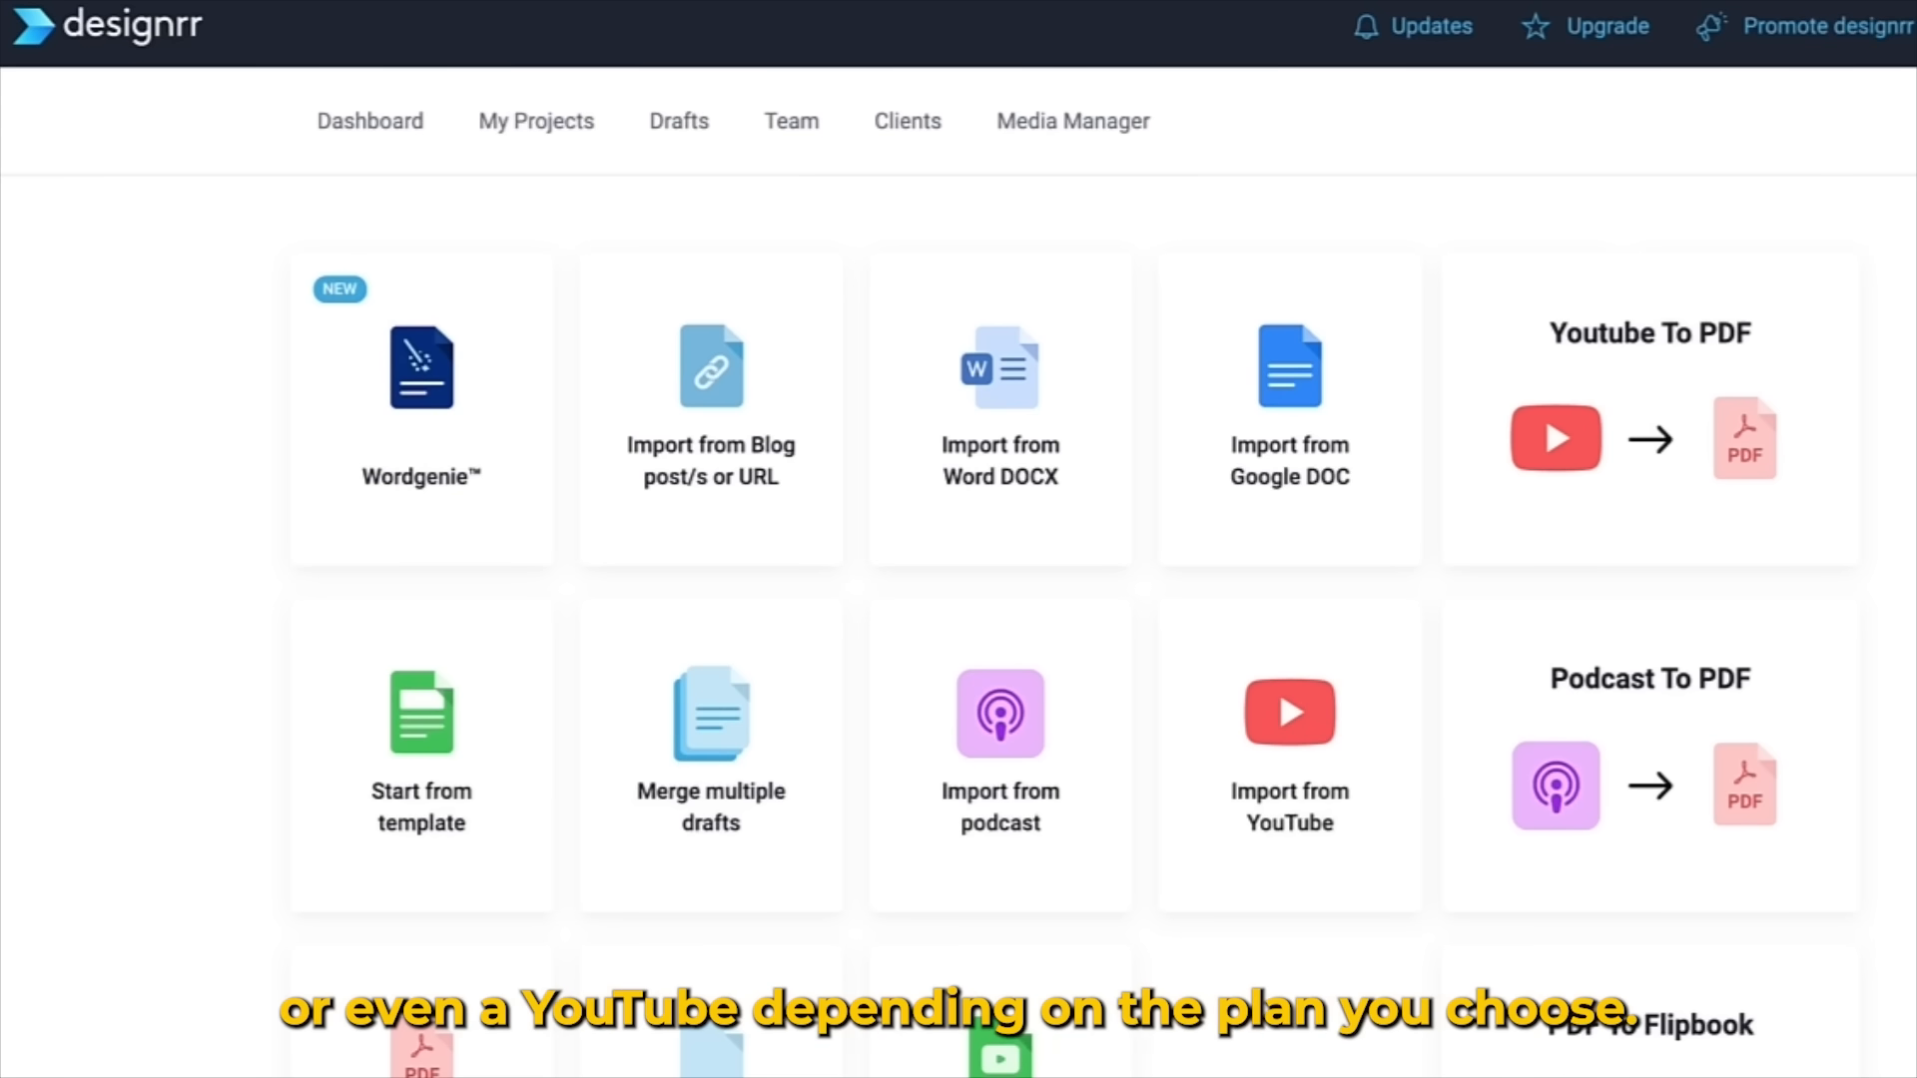
Start Wordgenie with topic 'Life coaching' for audience 'For Entrepreneurs' and get suggested titles
{"action": "left_click", "coordinate": [419, 380]}
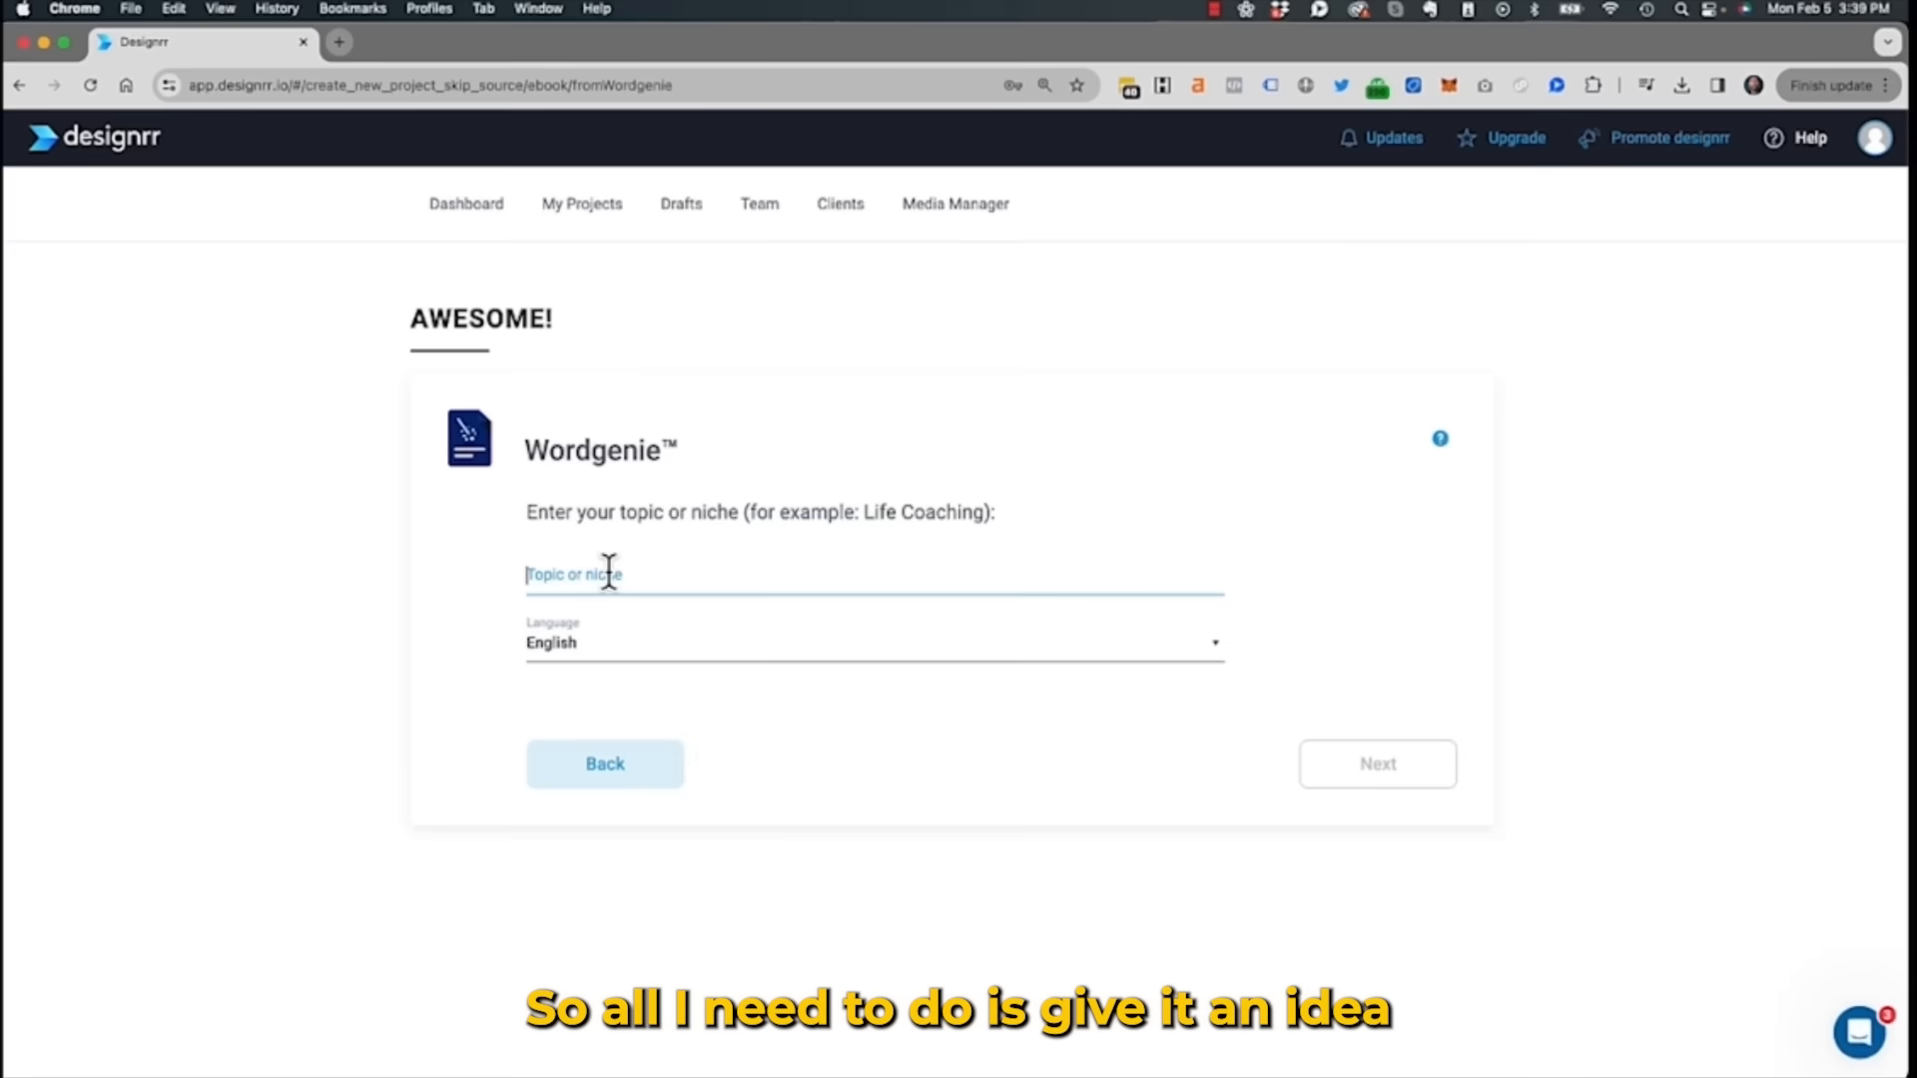
{"action": "type", "text": "Life coac"}
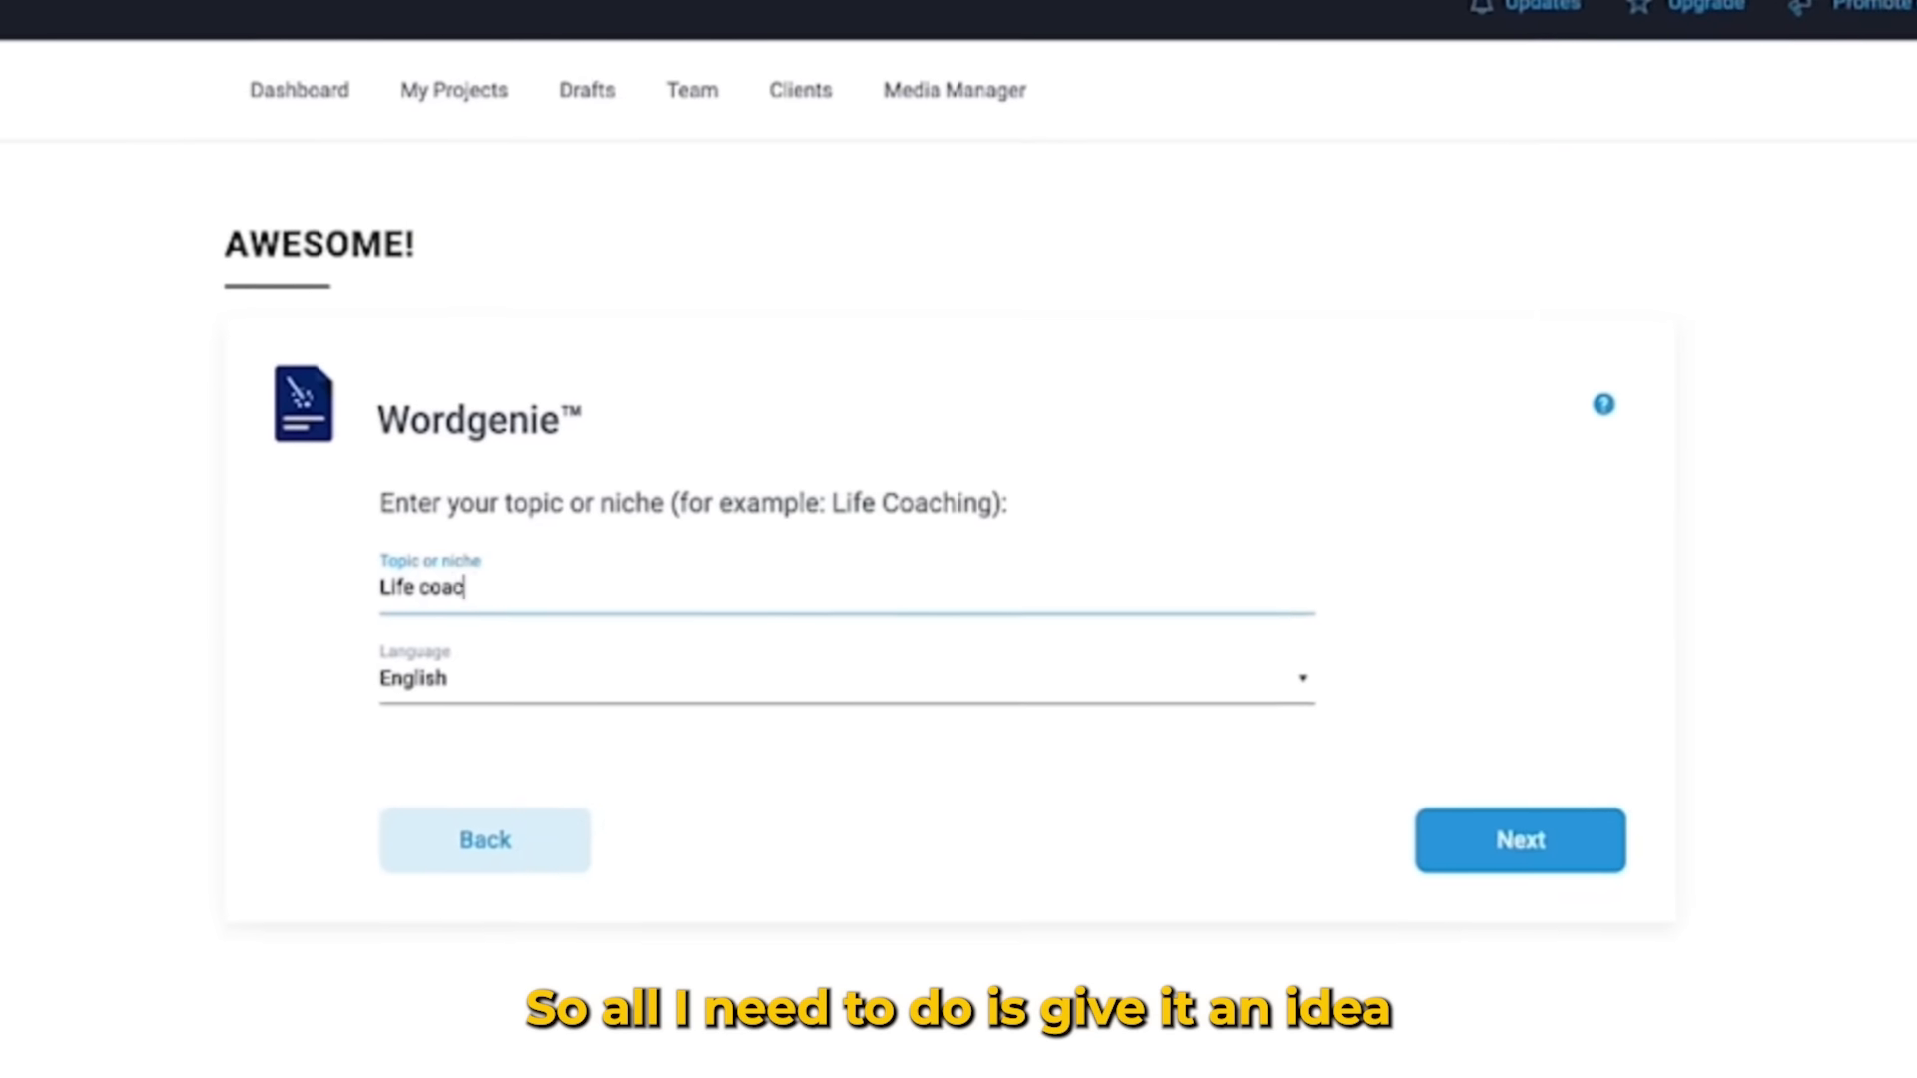
{"action": "left_click", "coordinate": [1520, 841]}
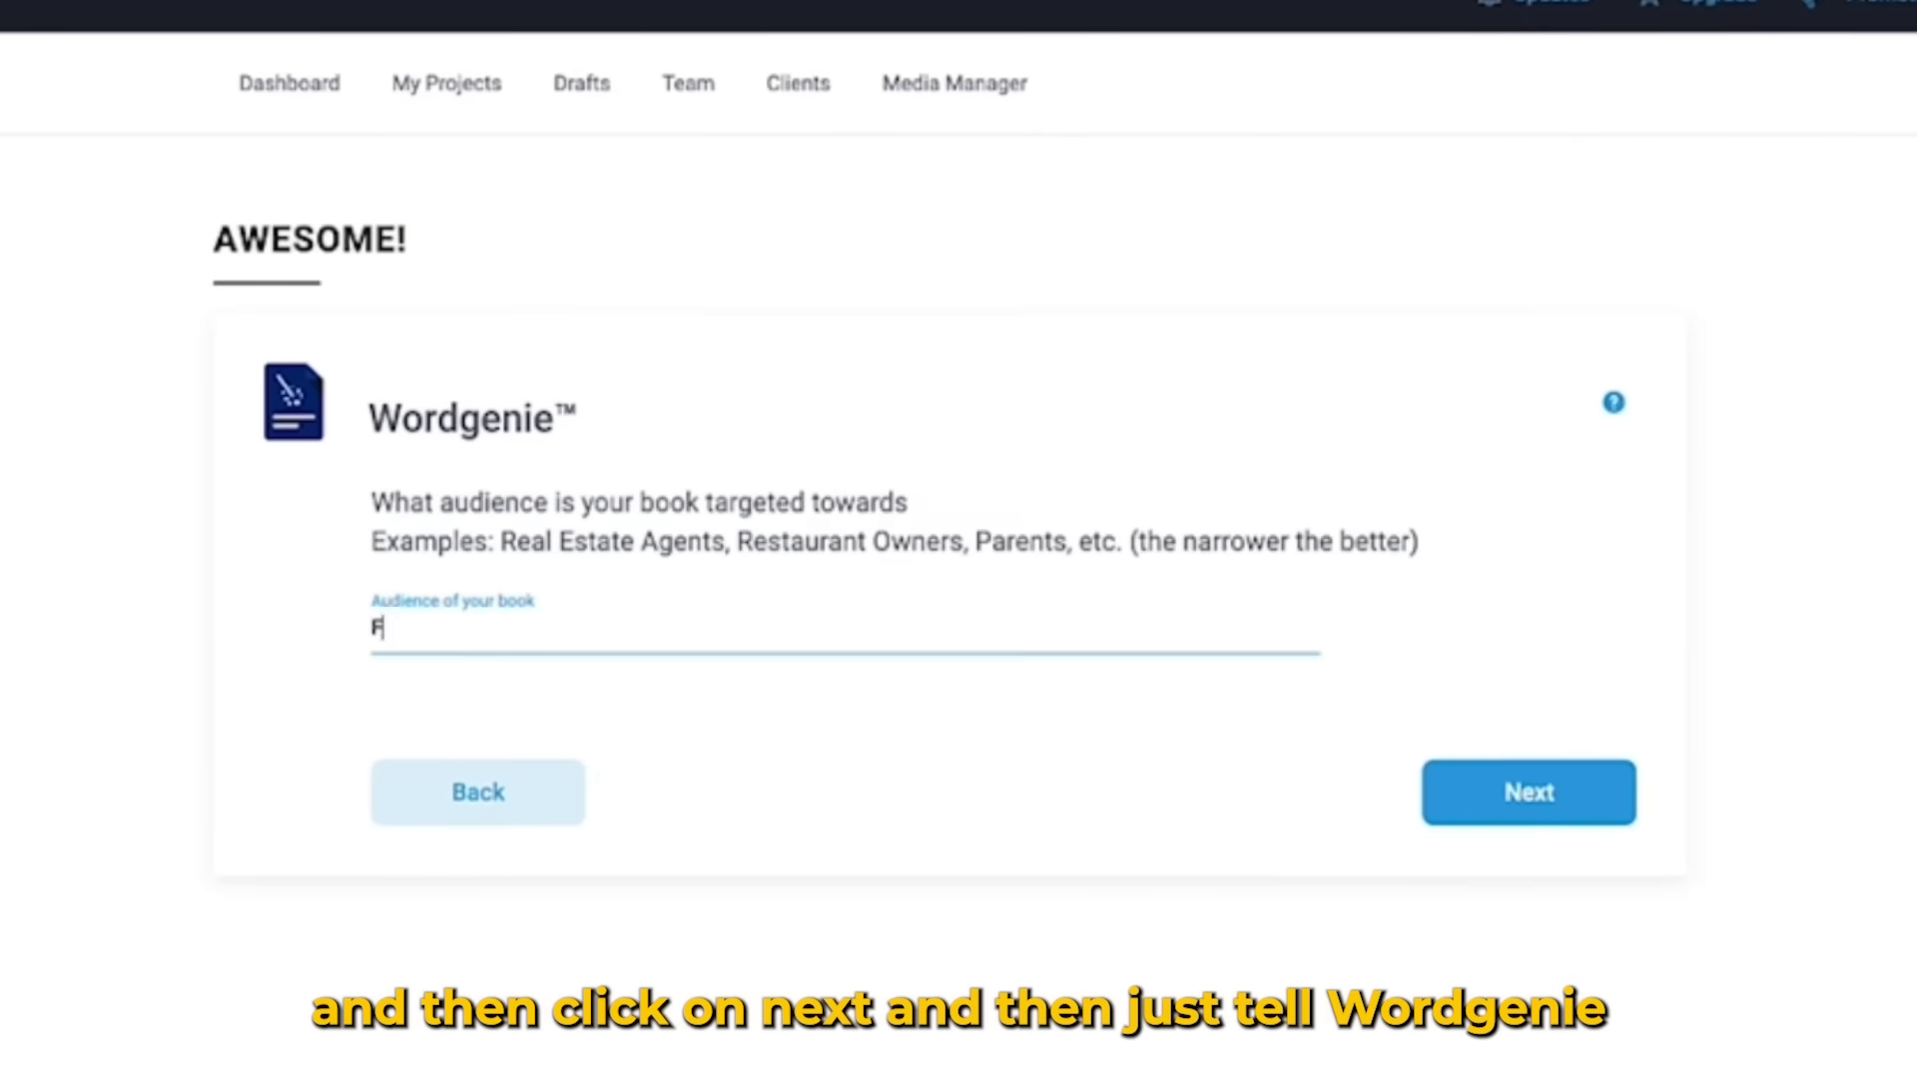
{"action": "type", "text": "or Entrep"}
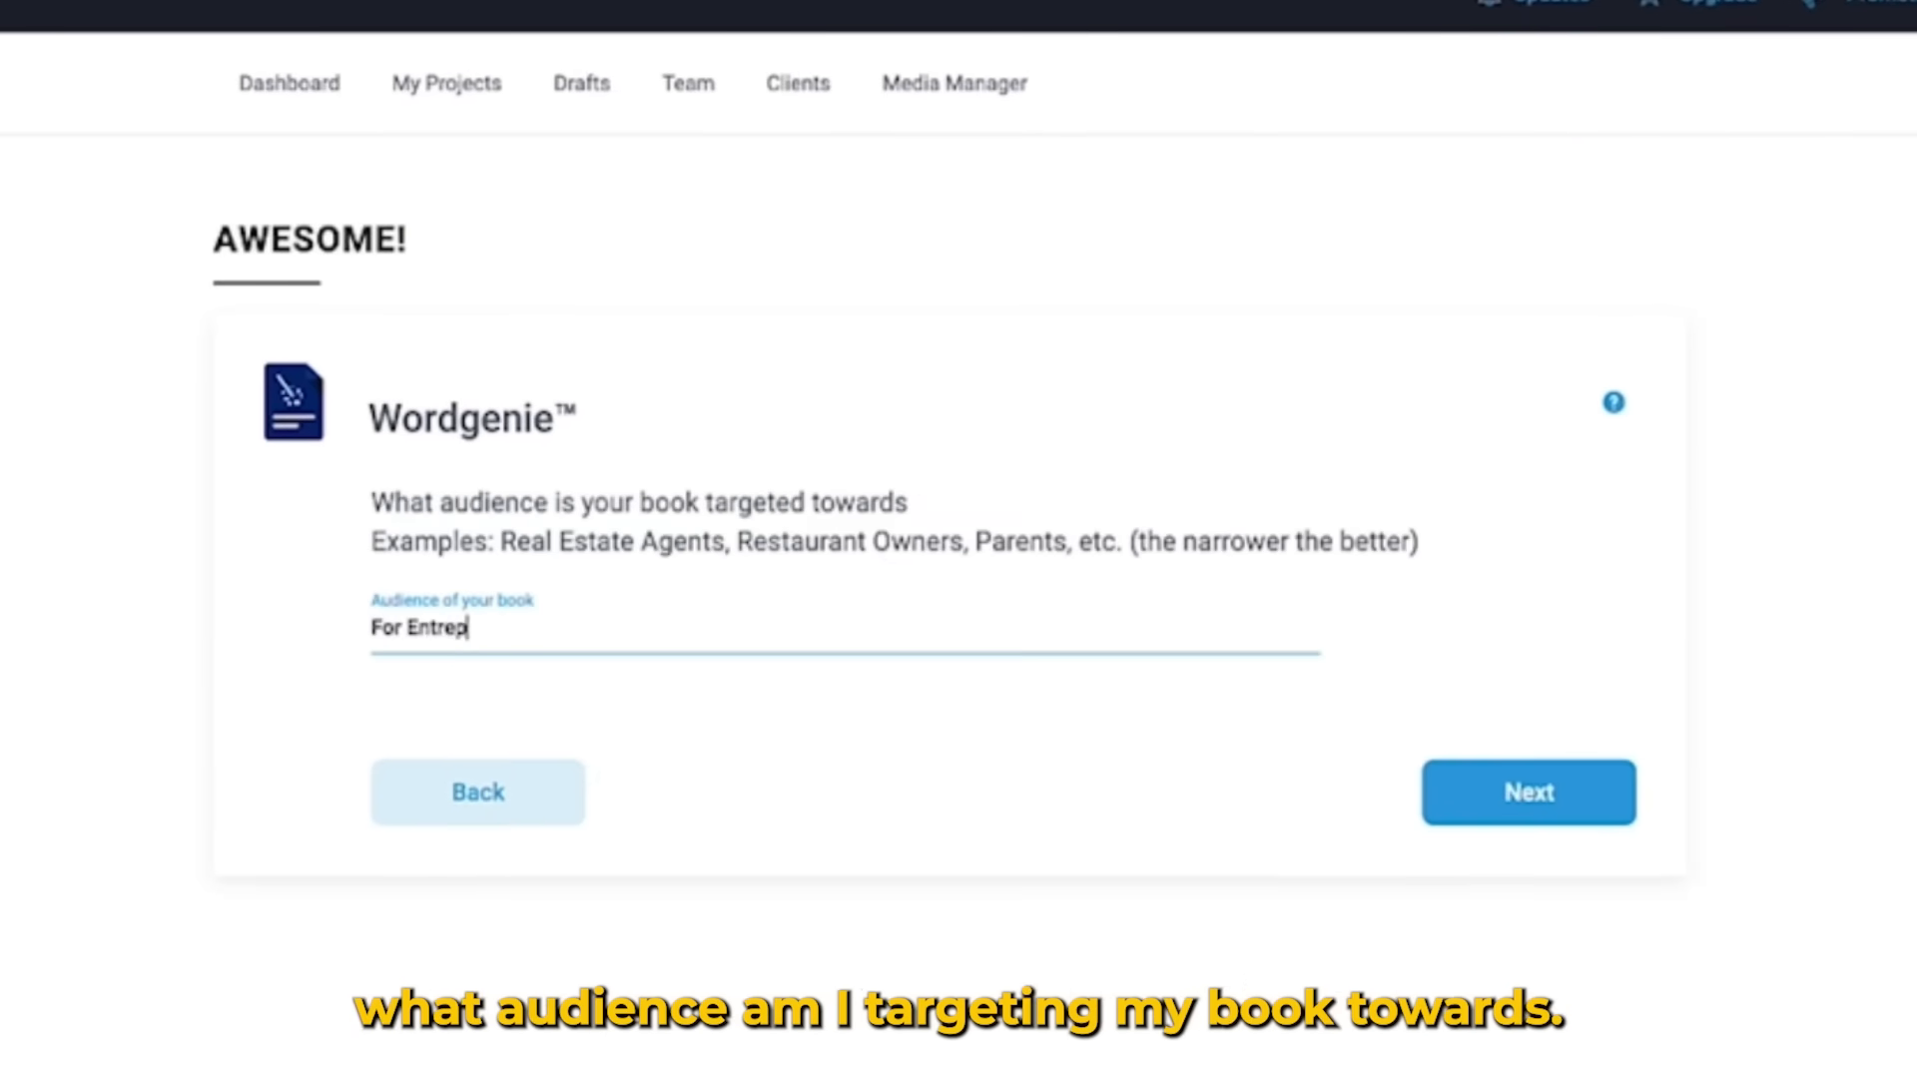
{"action": "type", "text": "en"}
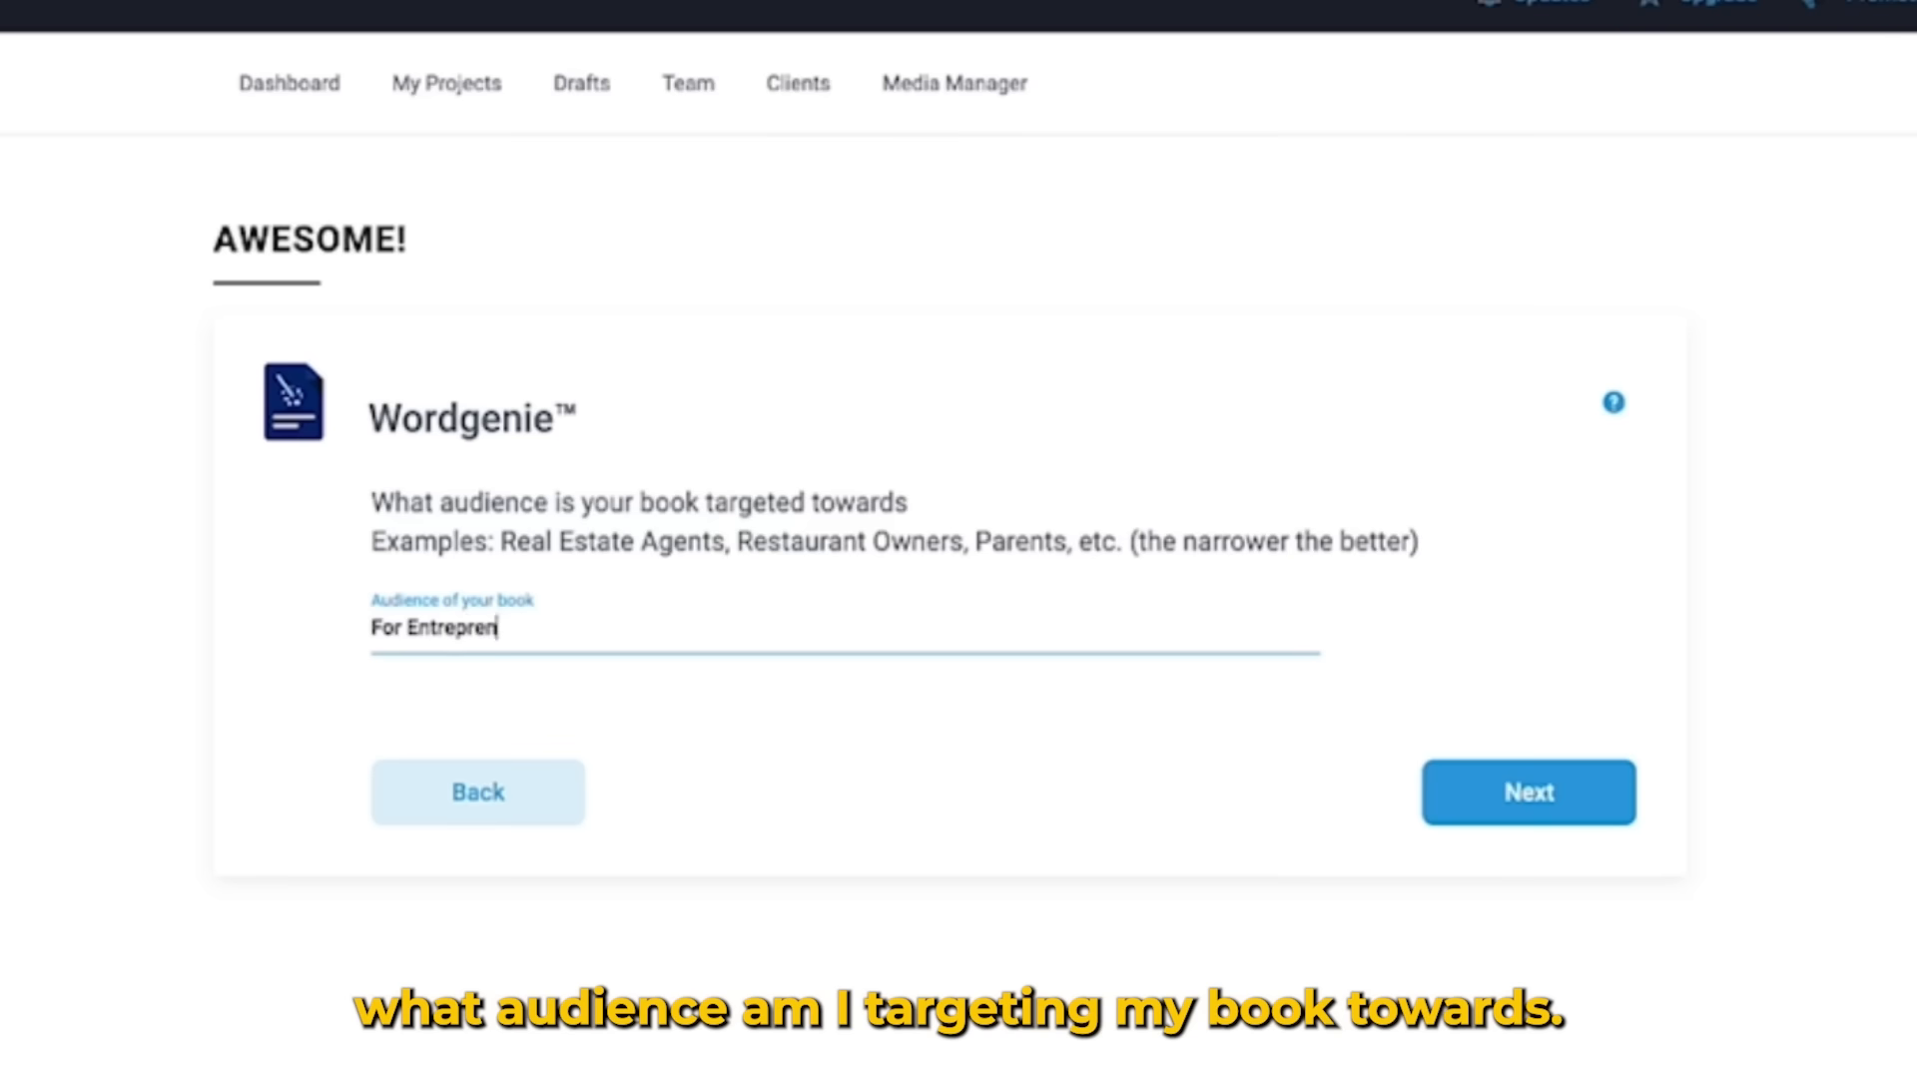
{"action": "left_click", "coordinate": [1527, 792]}
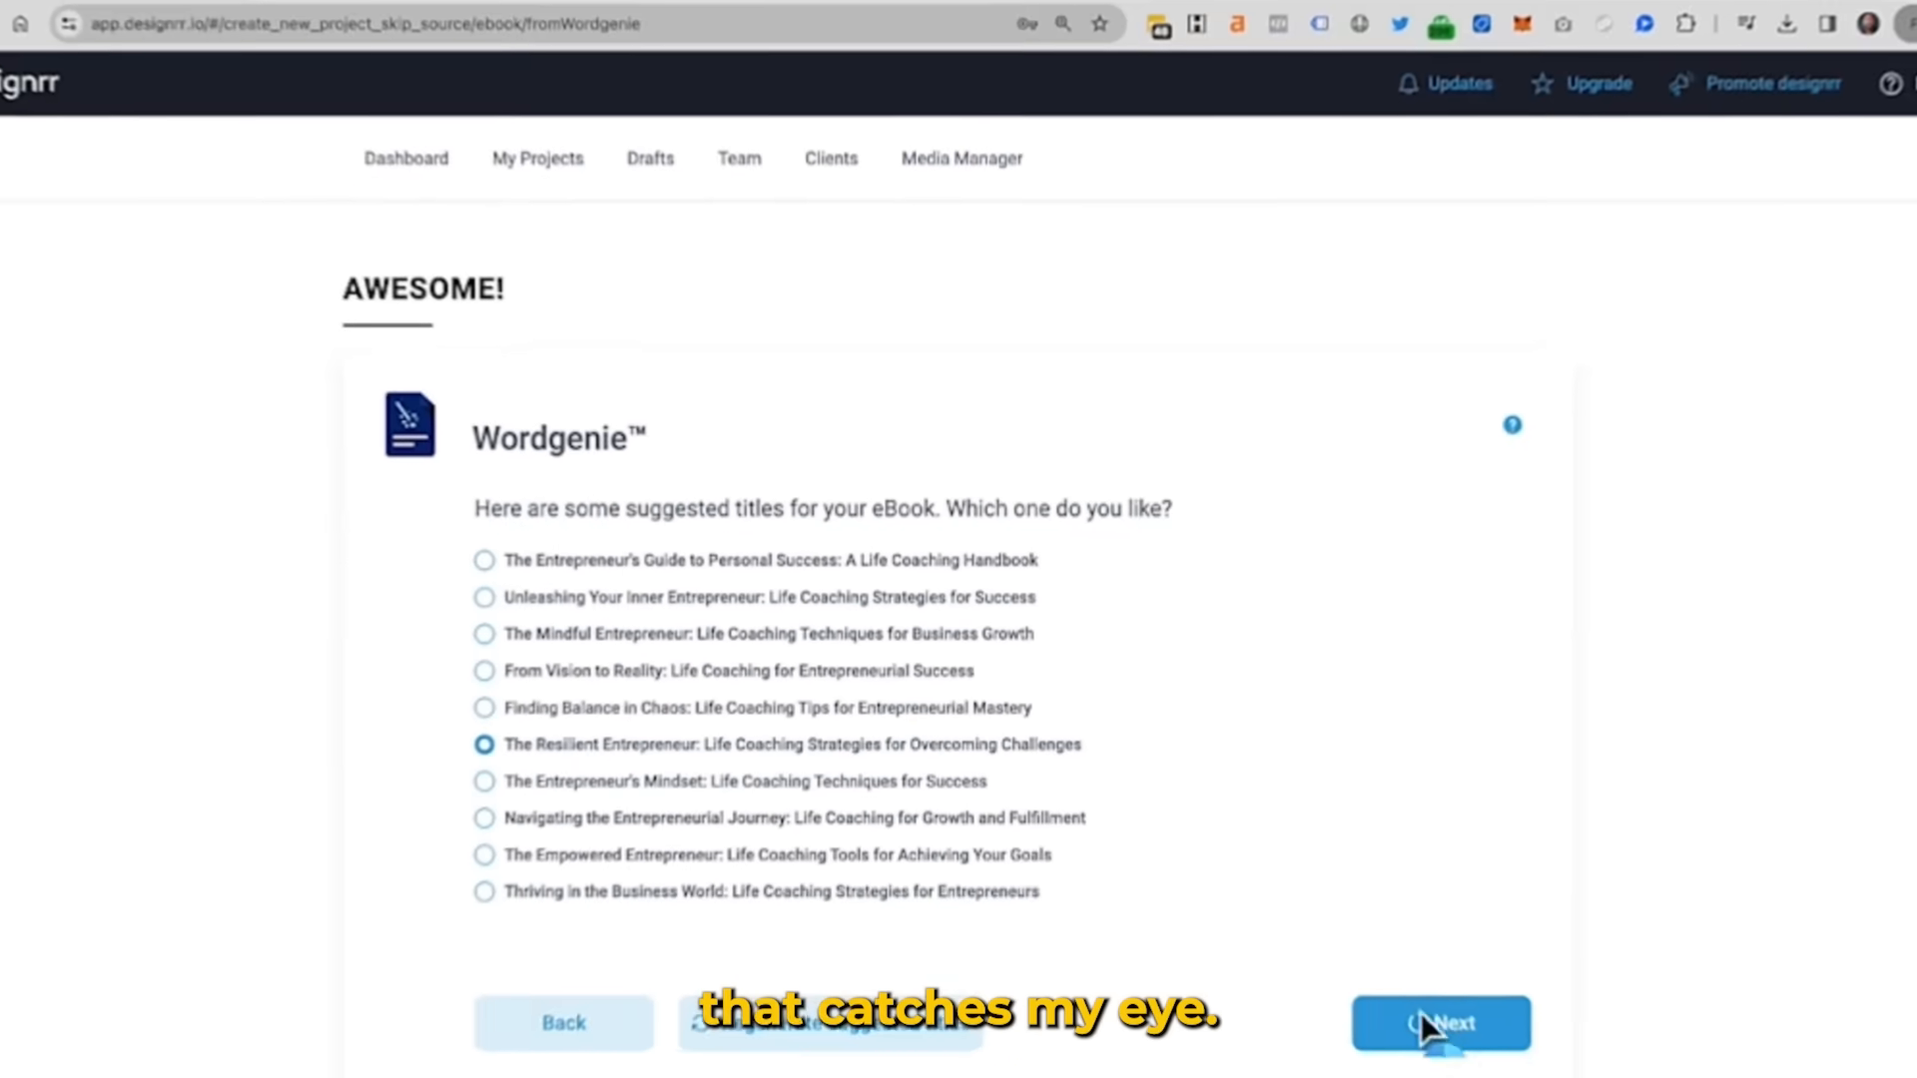
Accept The Resilient Entrepreneur outline and let Wordgenie generate the full ebook text
{"action": "left_click", "coordinate": [1440, 1022]}
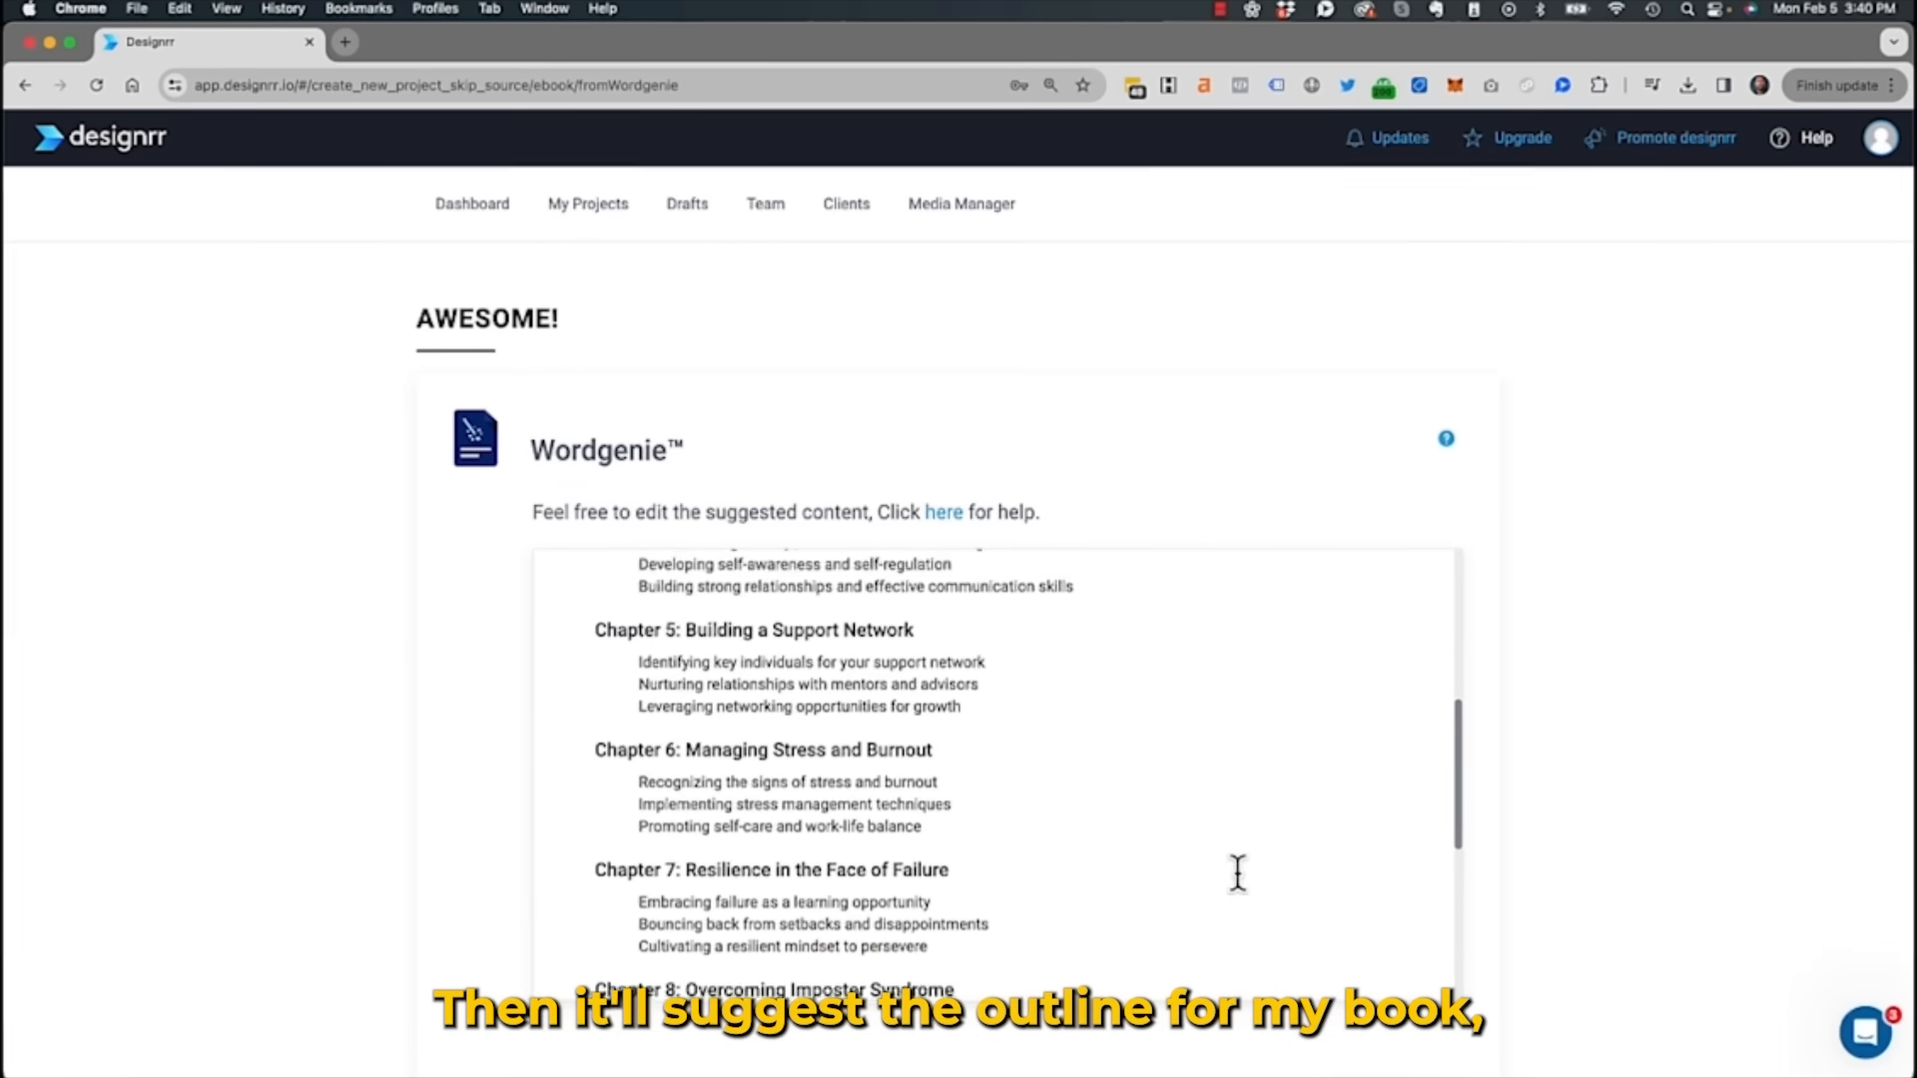
{"action": "scroll", "scroll_direction": "down", "scroll_amount": 3}
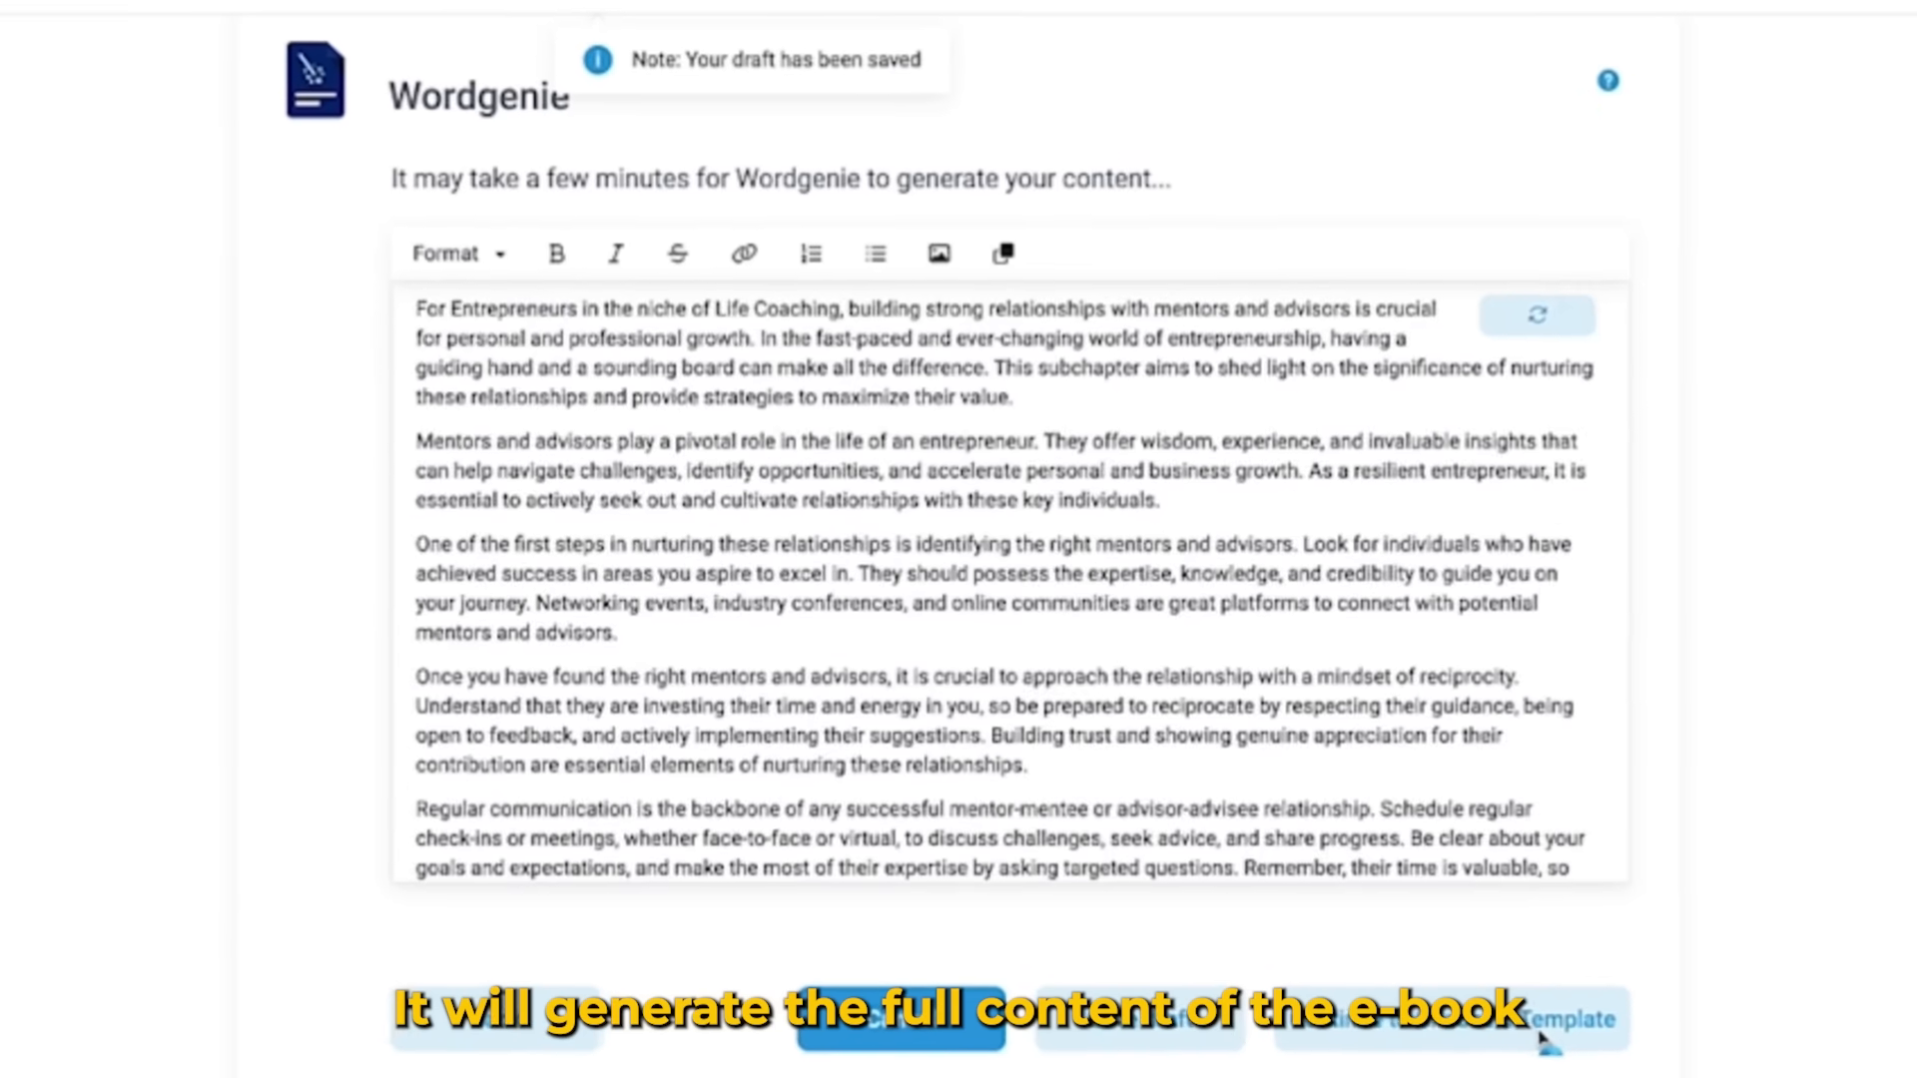
{"action": "left_click", "coordinate": [1538, 303]}
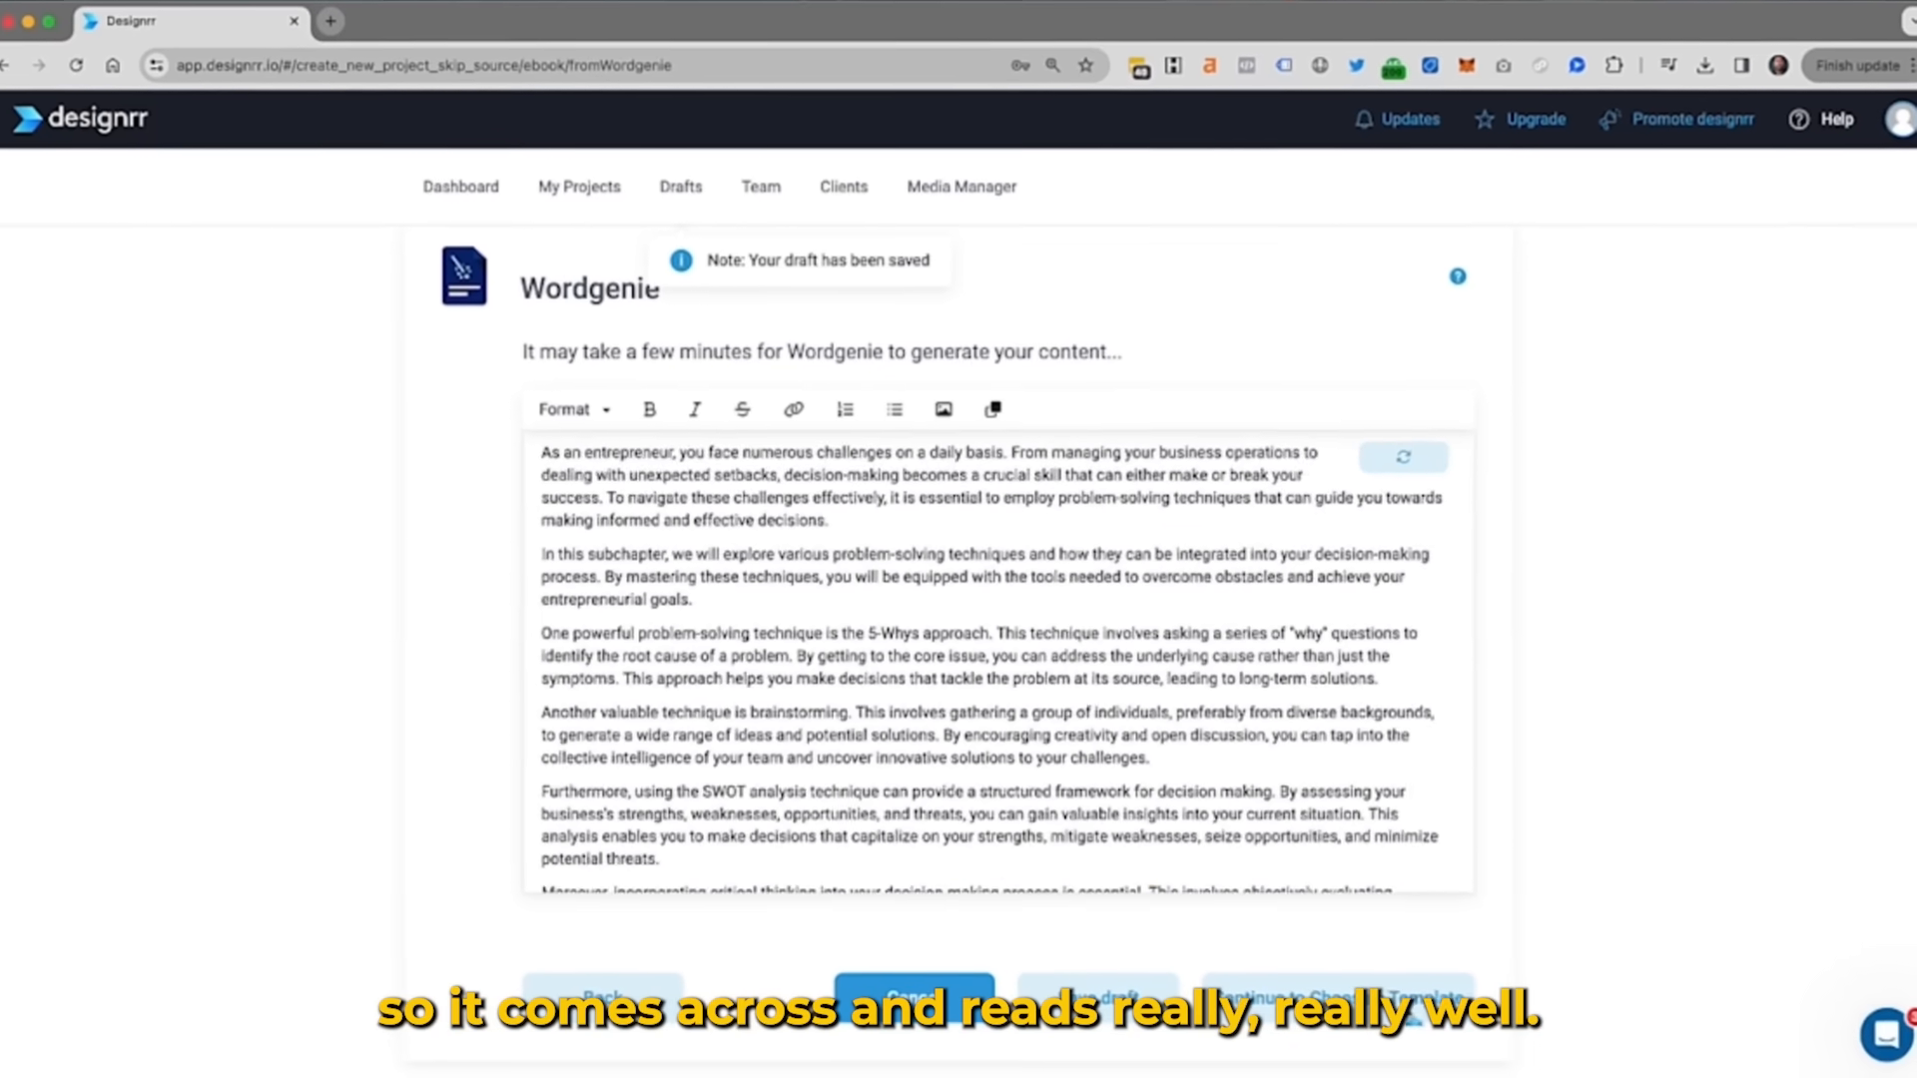
{"action": "scroll", "scroll_direction": "down", "scroll_amount": 3}
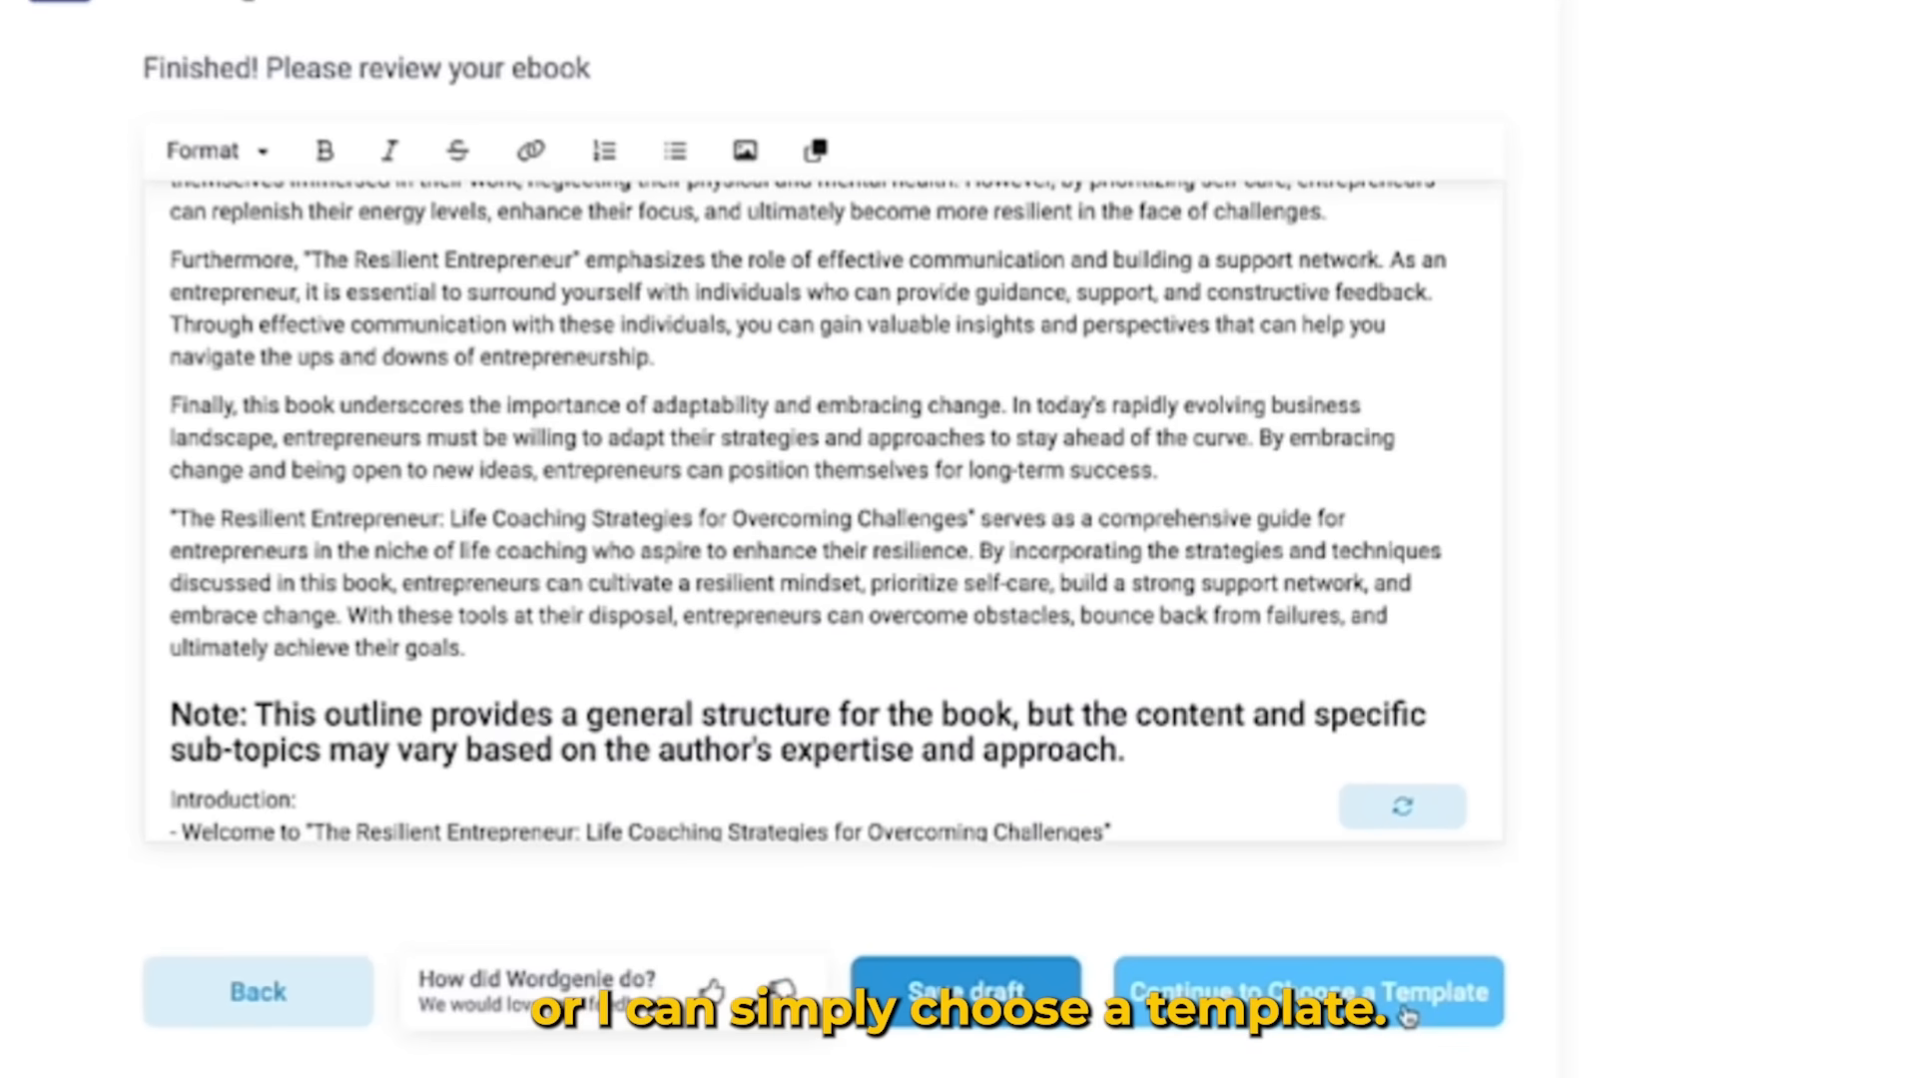
Move to template selection and browse down to the GRIT template
{"action": "left_click", "coordinate": [1308, 992]}
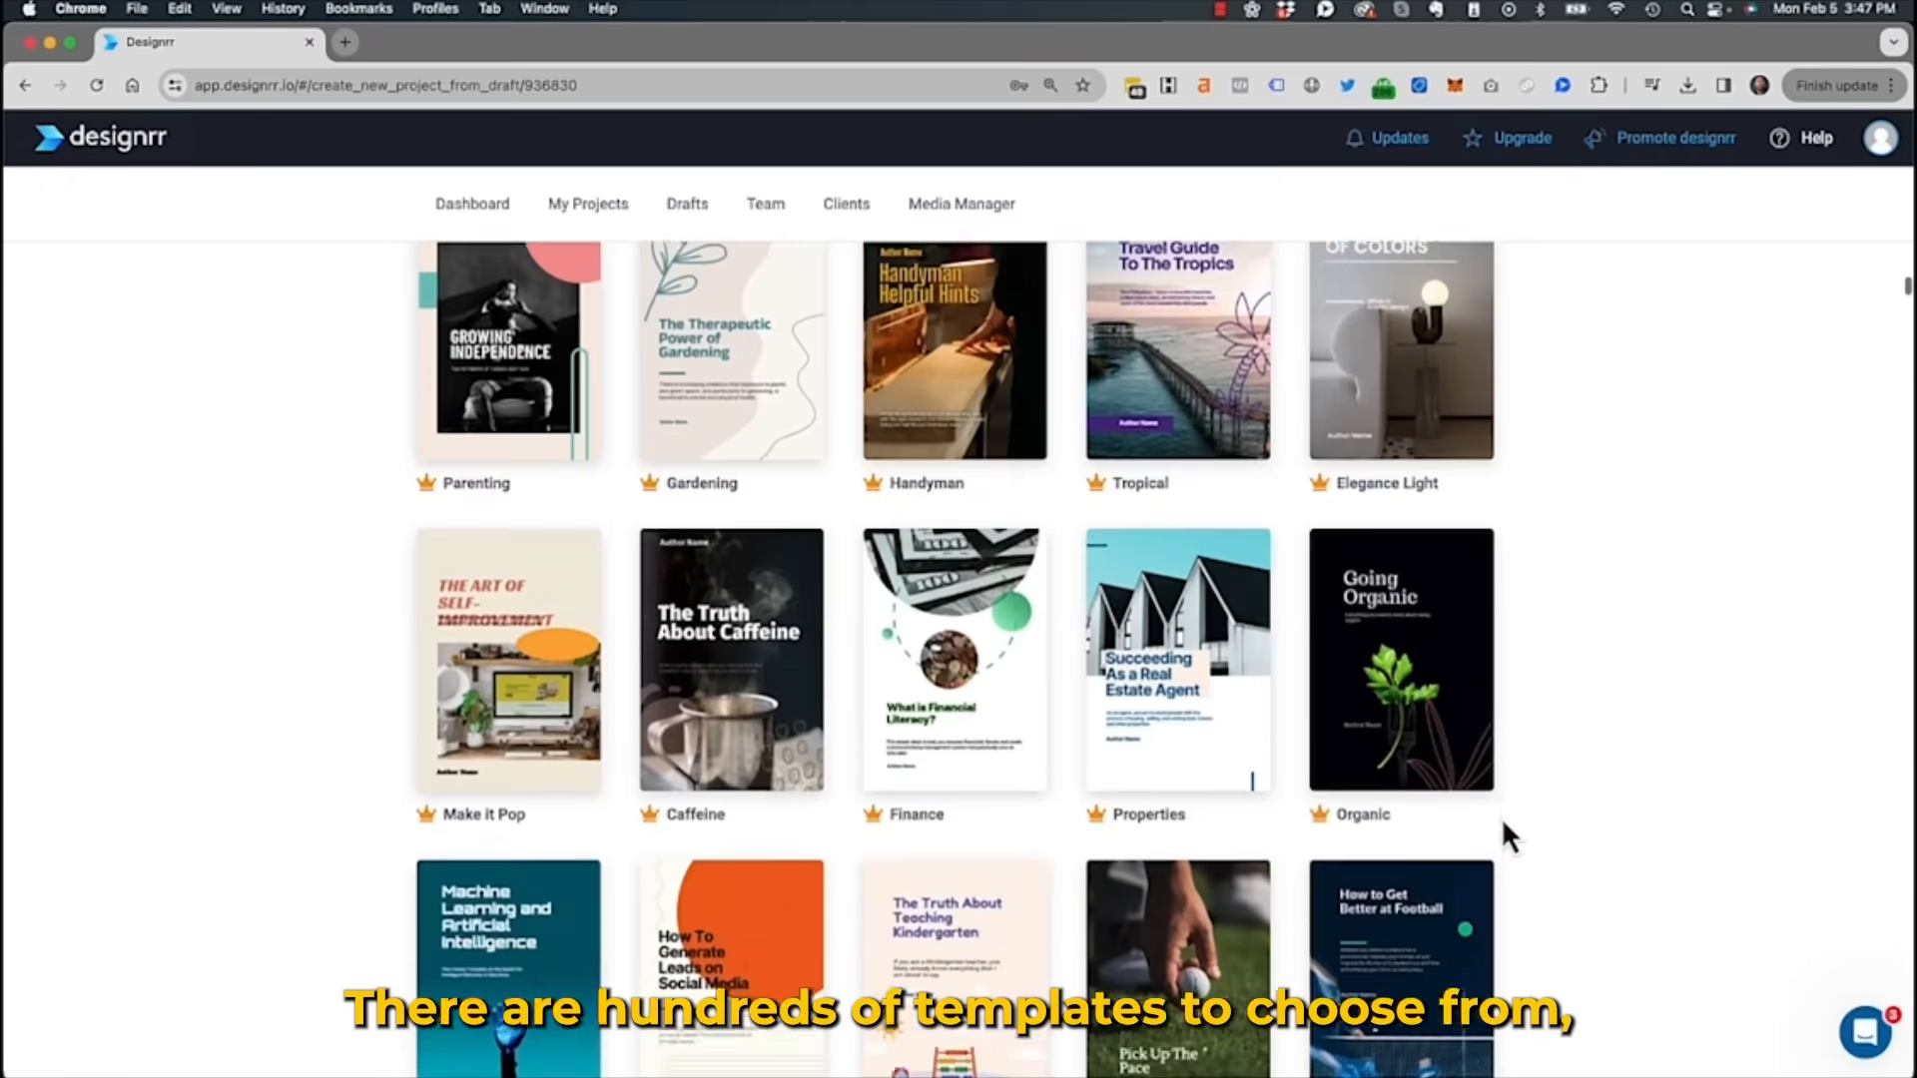
{"action": "scroll", "scroll_direction": "down", "scroll_amount": 3}
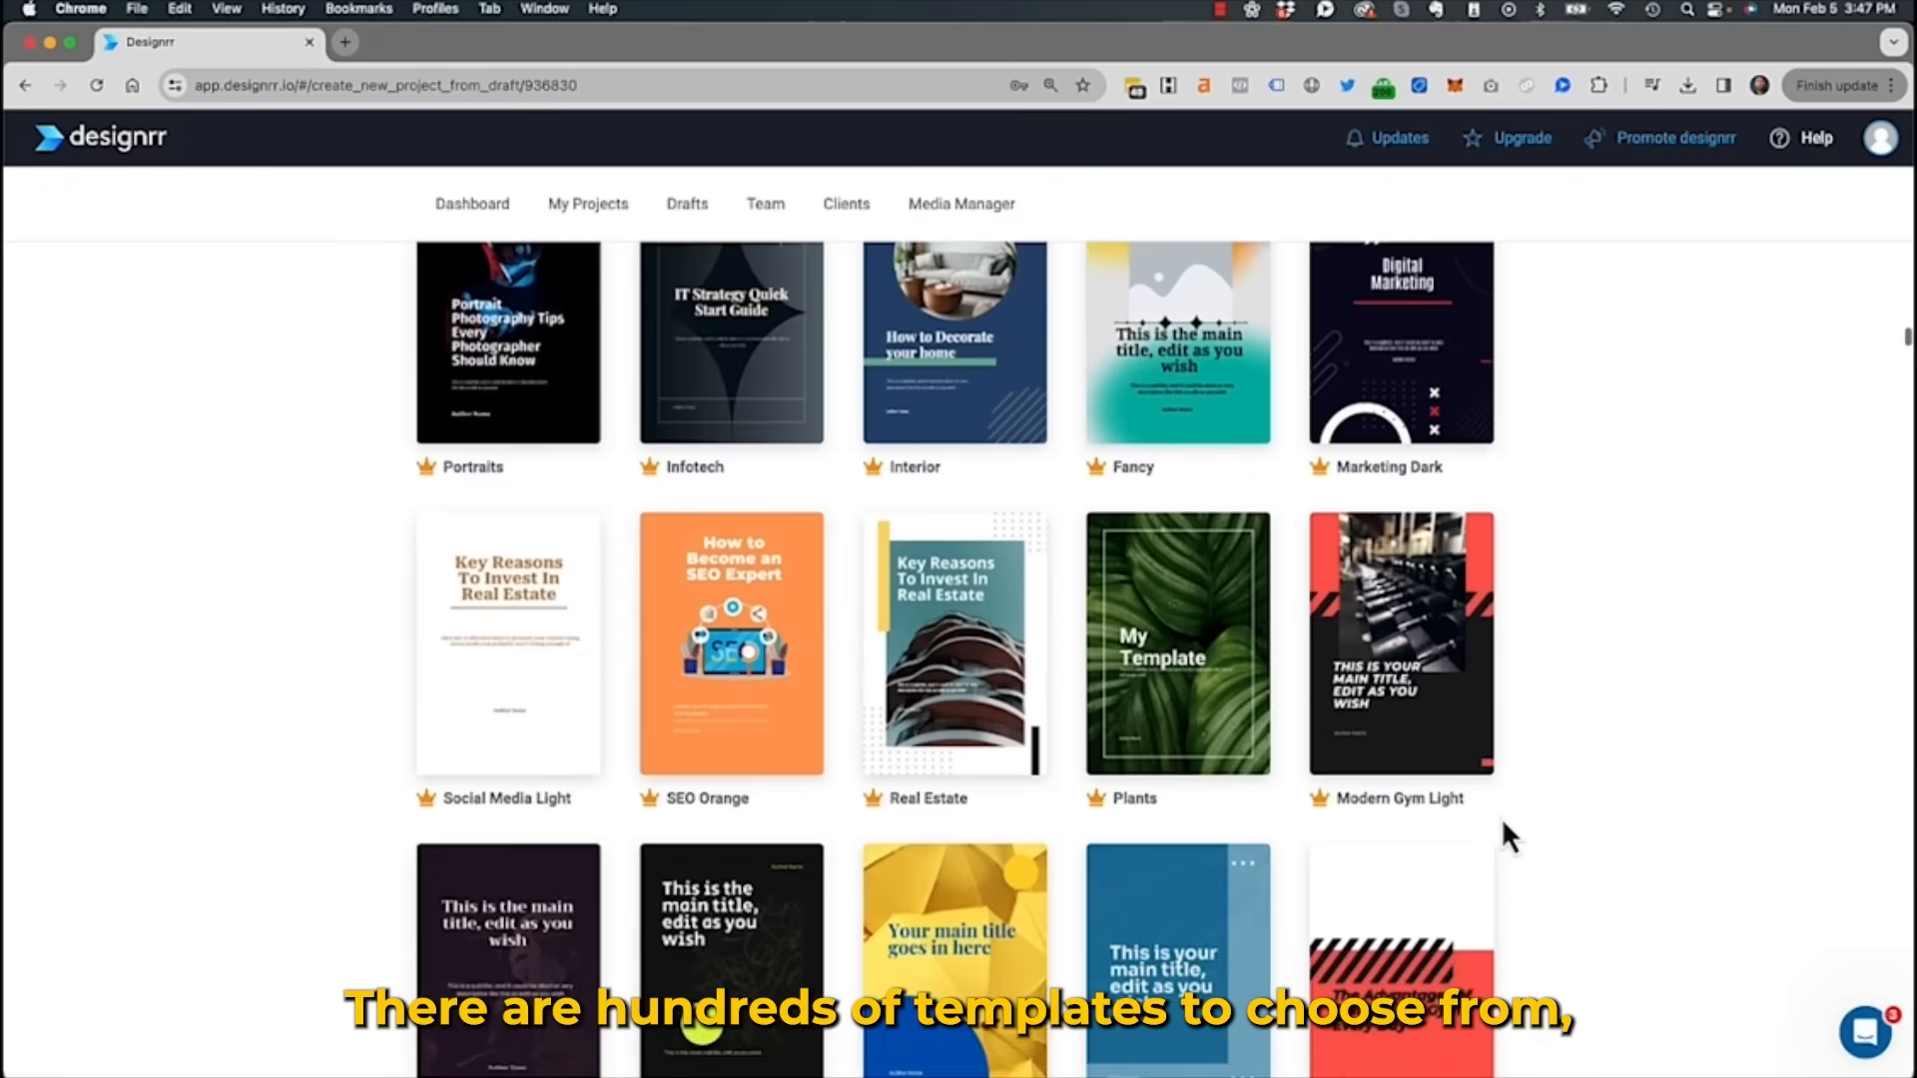
{"action": "scroll", "scroll_direction": "down", "scroll_amount": 3}
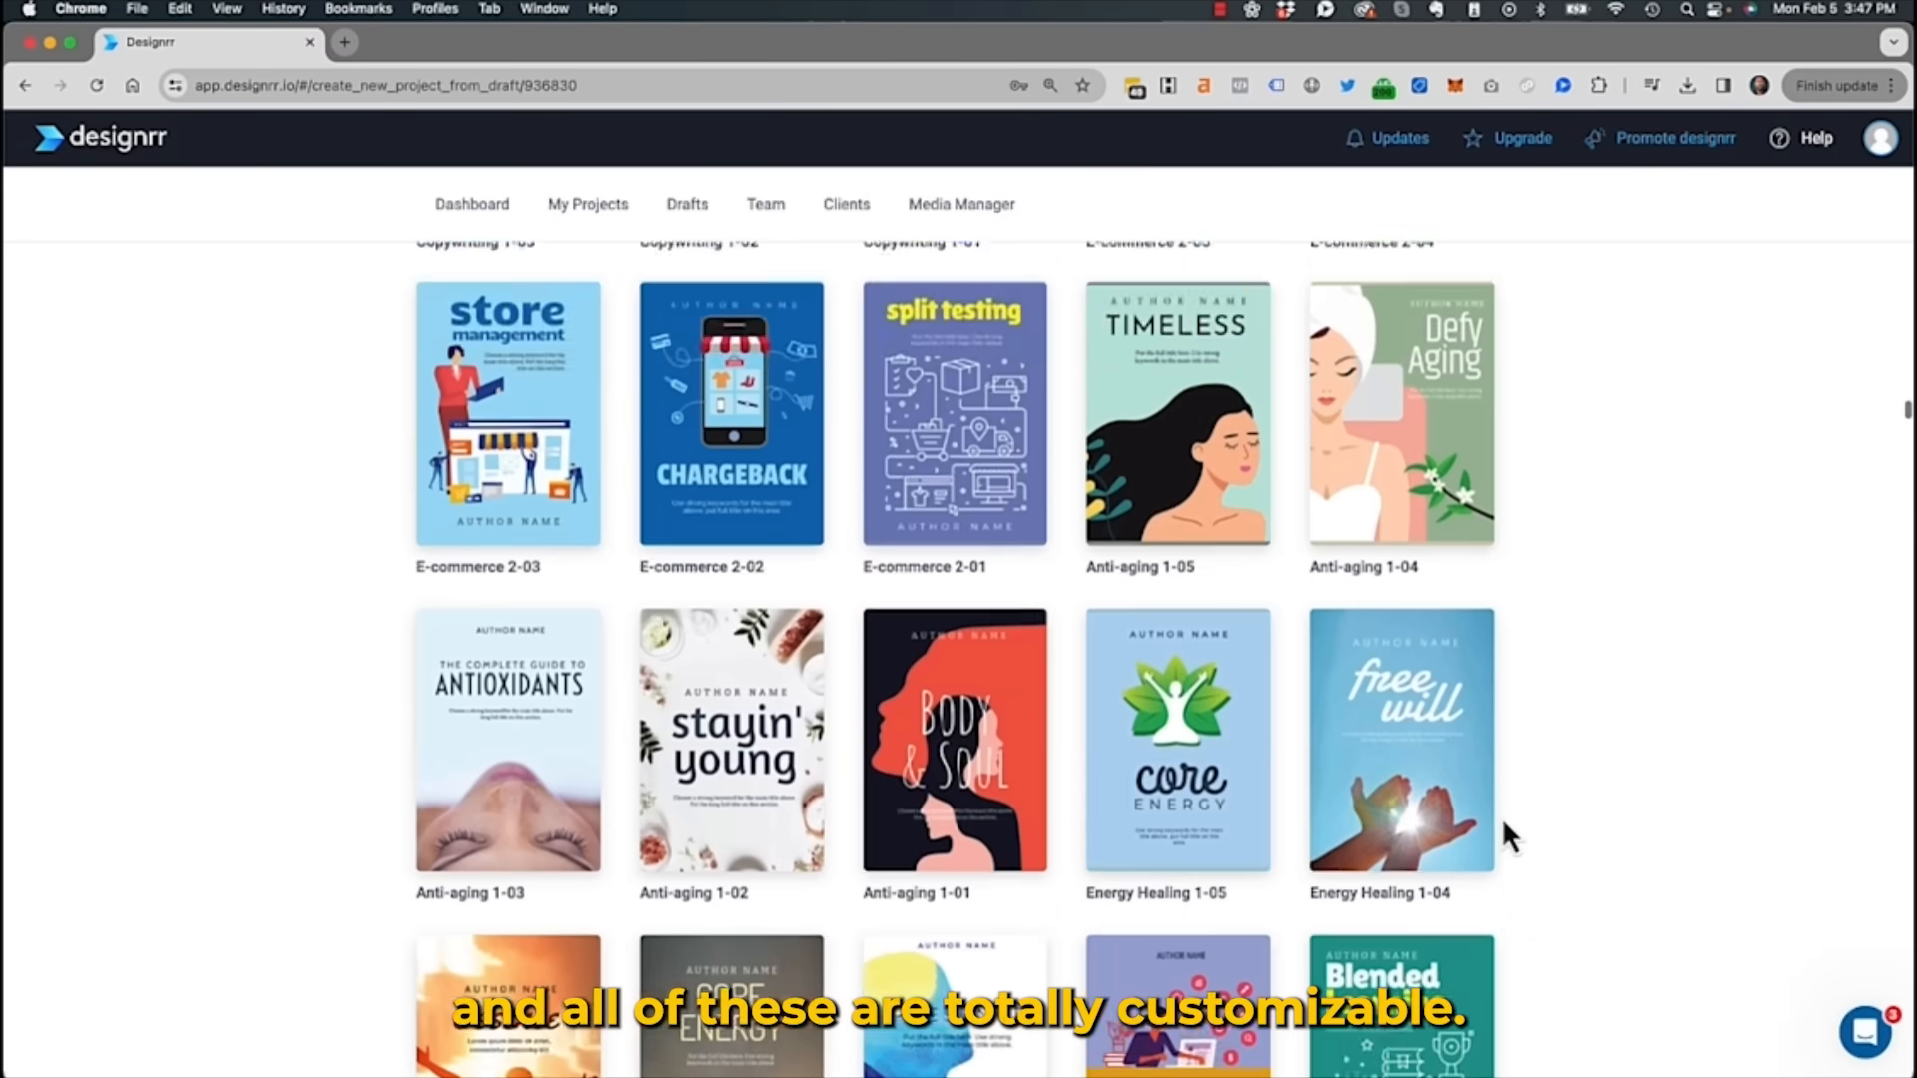
{"action": "scroll", "scroll_direction": "down", "scroll_amount": 3}
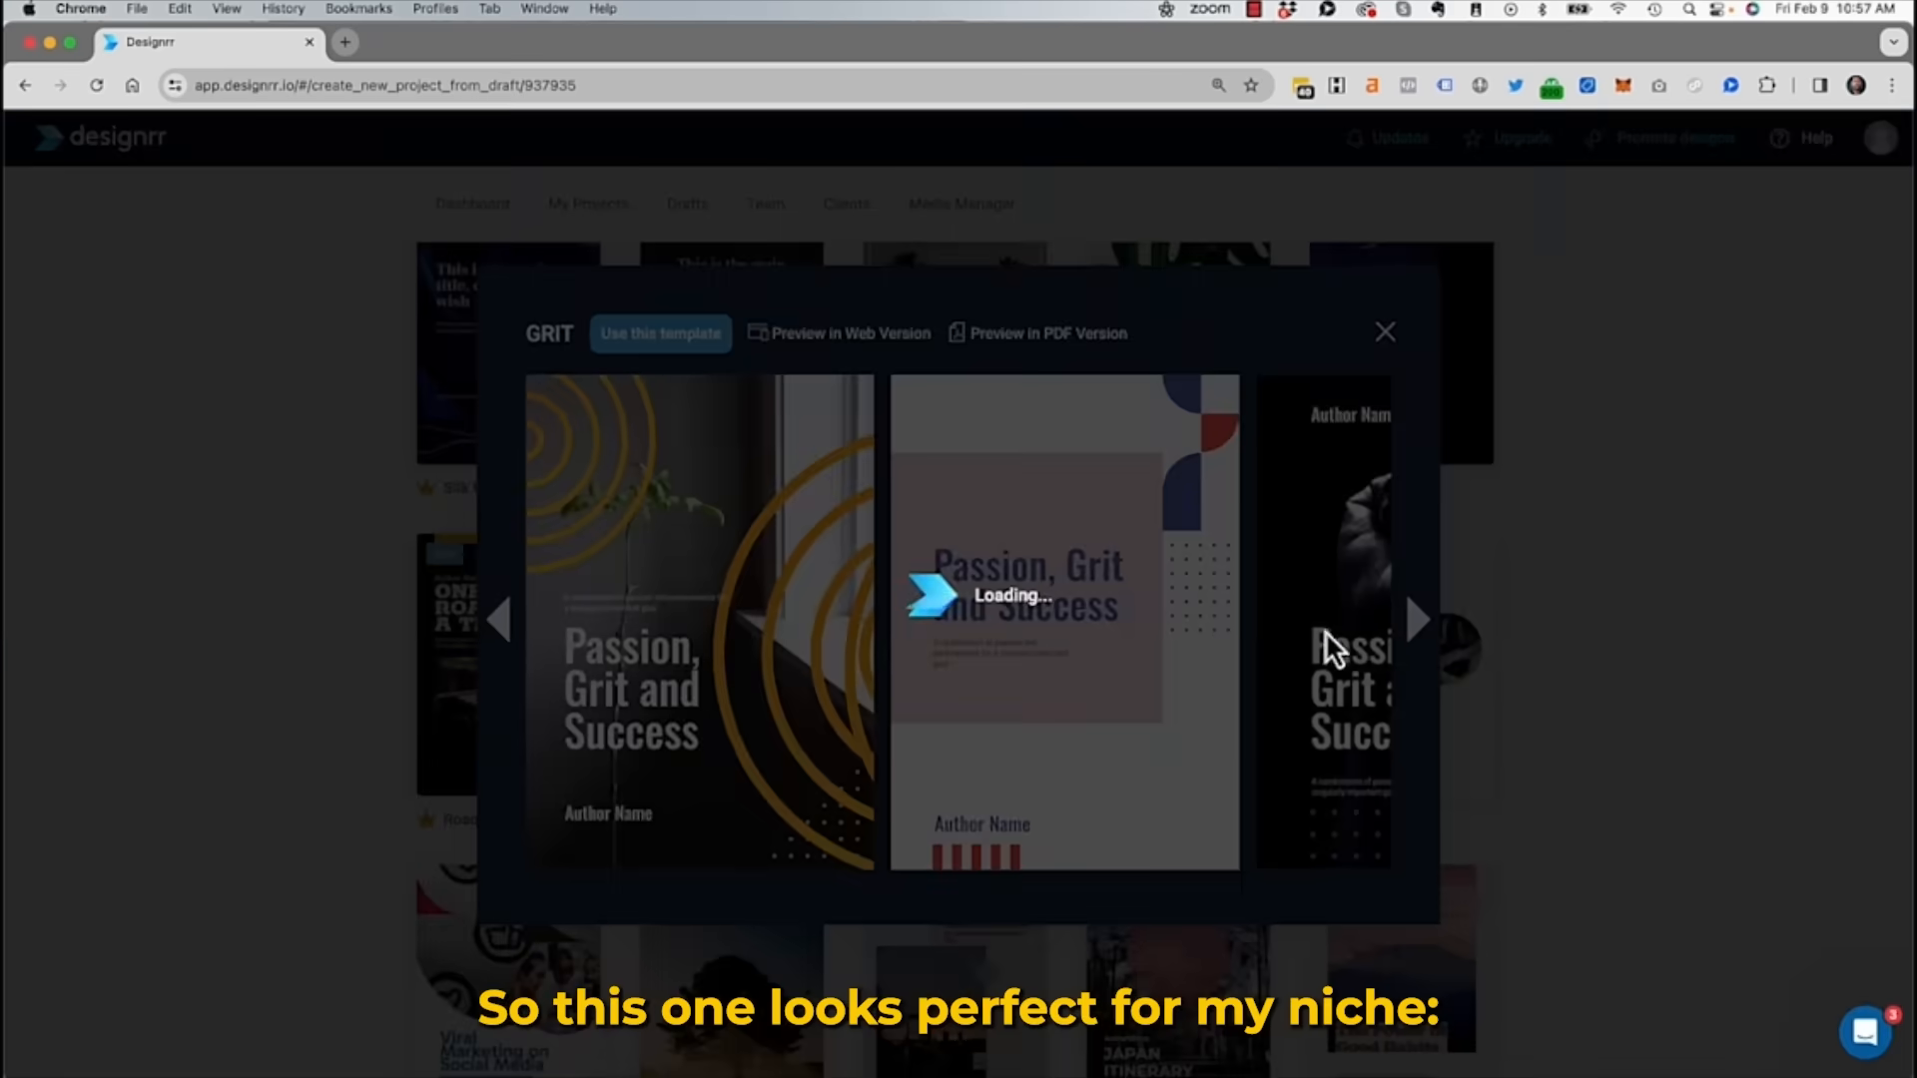
Page through the GRIT preview to its worksheet and table-of-contents layouts
{"action": "left_click", "coordinate": [1418, 619]}
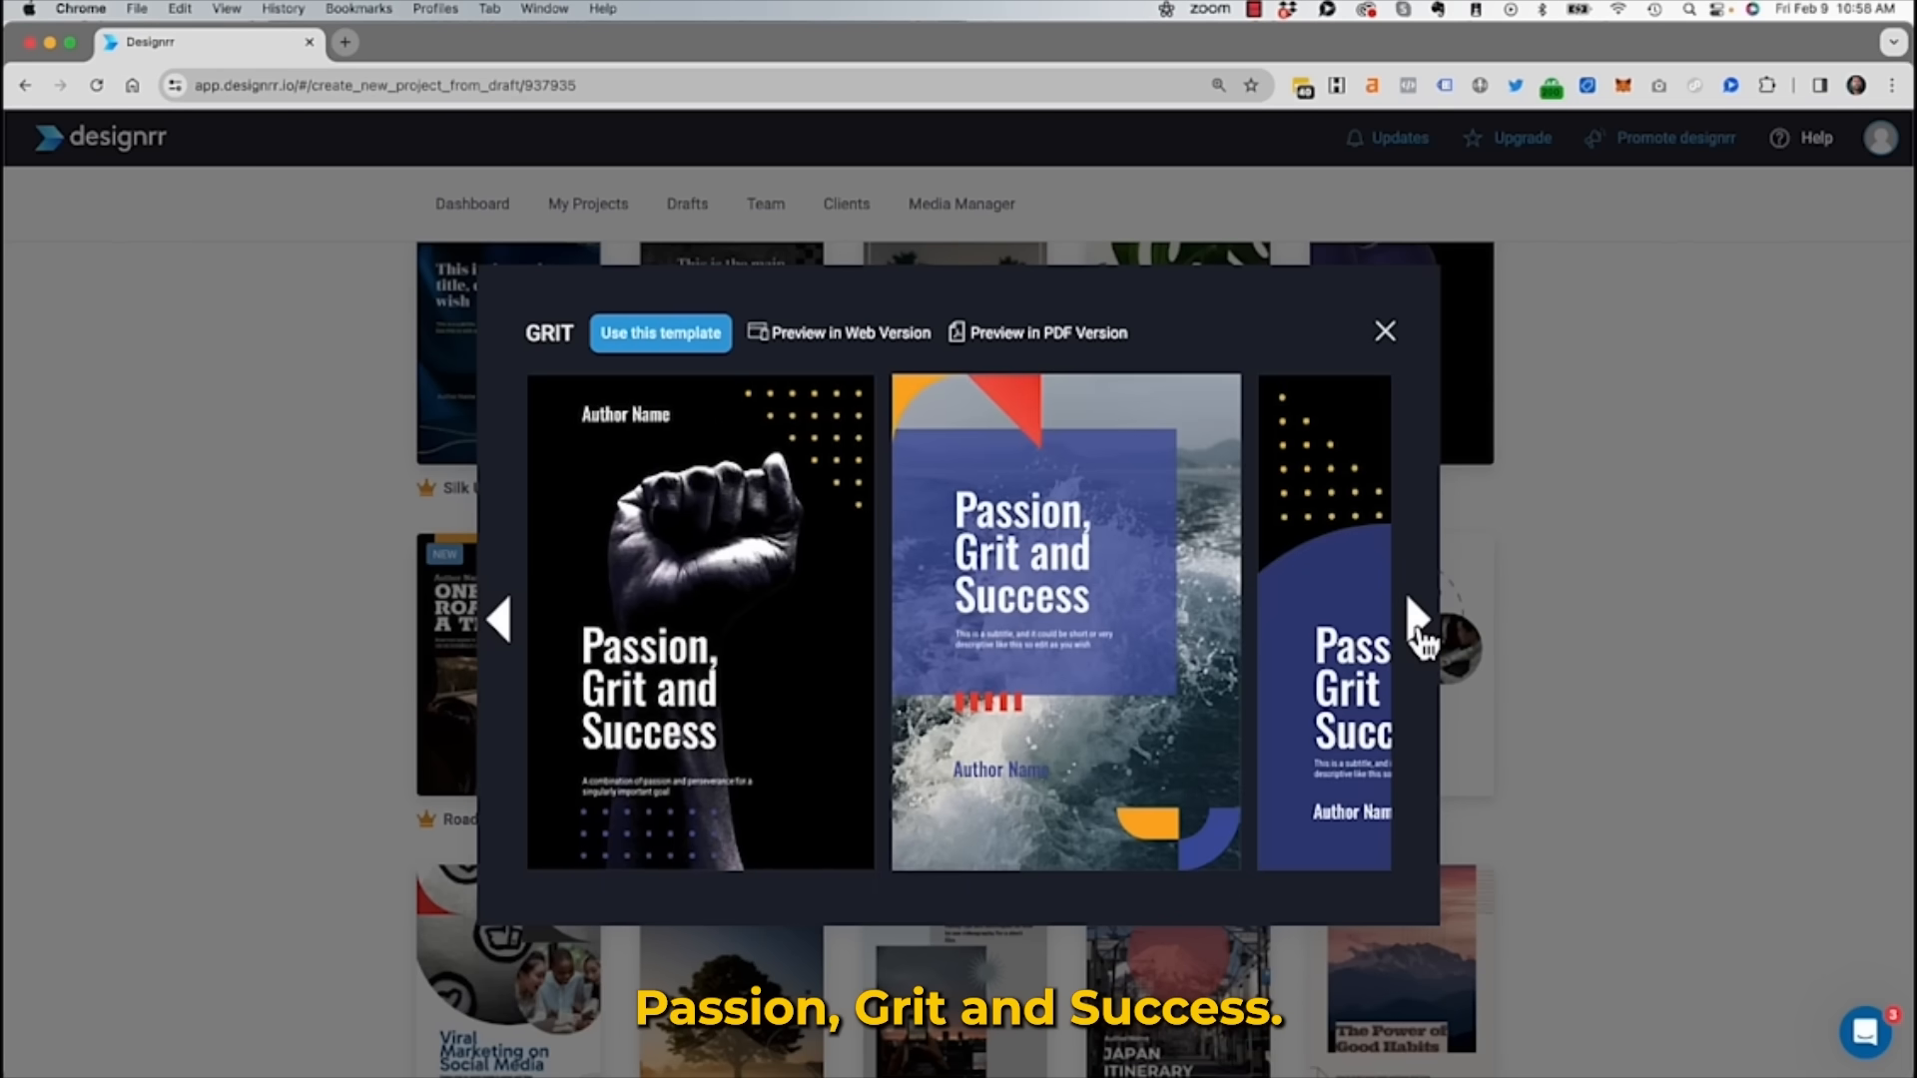
{"action": "left_click", "coordinate": [1418, 619]}
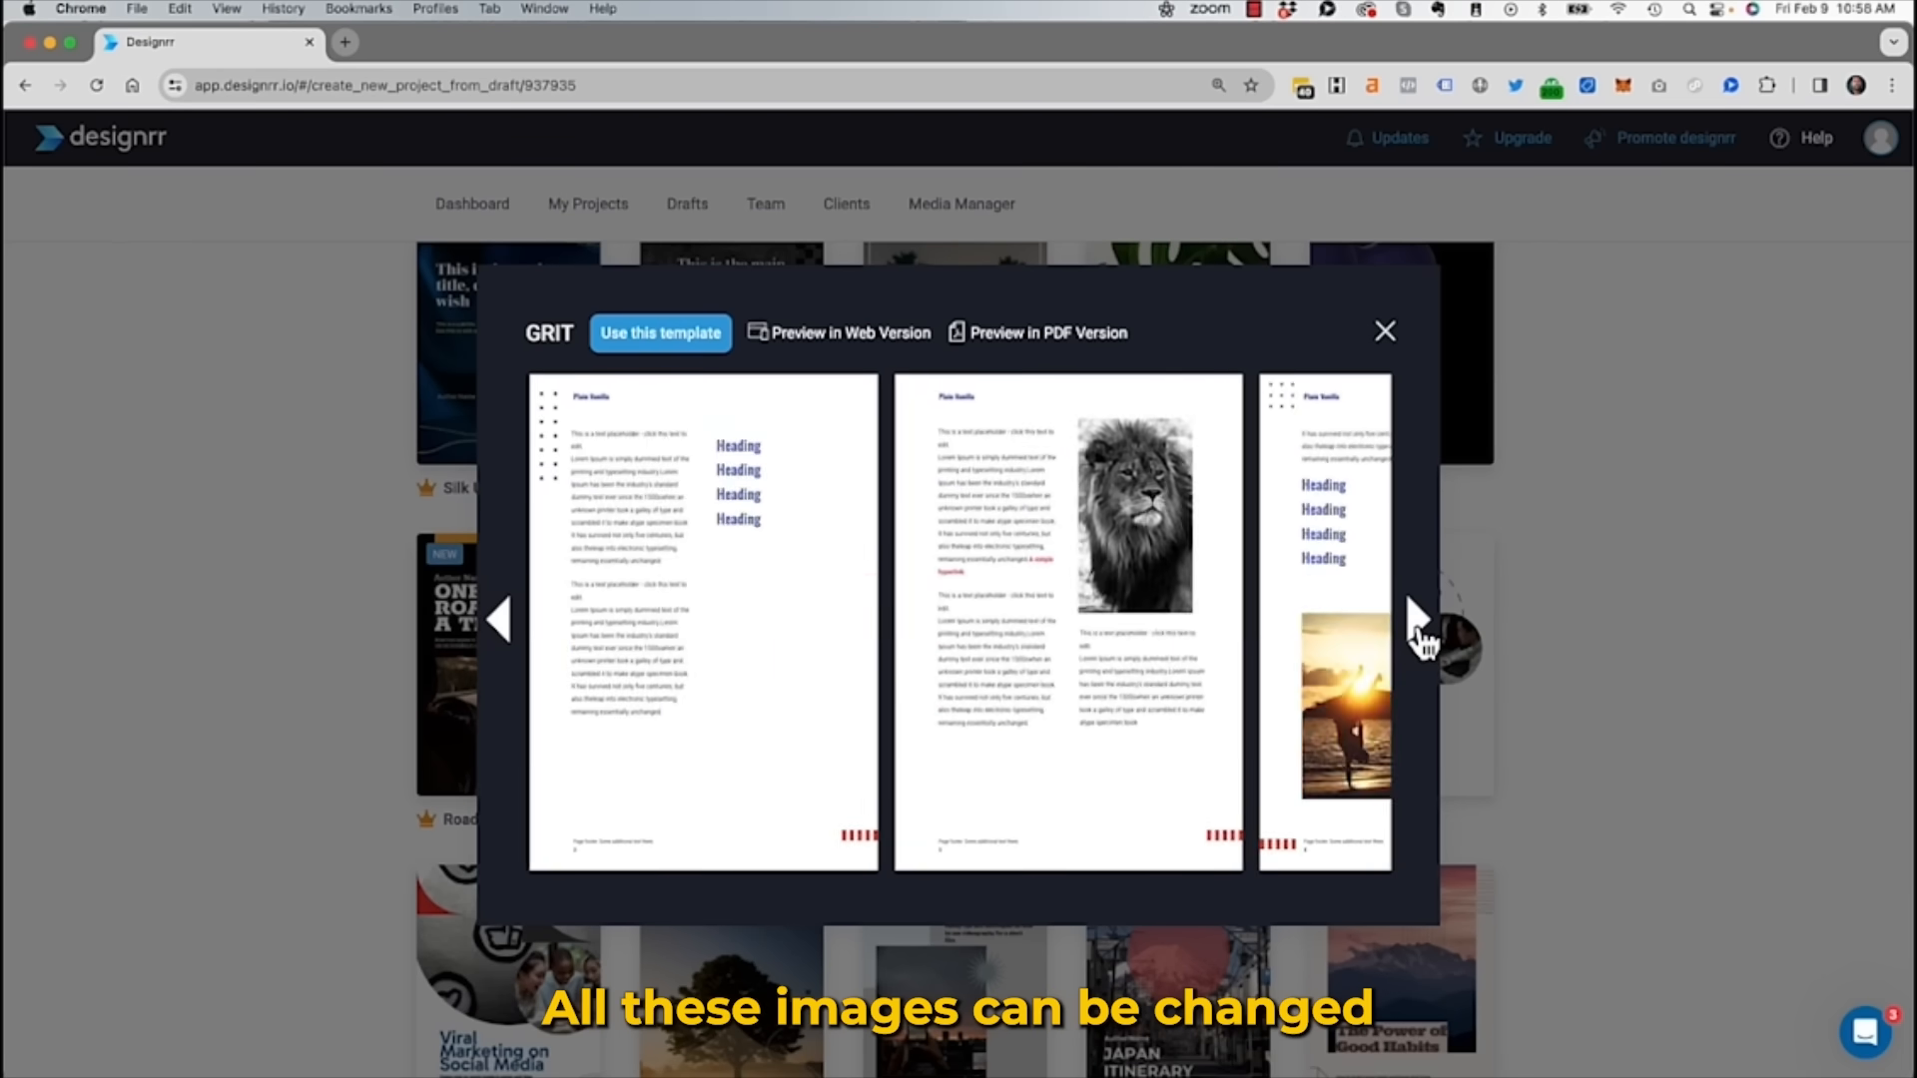
{"action": "left_click", "coordinate": [1418, 617]}
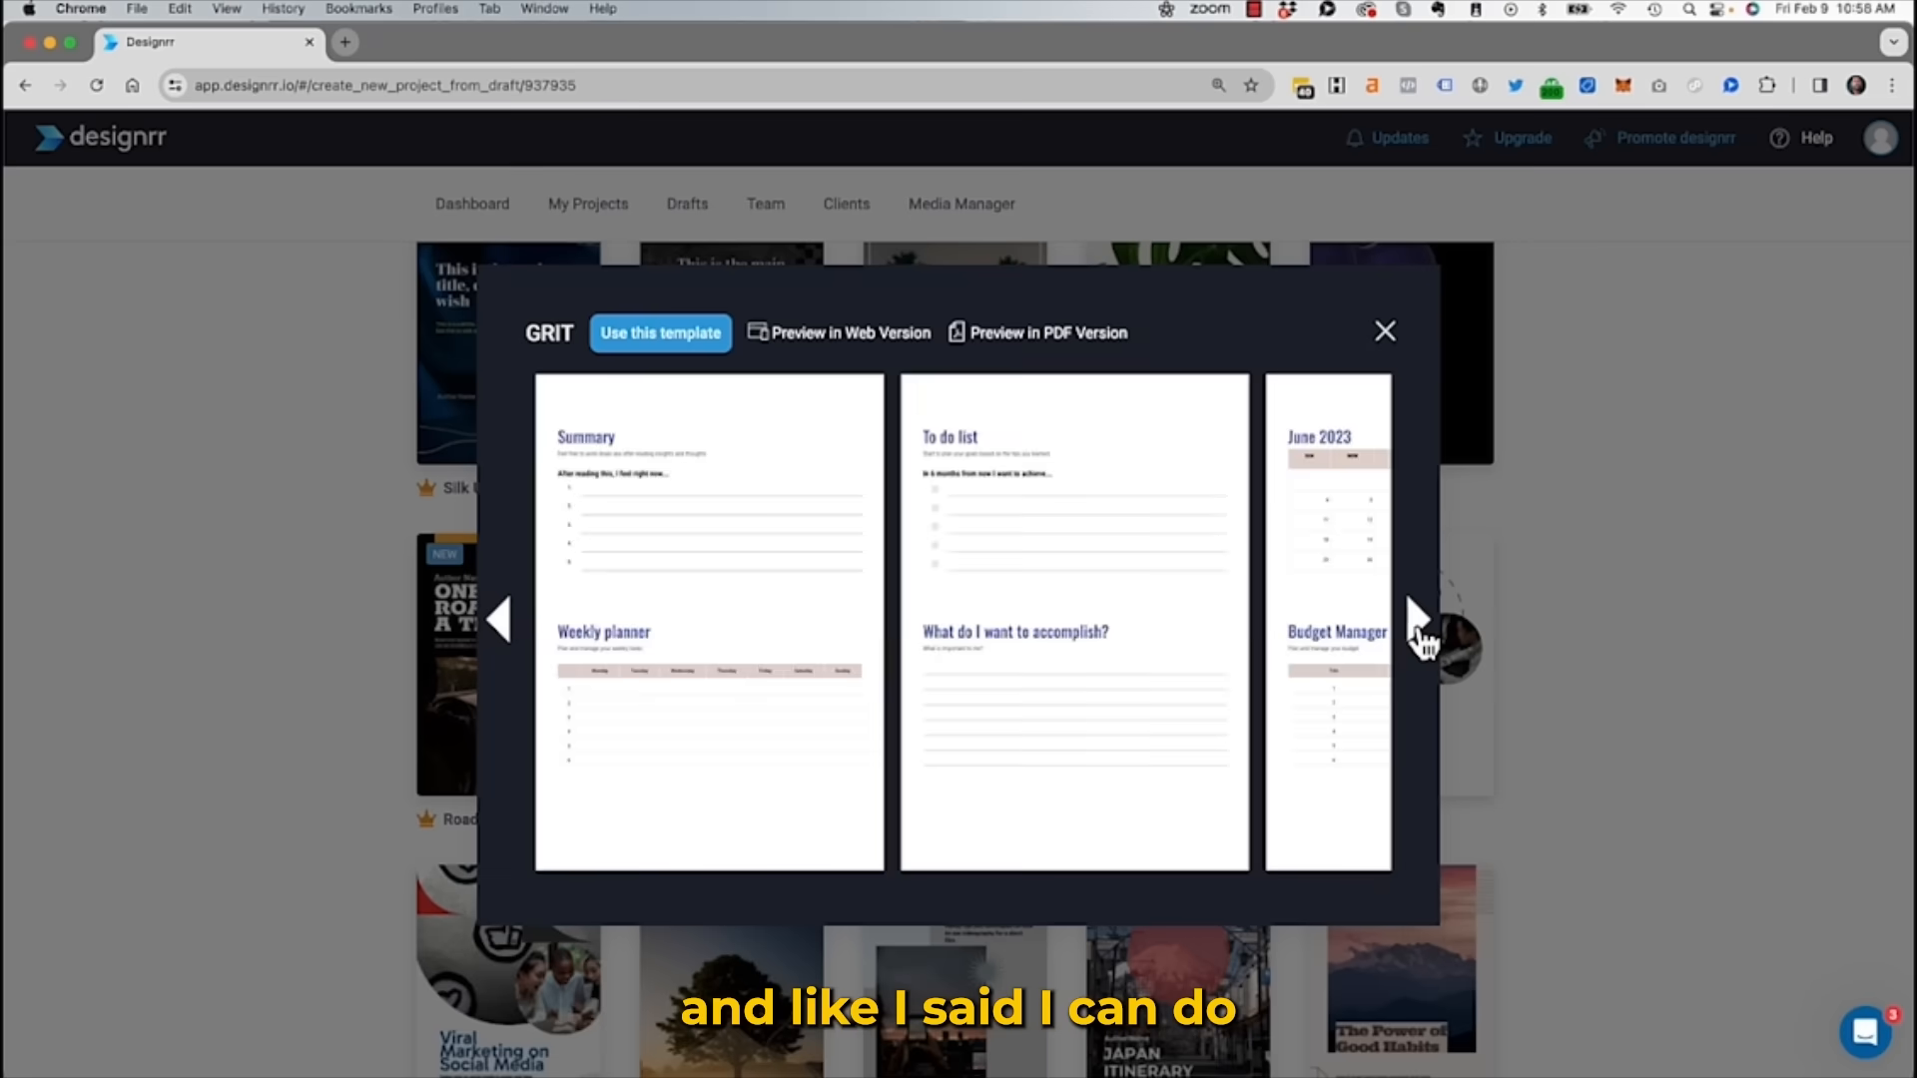
{"action": "left_click", "coordinate": [1415, 619]}
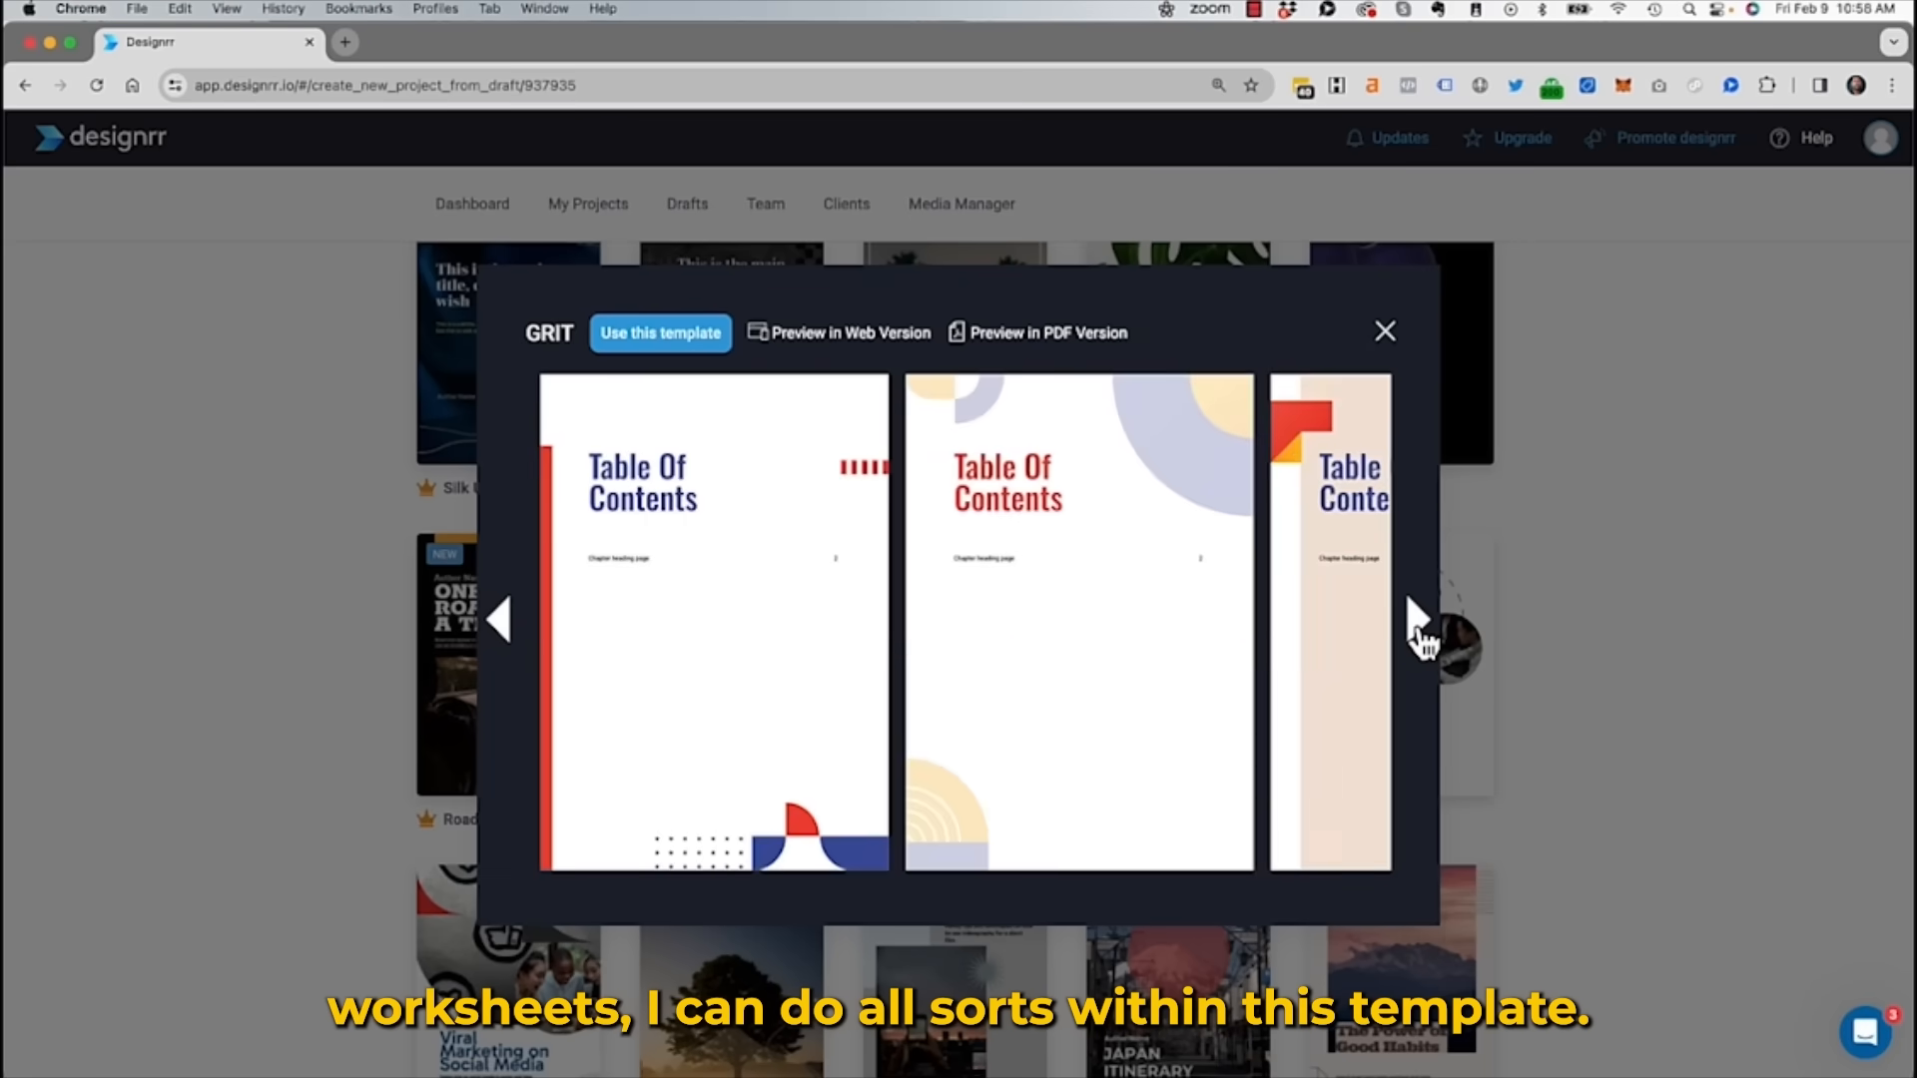
{"action": "left_click", "coordinate": [659, 334]}
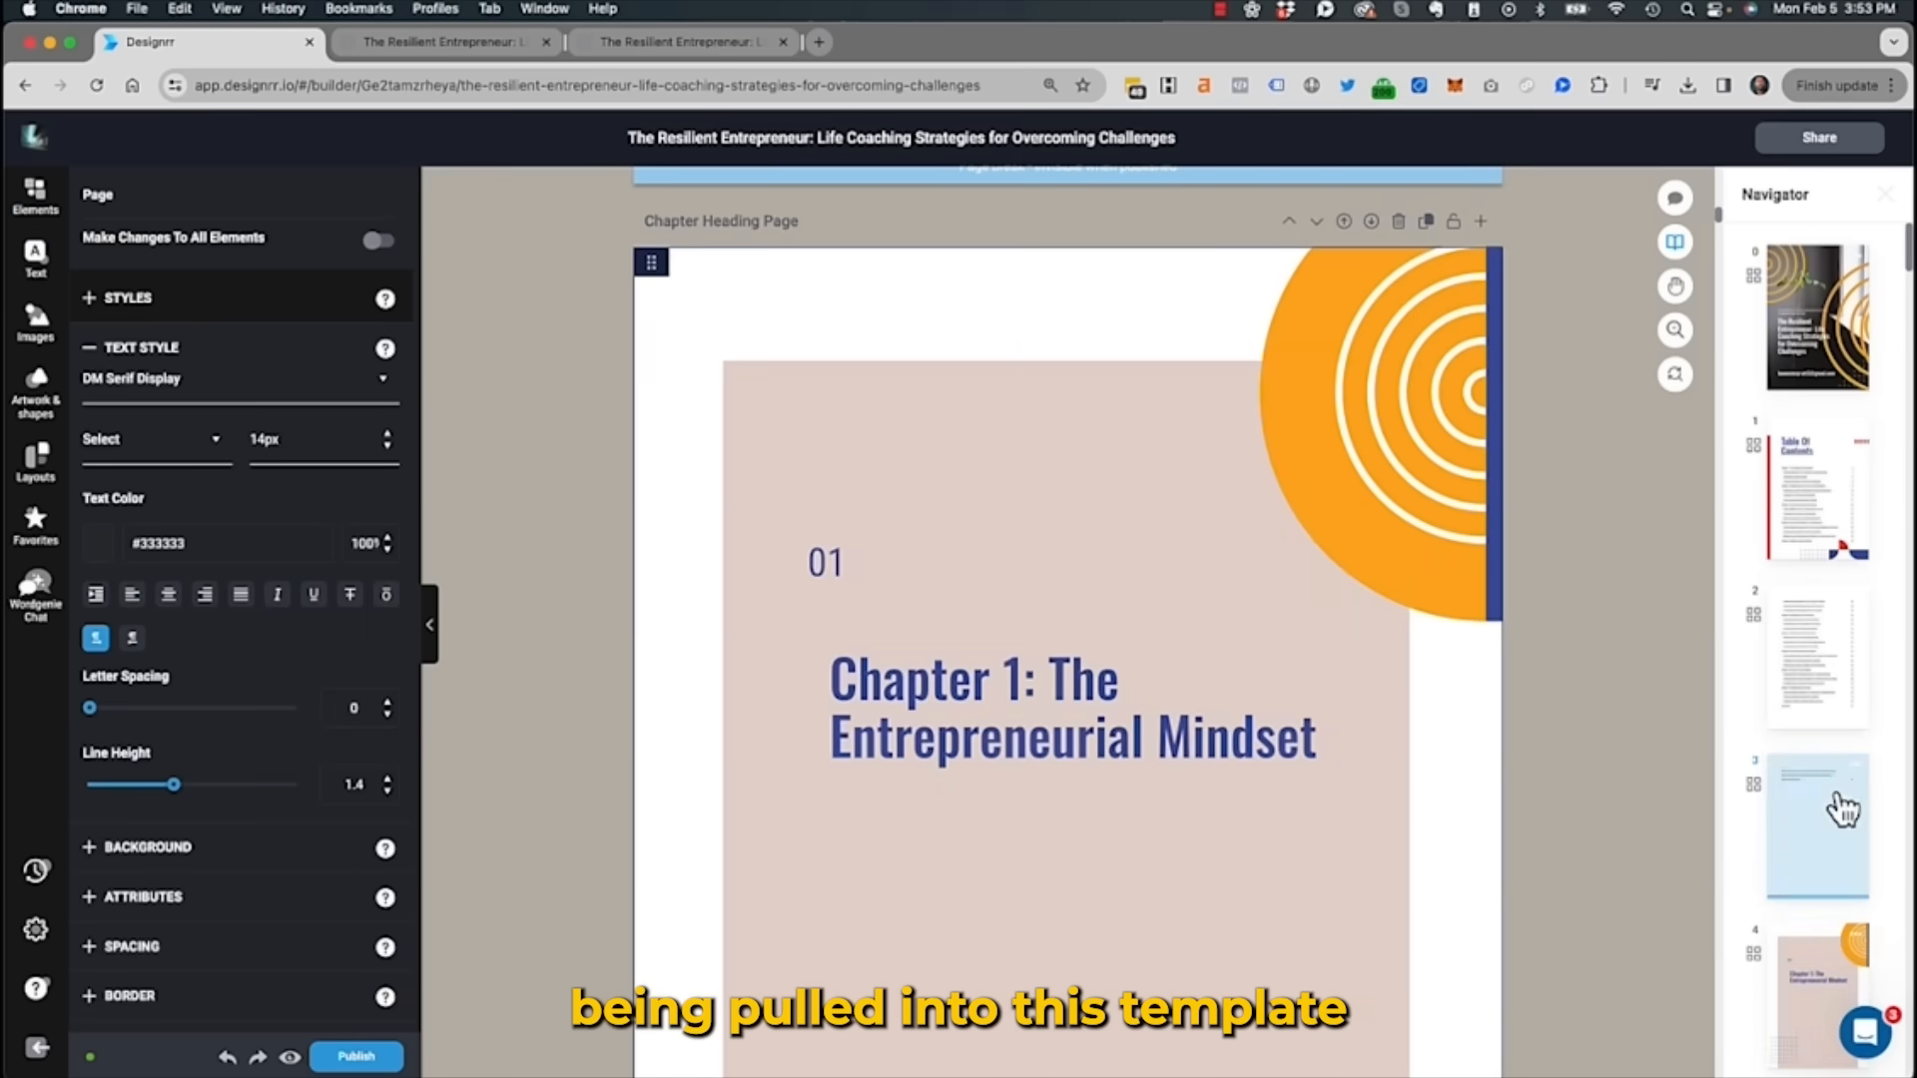
Restyle the Chapter 1 and Chapter 2 heading pages, giving Chapter 2 a lightbulb background photo
{"action": "scroll", "scroll_direction": "down", "scroll_amount": 3}
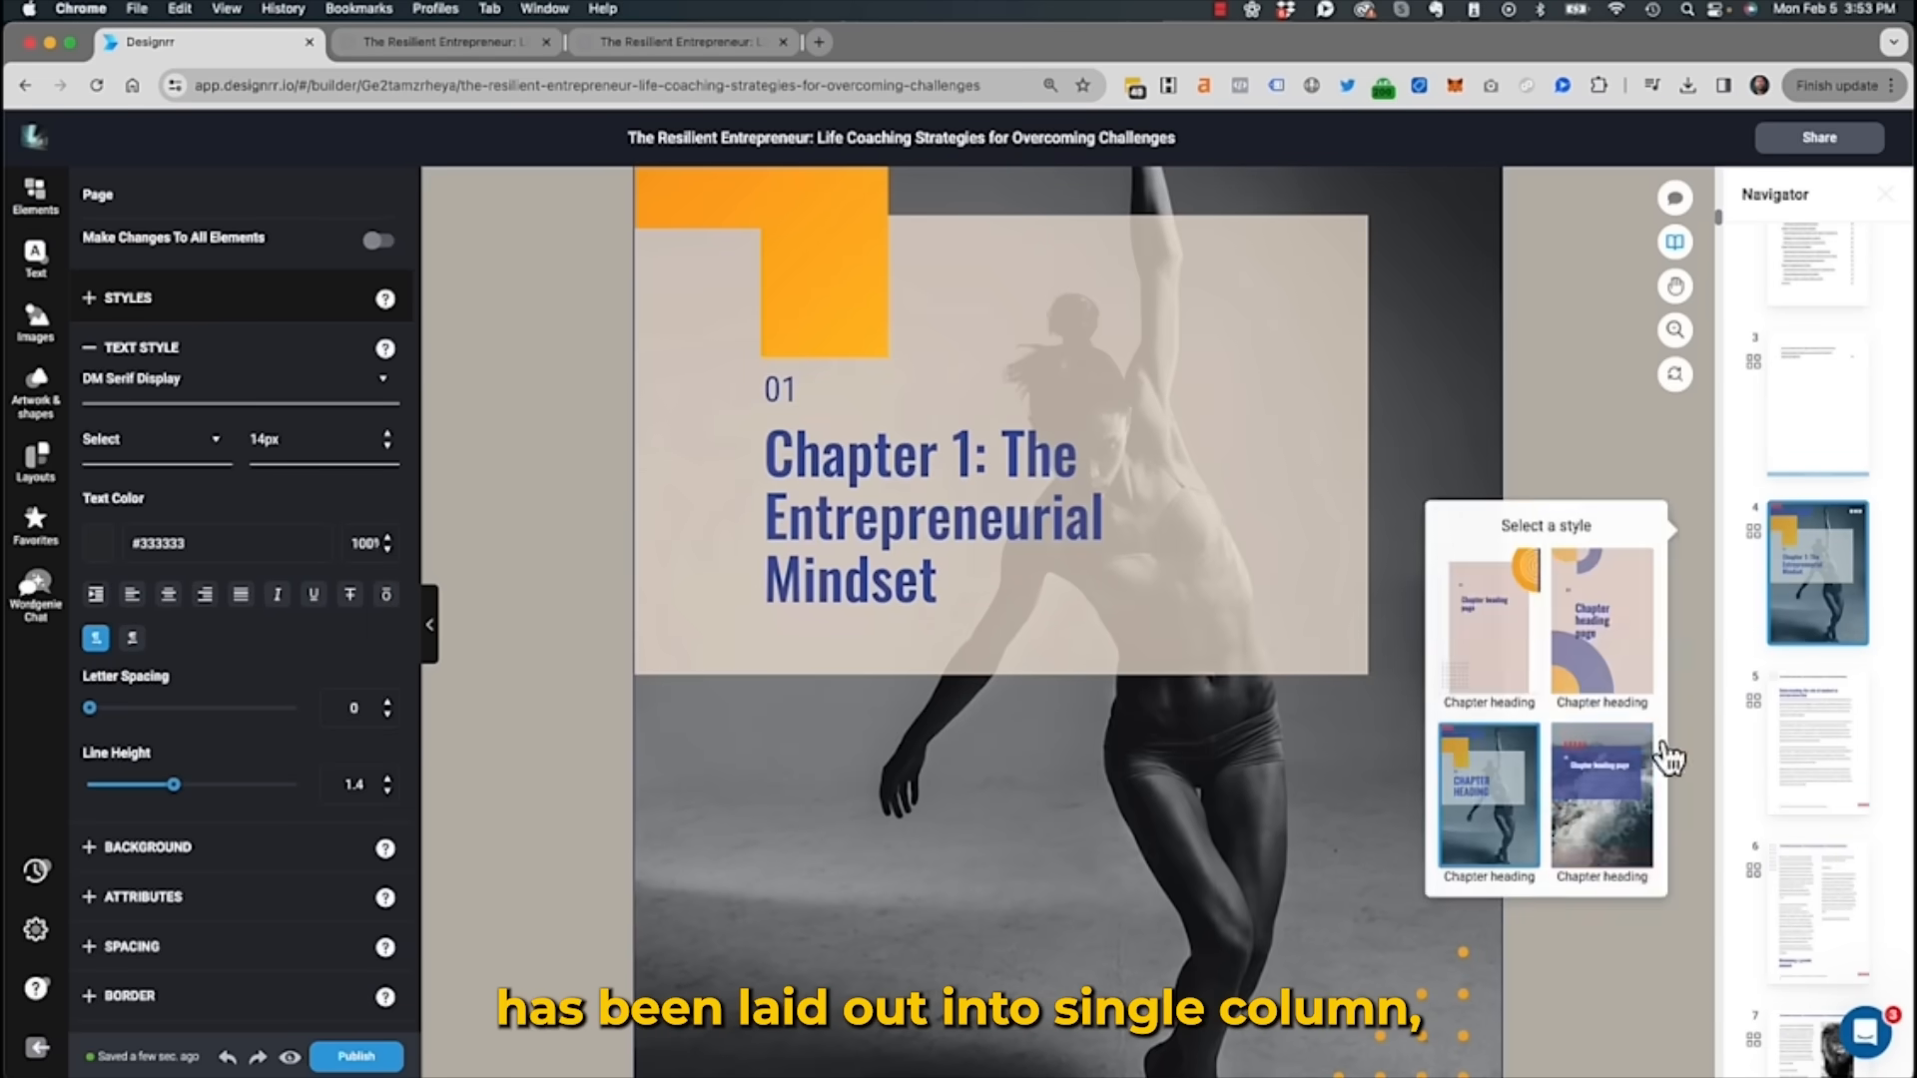
{"action": "left_click", "coordinate": [1601, 801]}
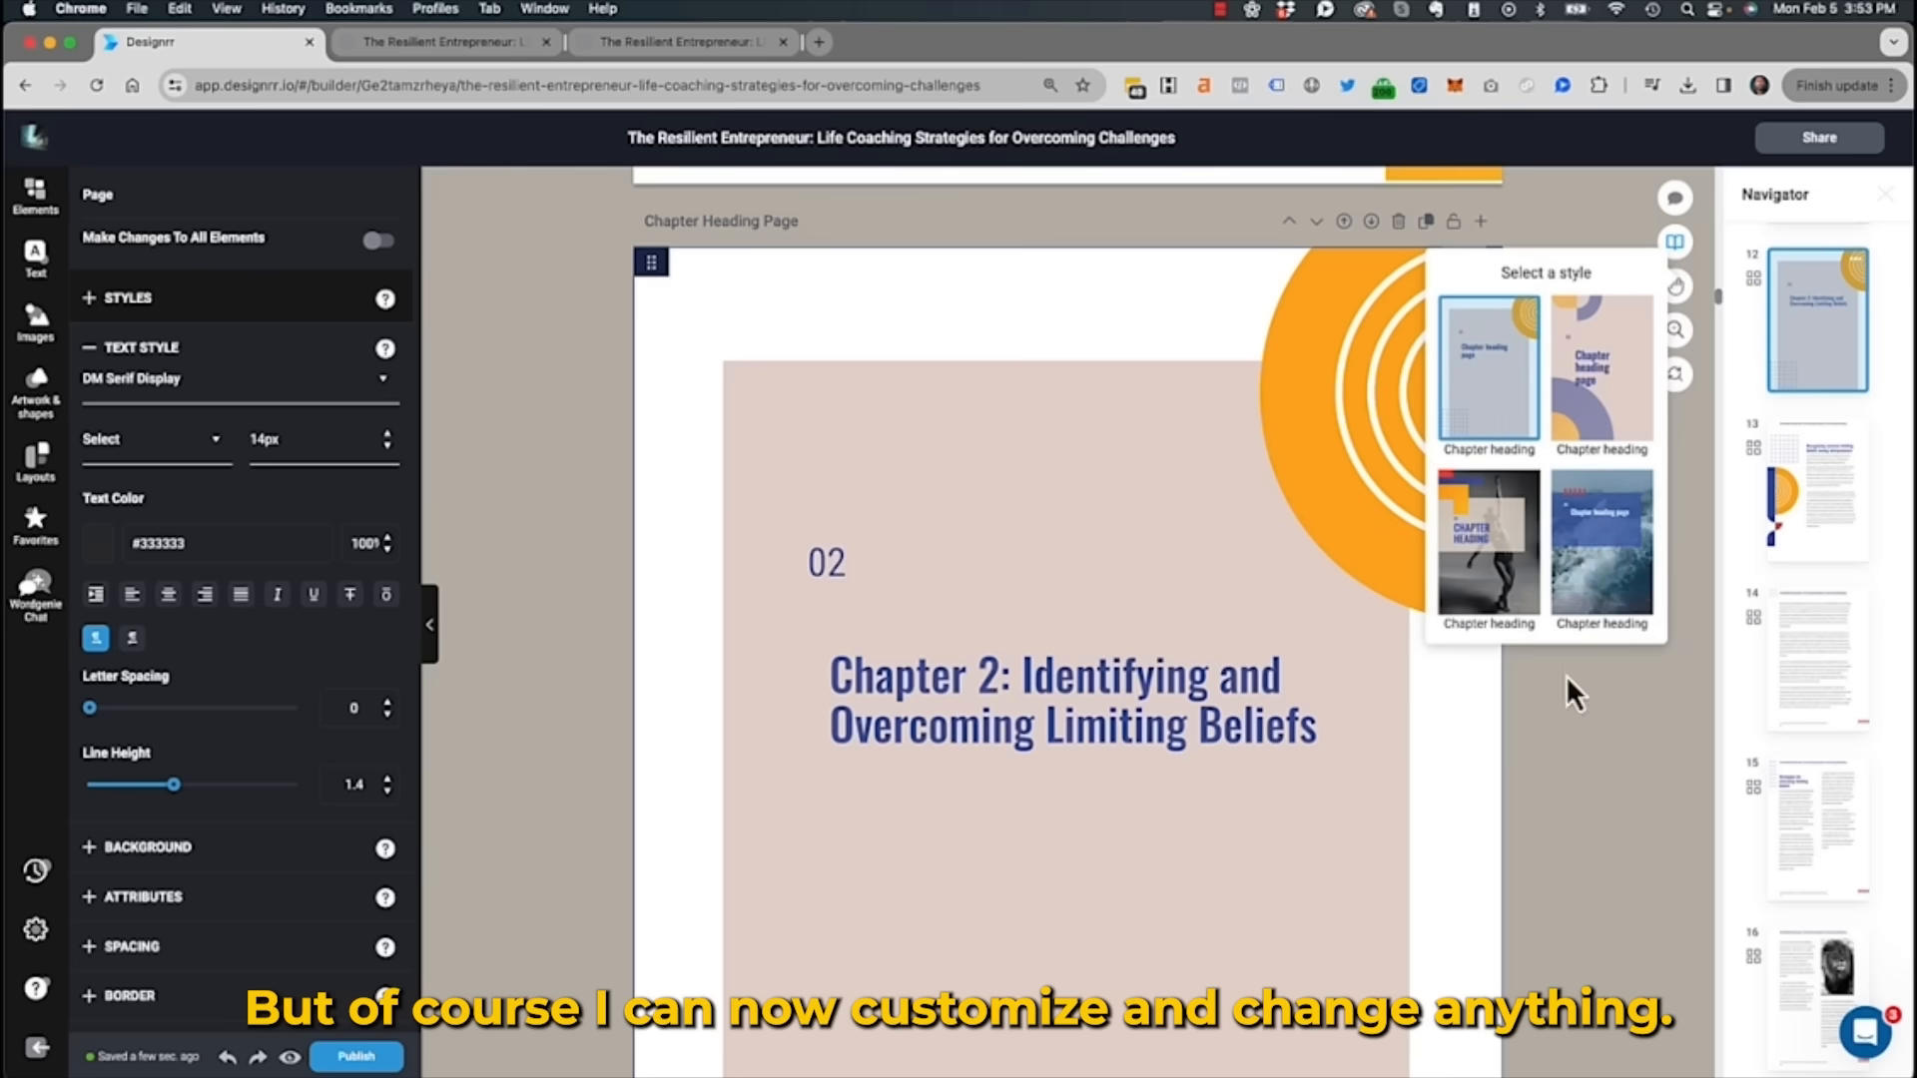
{"action": "left_click", "coordinate": [1599, 544]}
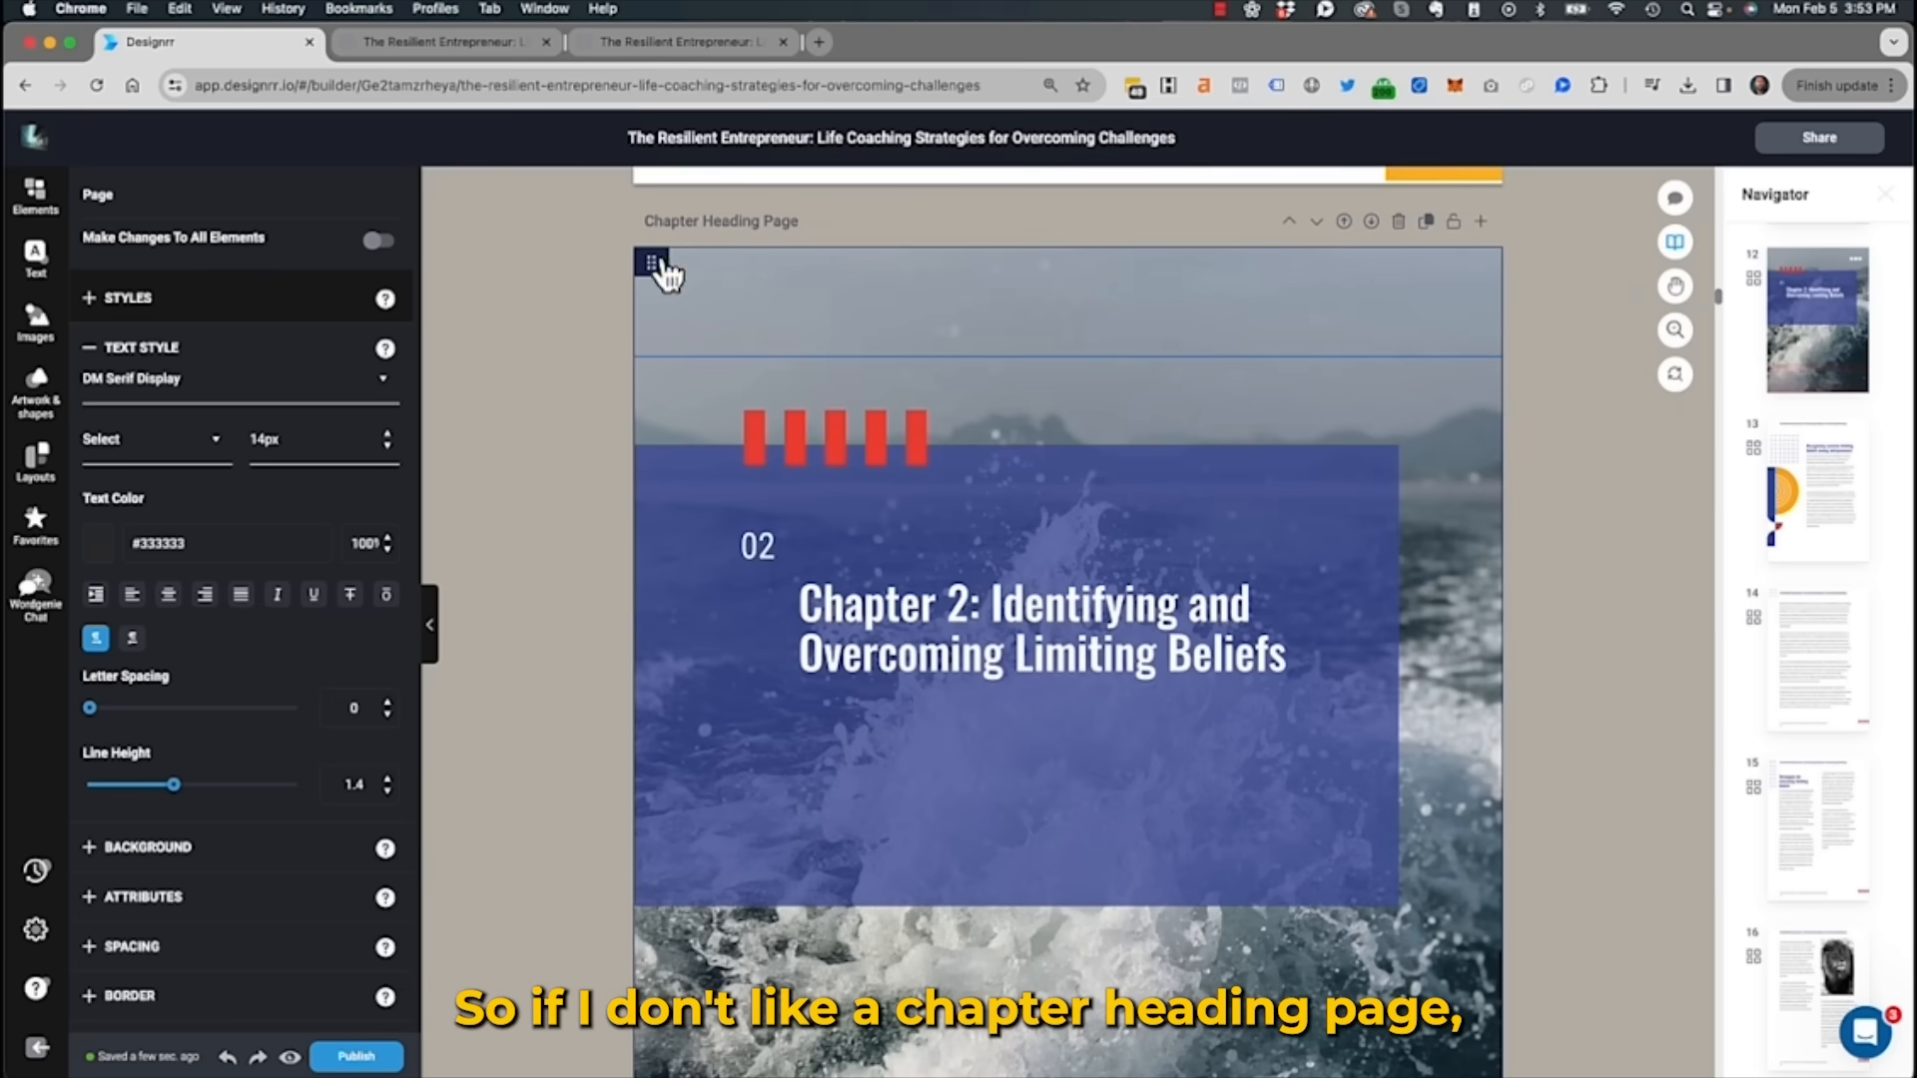
{"action": "left_click", "coordinate": [36, 324]}
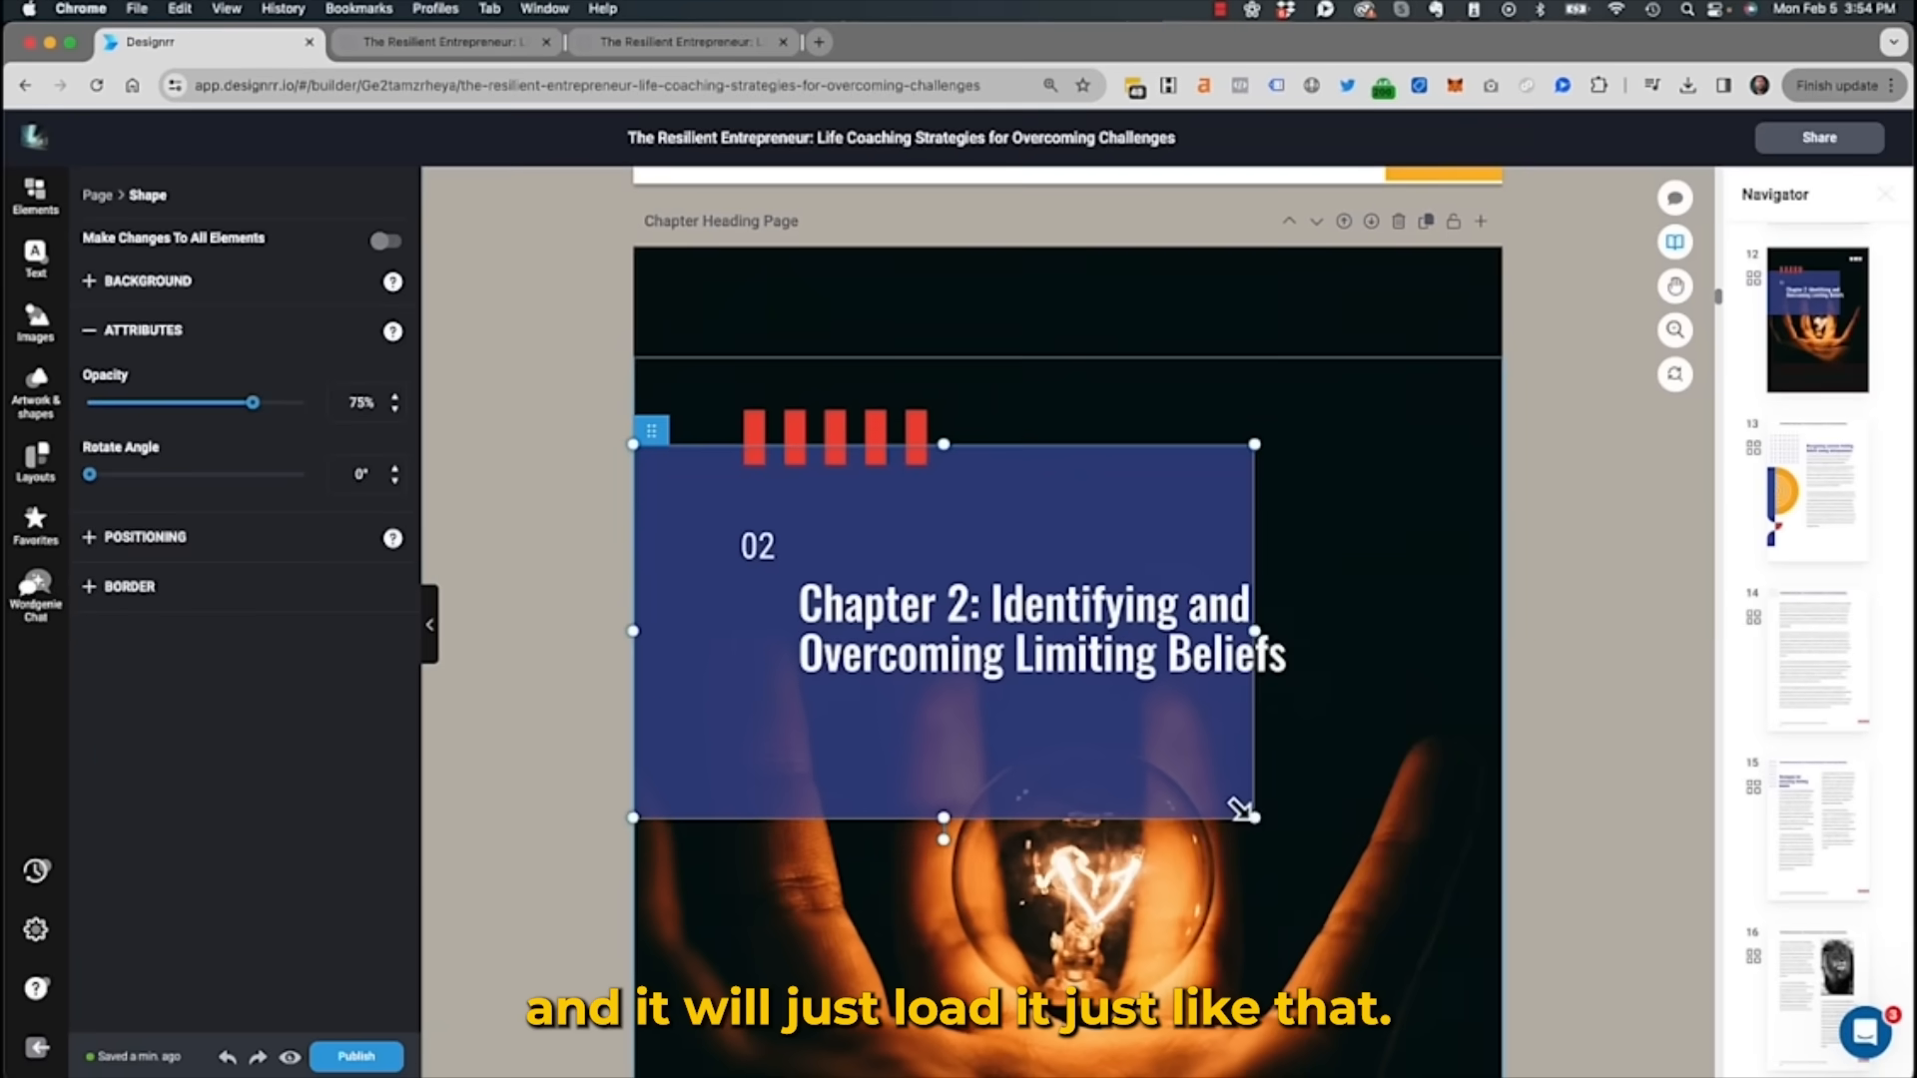
{"action": "left_click", "coordinate": [1817, 617]}
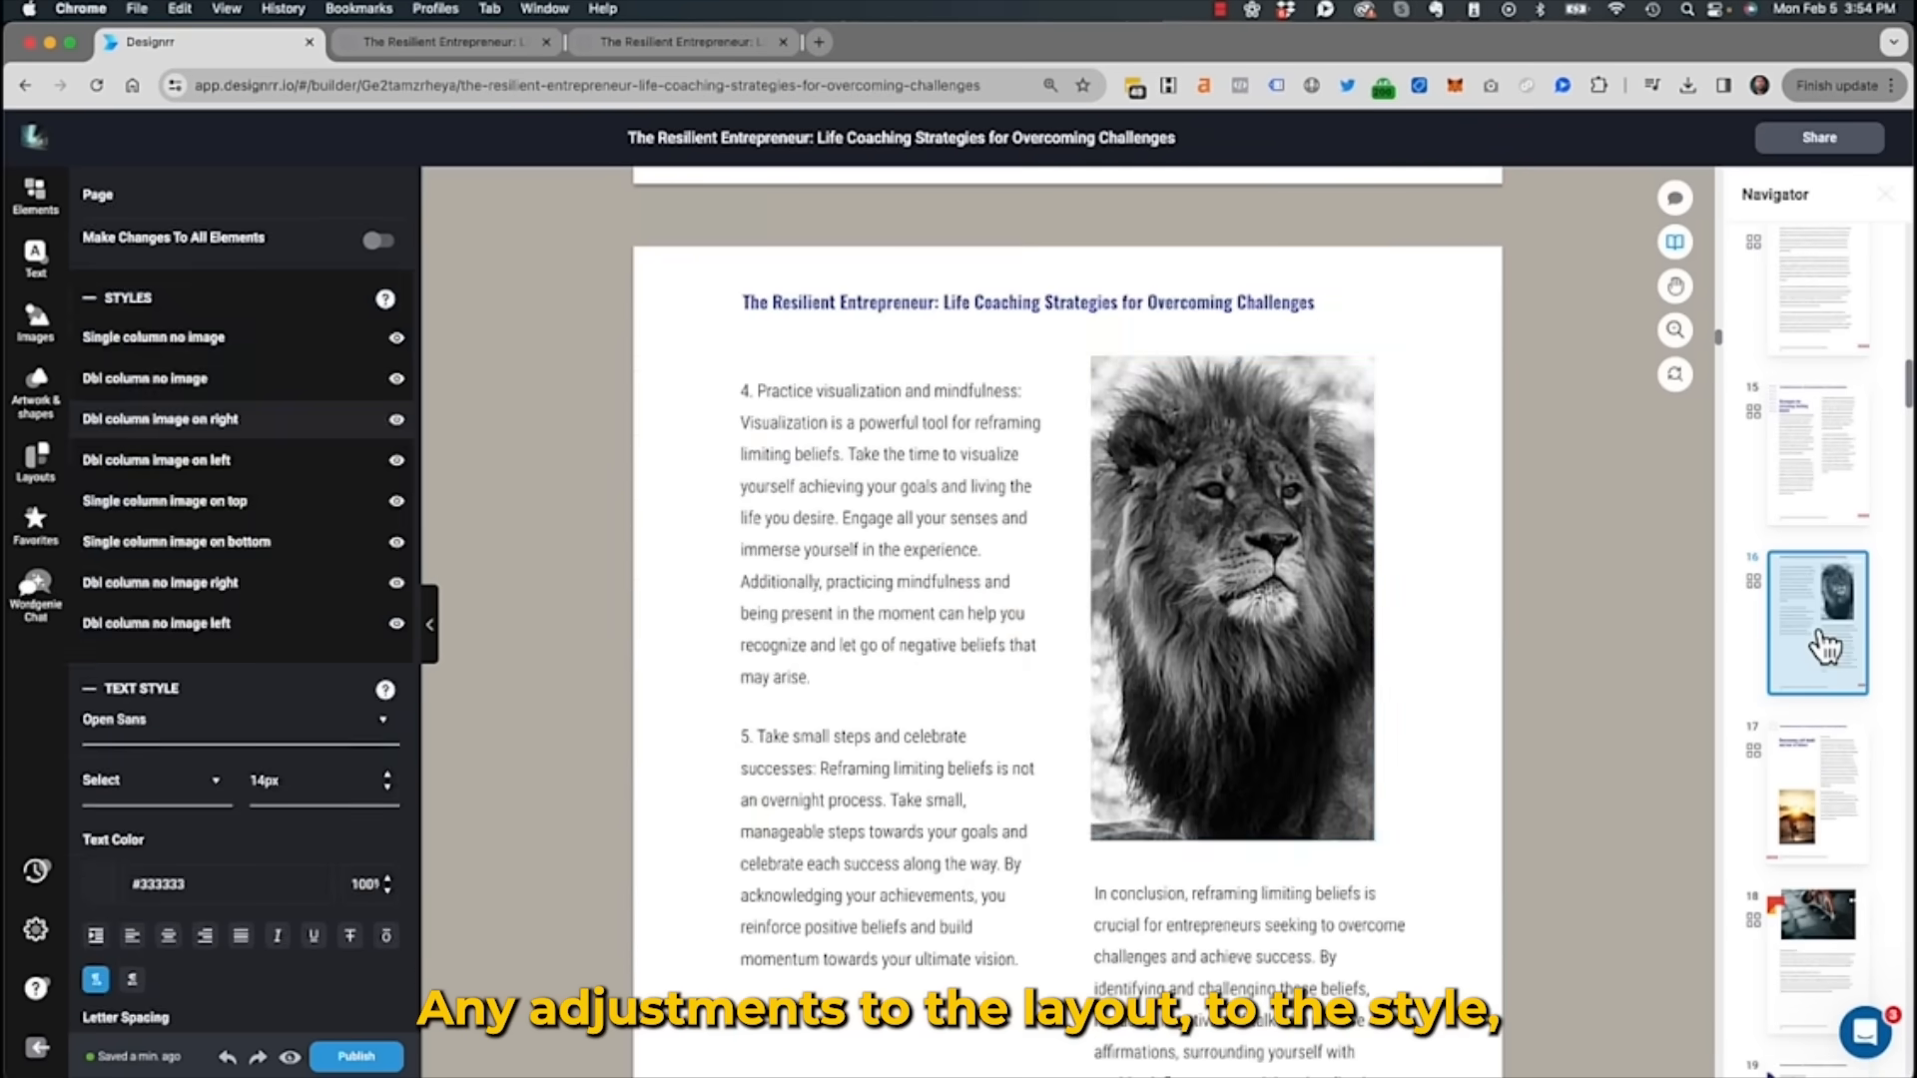
Replace the barbell photo with the Passion Led Us Here image and browse images for Chapter 3
{"action": "left_click", "coordinate": [34, 319]}
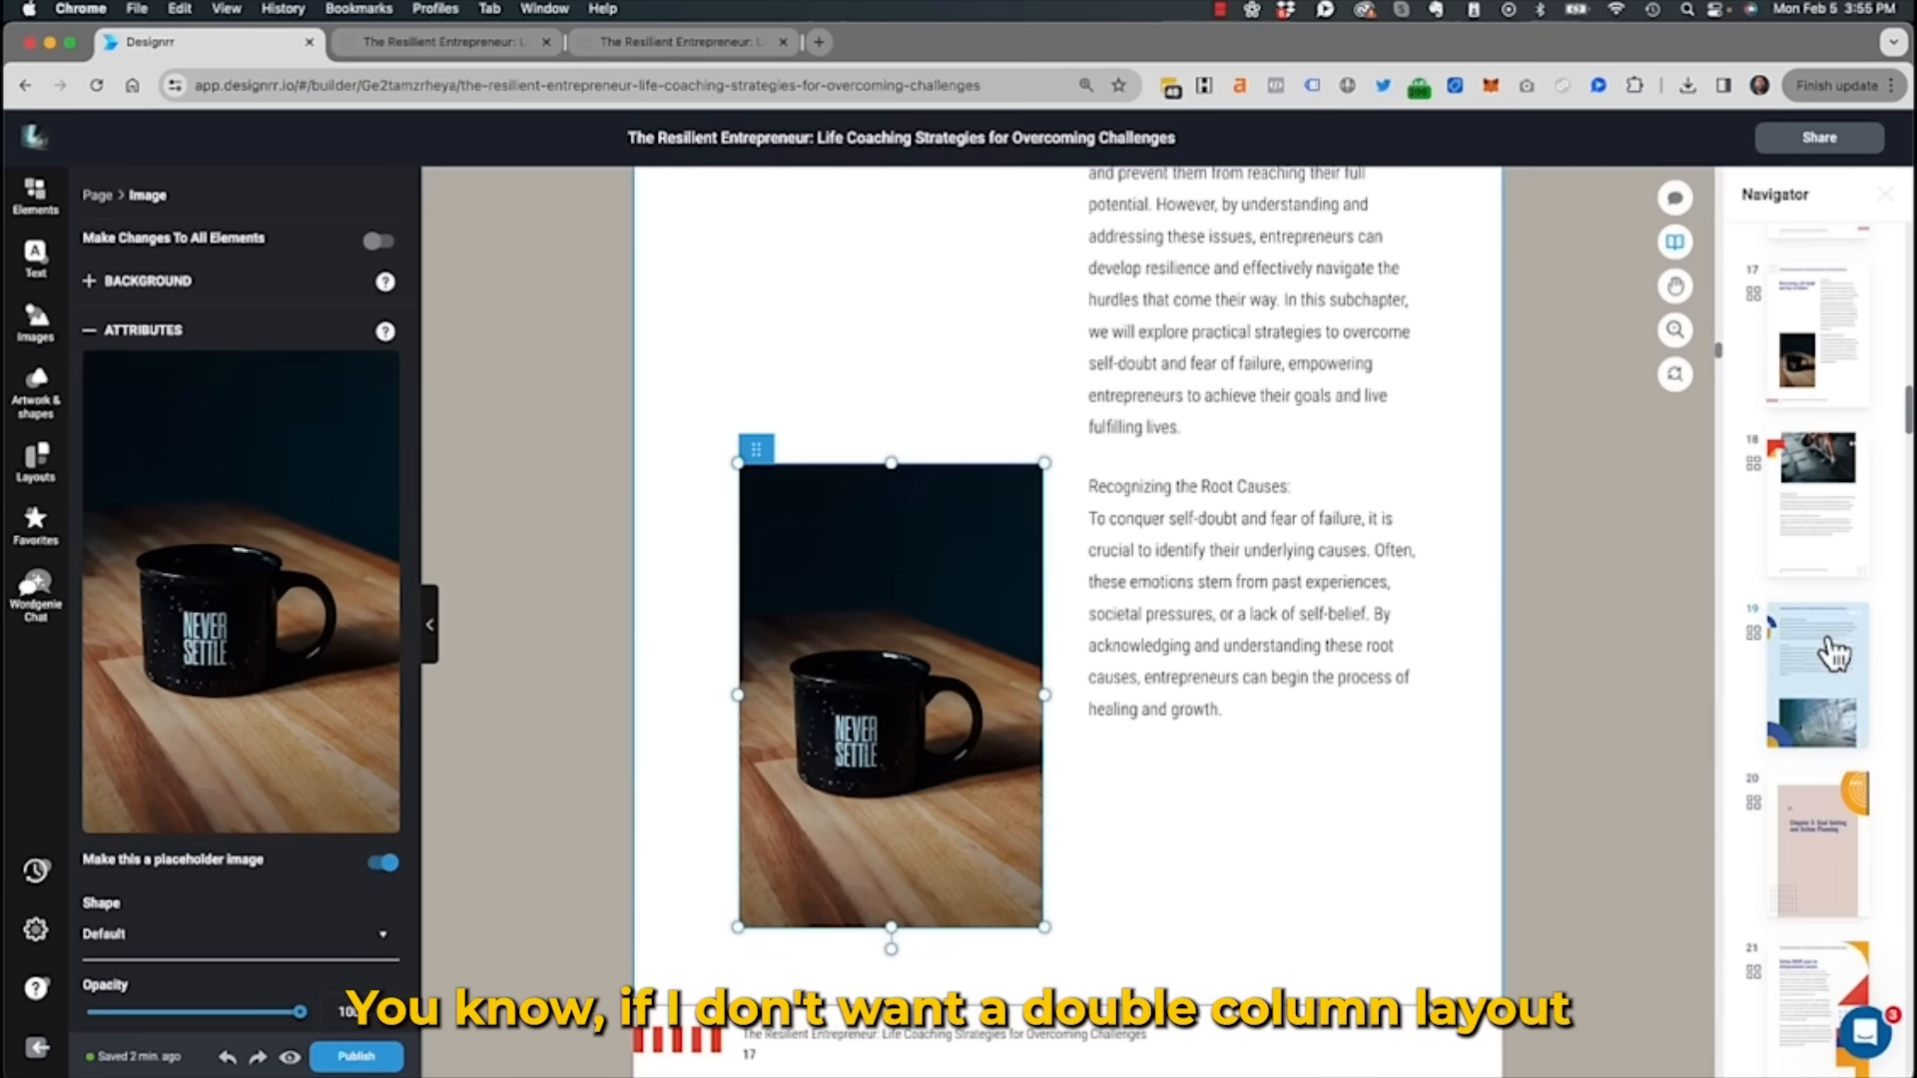
{"action": "left_click", "coordinate": [34, 322]}
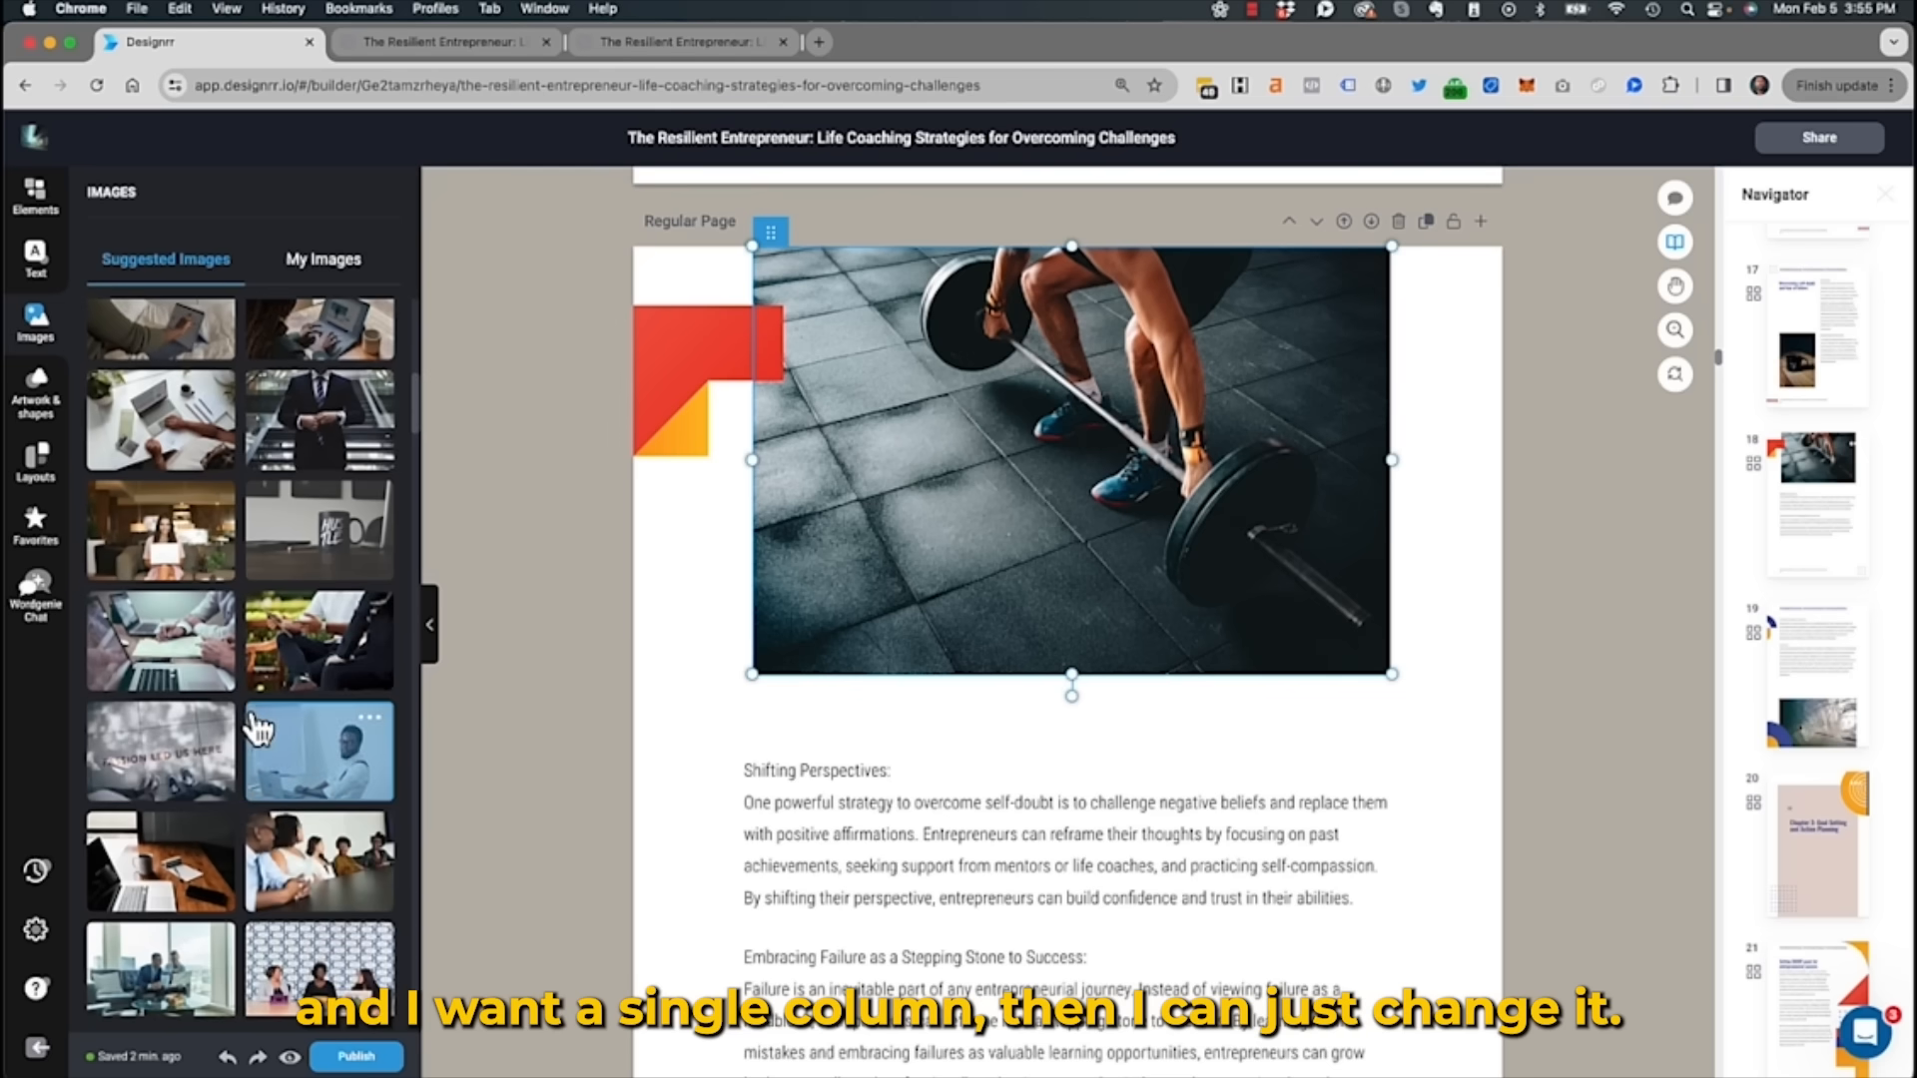
{"action": "left_click", "coordinate": [160, 753]}
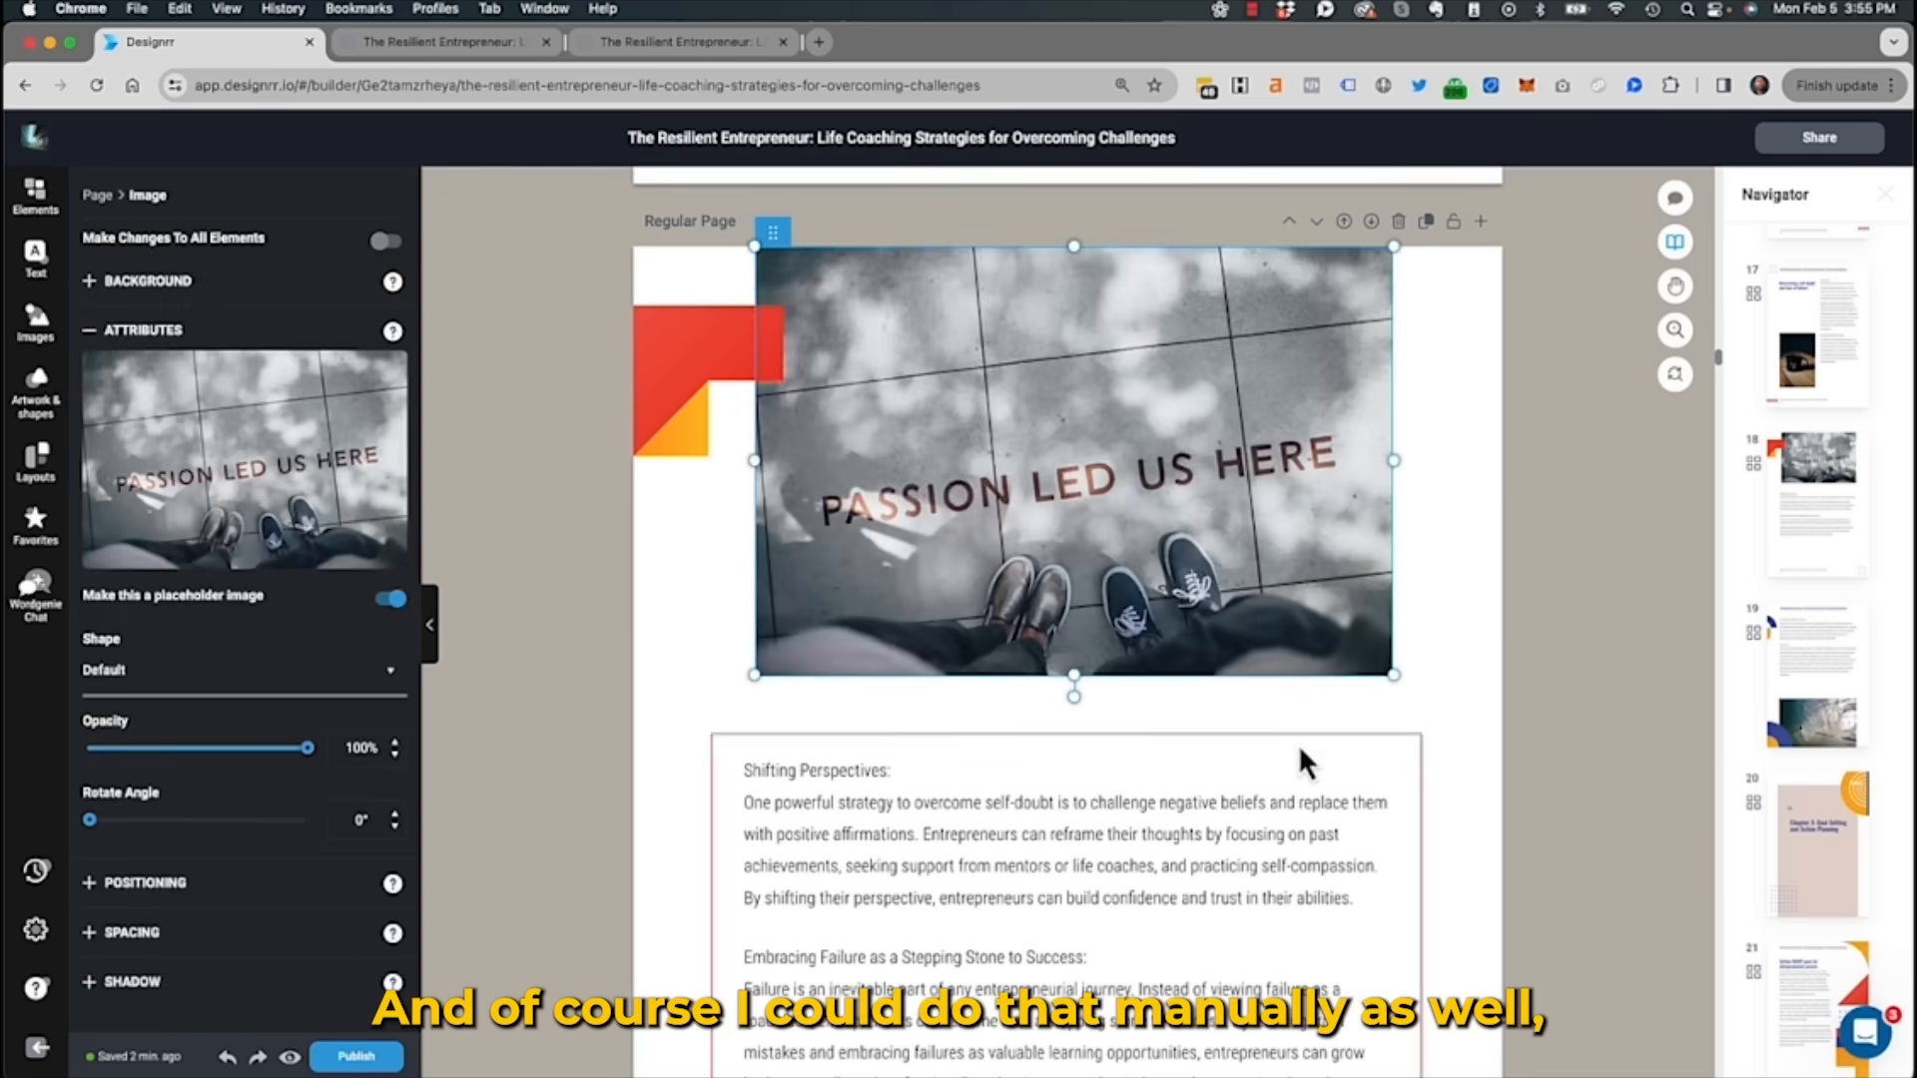
{"action": "left_click", "coordinate": [1815, 843]}
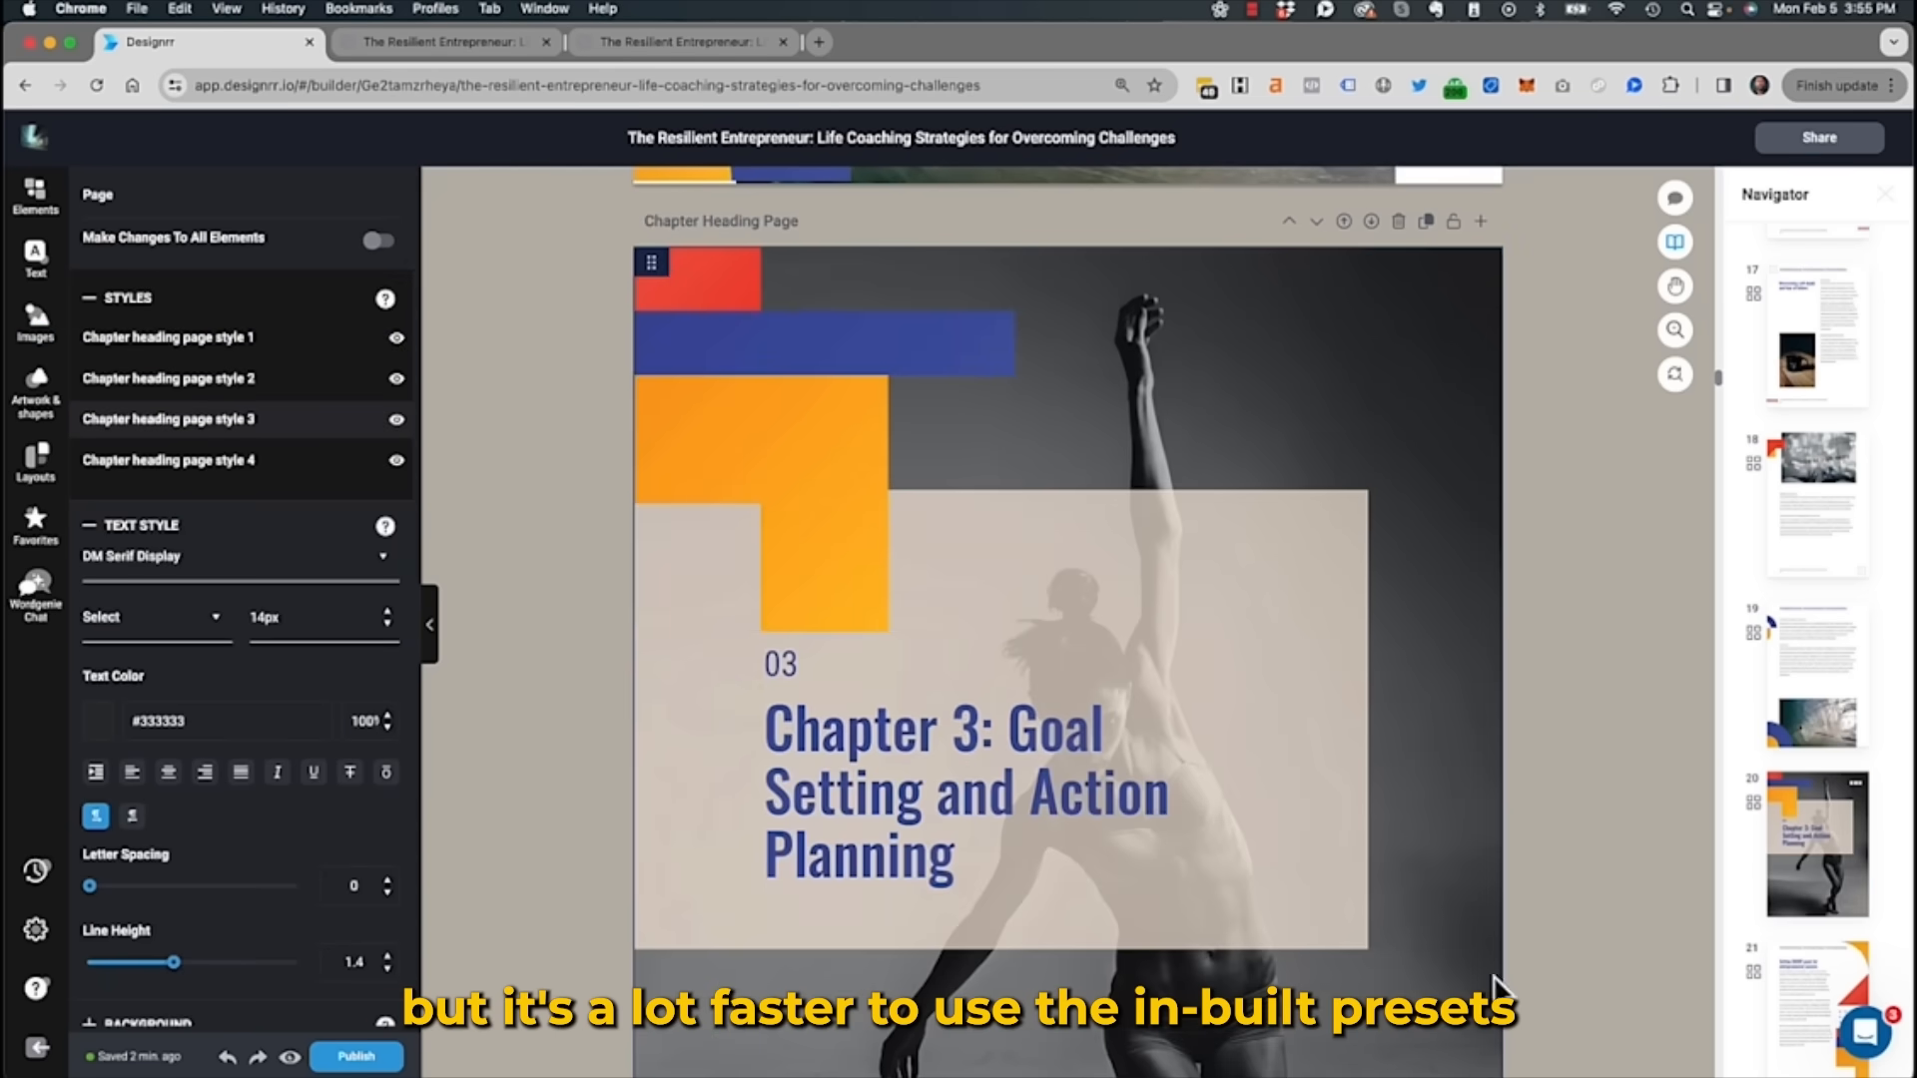
{"action": "left_click", "coordinate": [34, 315]}
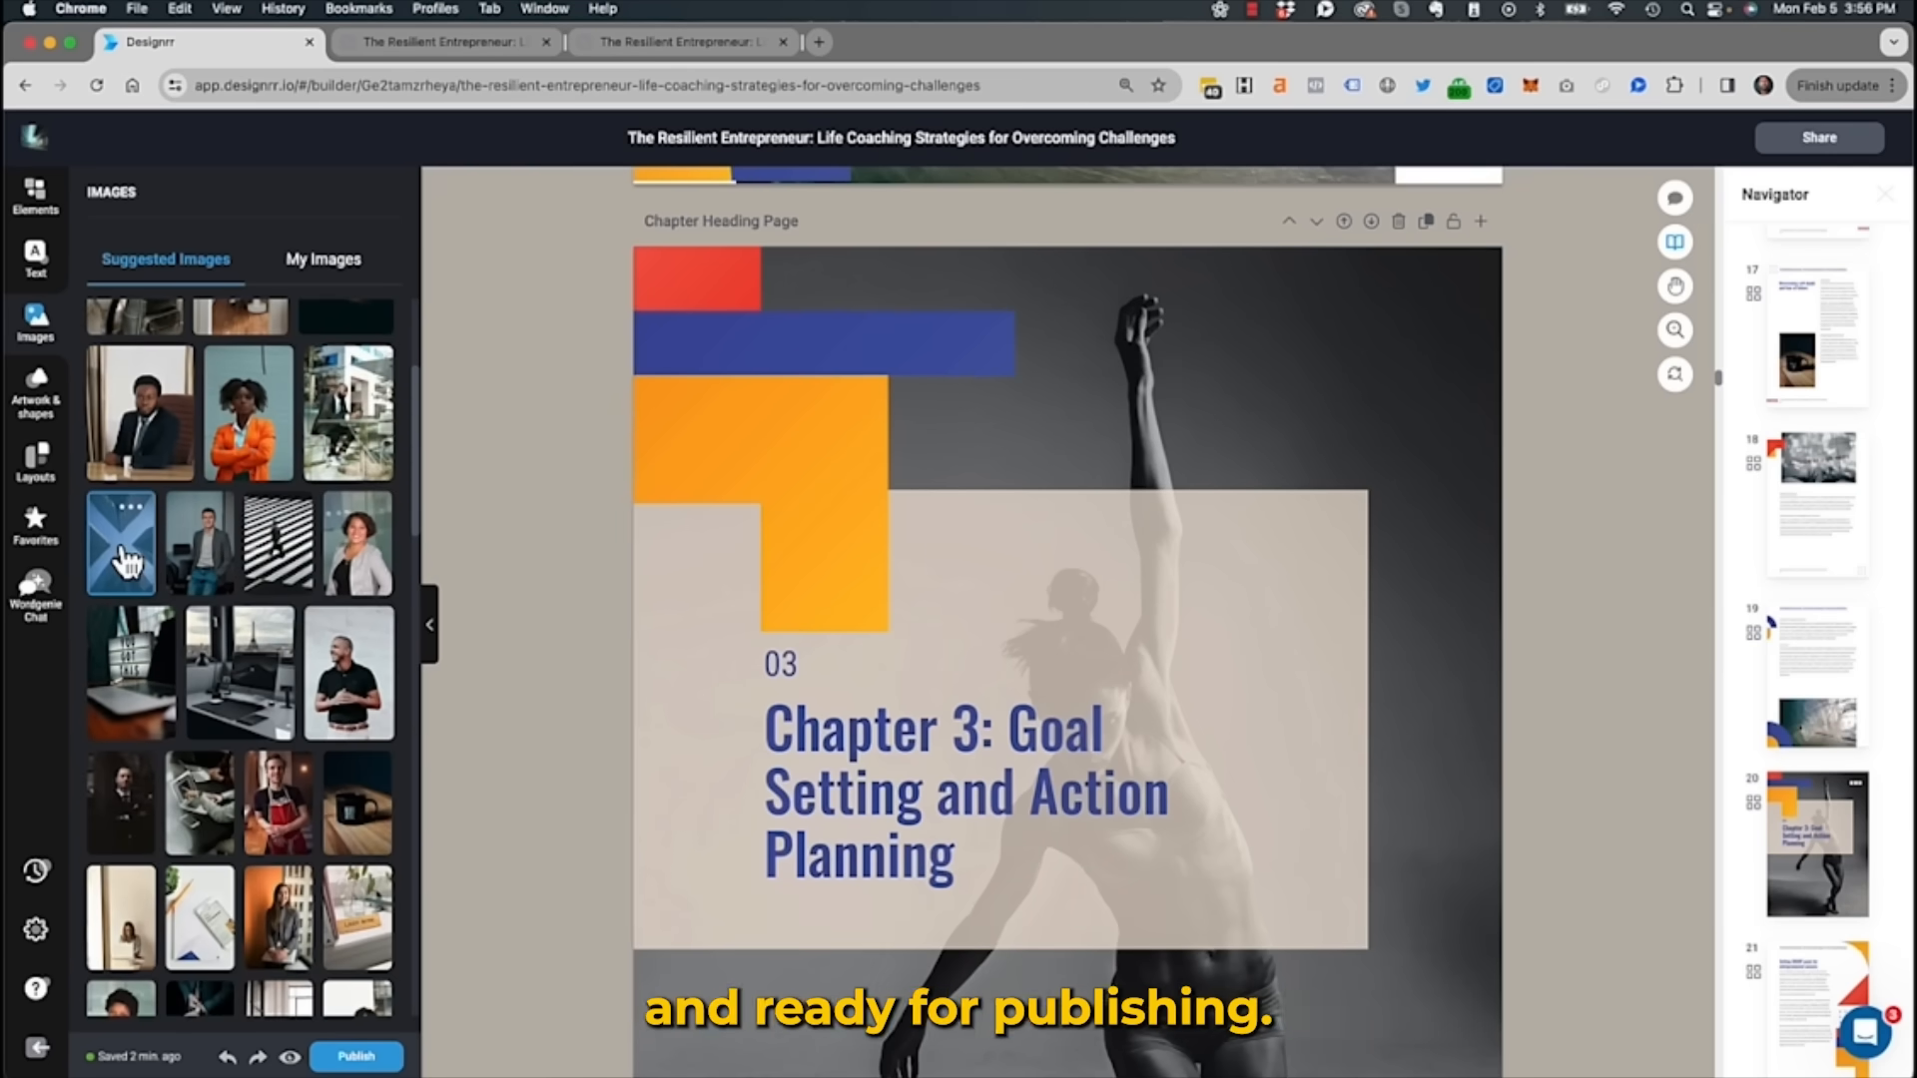
Publish the ebook and view the generated 89-page PDF
{"action": "left_click", "coordinate": [446, 42]}
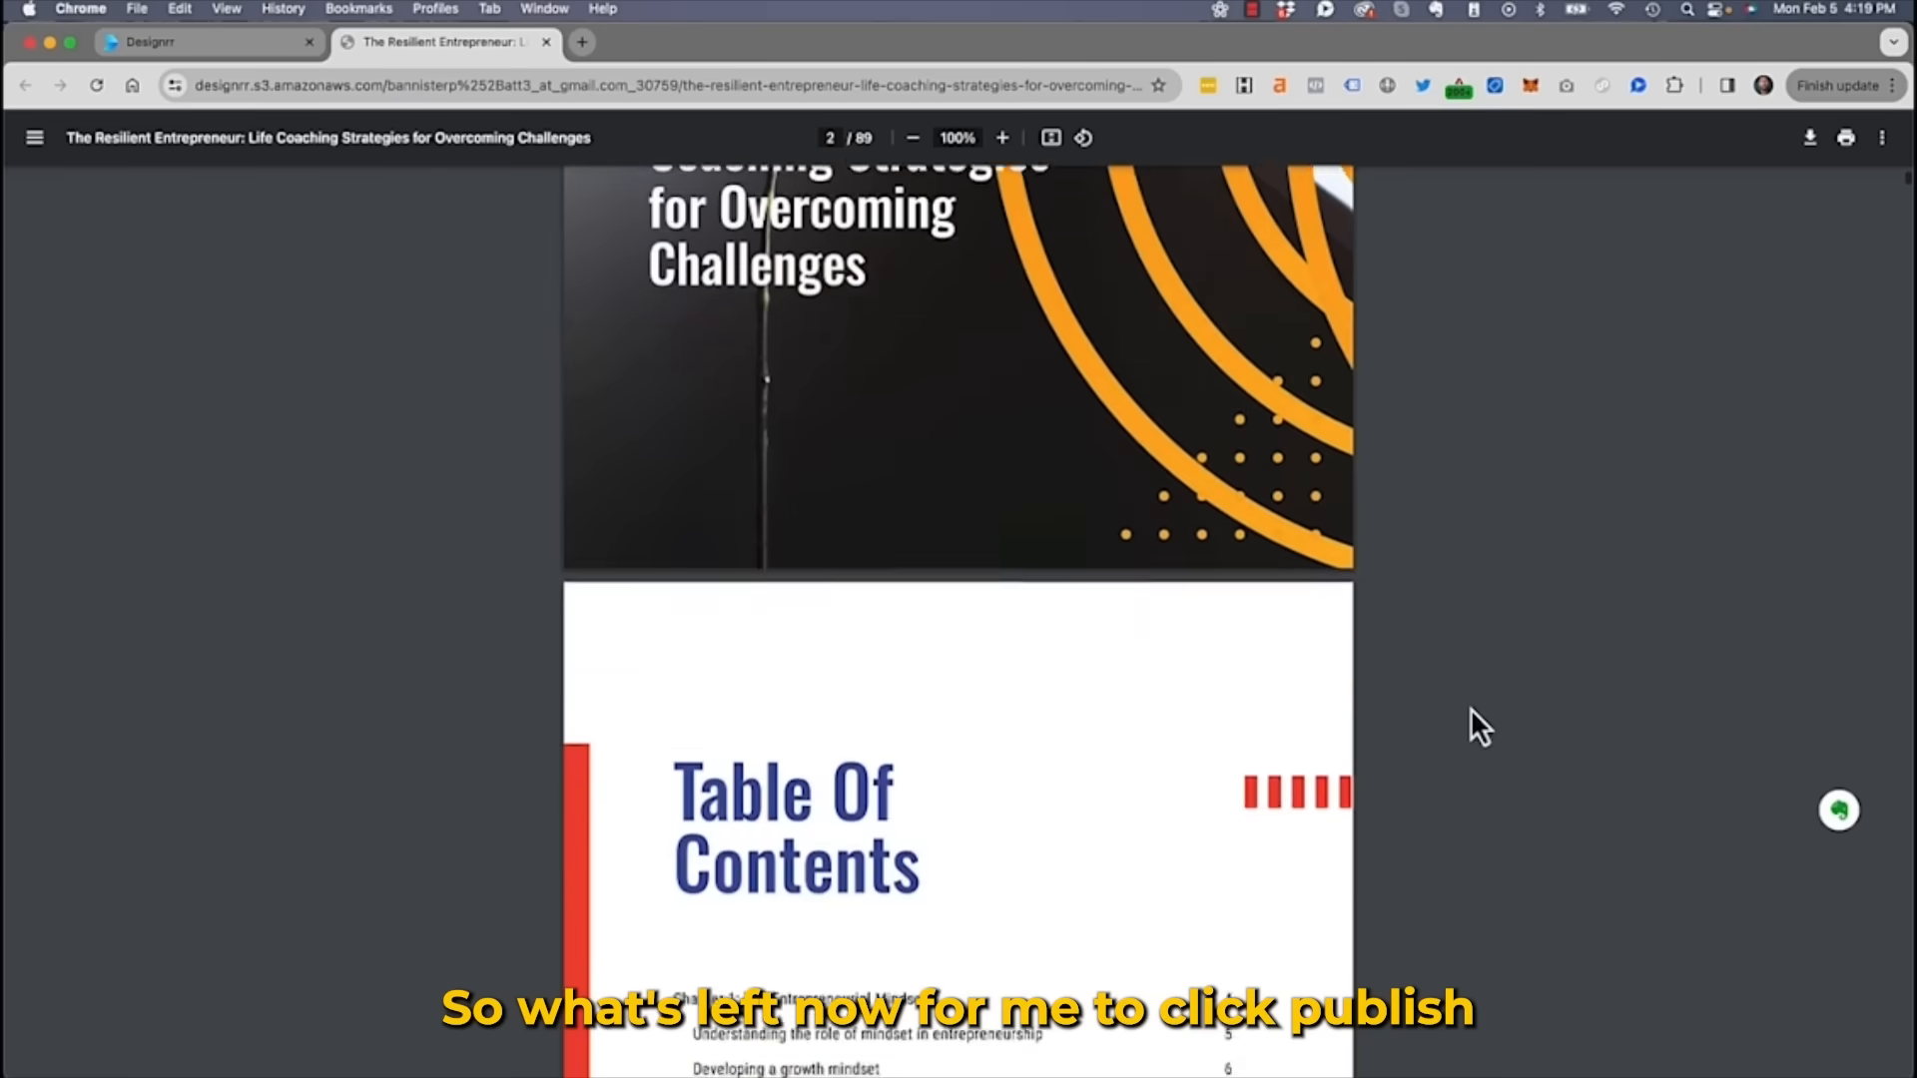
{"action": "scroll", "scroll_direction": "down", "scroll_amount": 3}
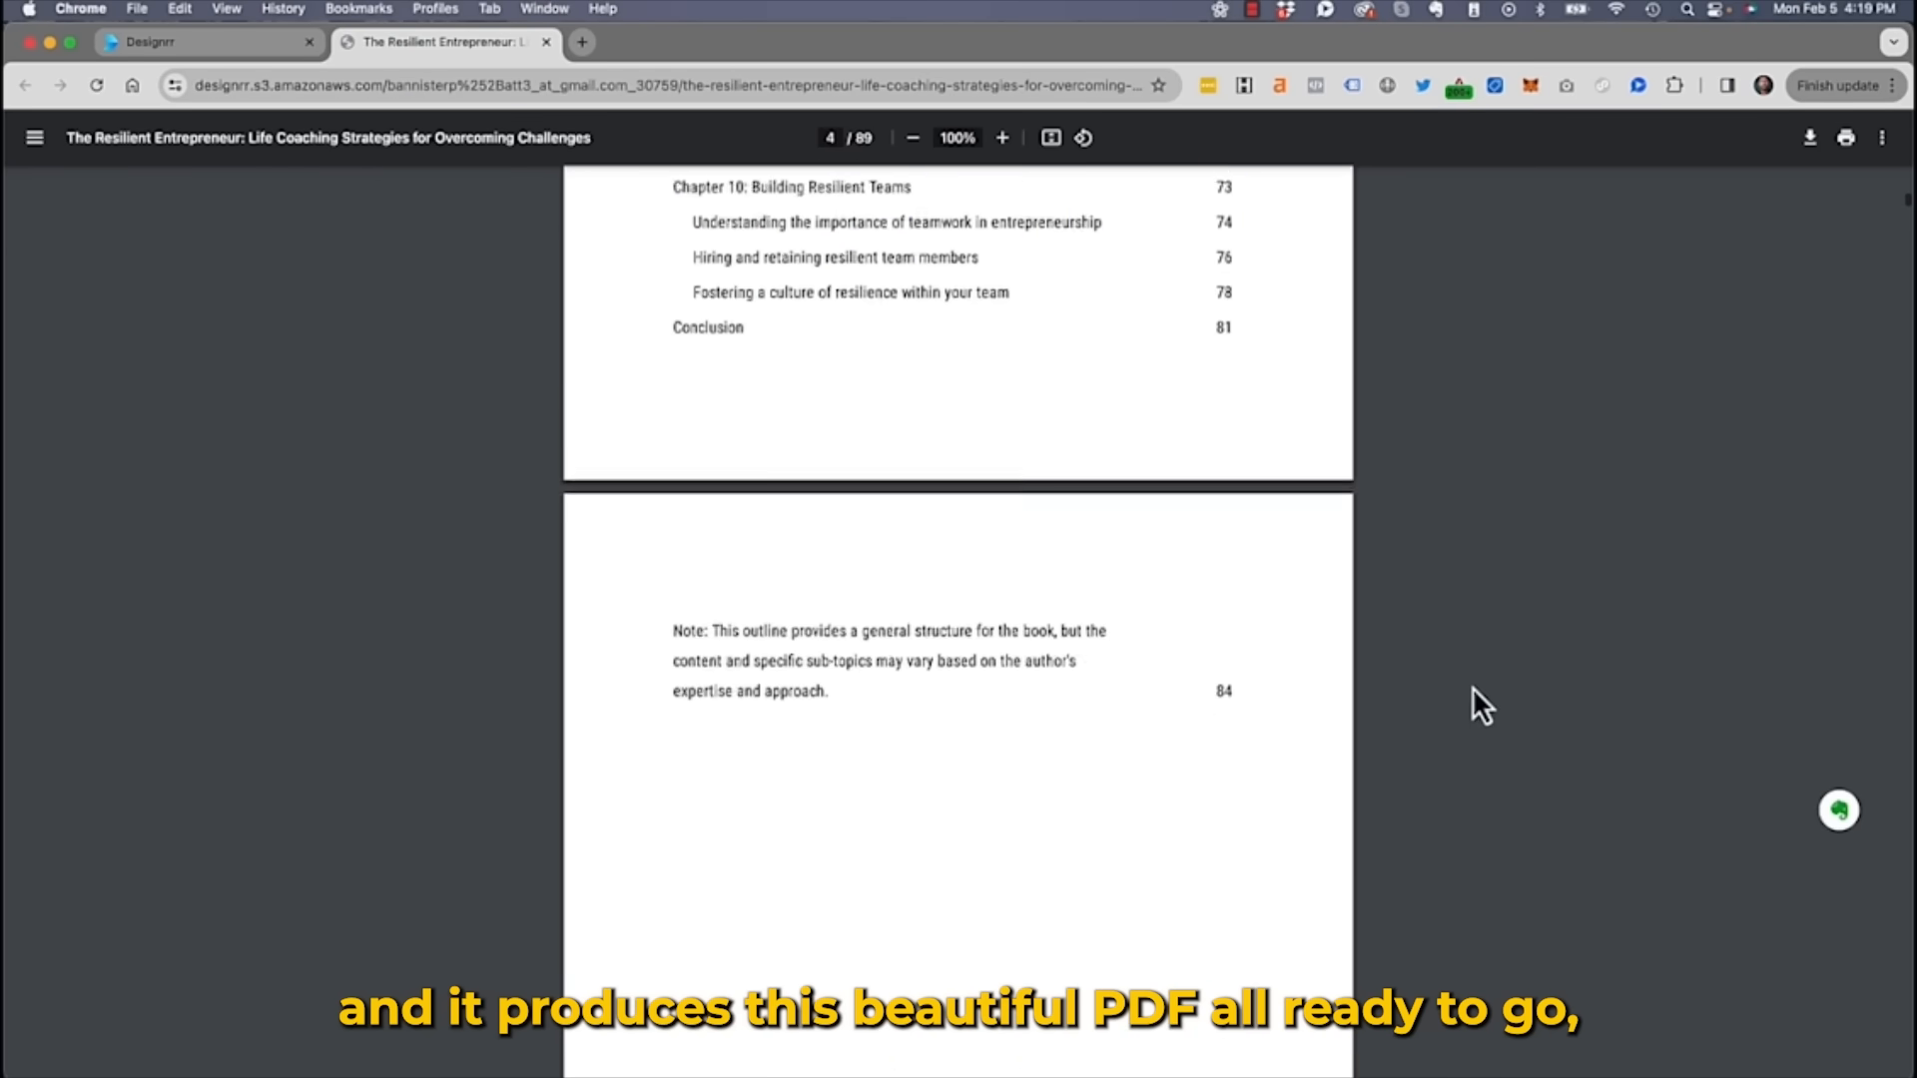
{"action": "scroll", "scroll_direction": "down", "scroll_amount": 3}
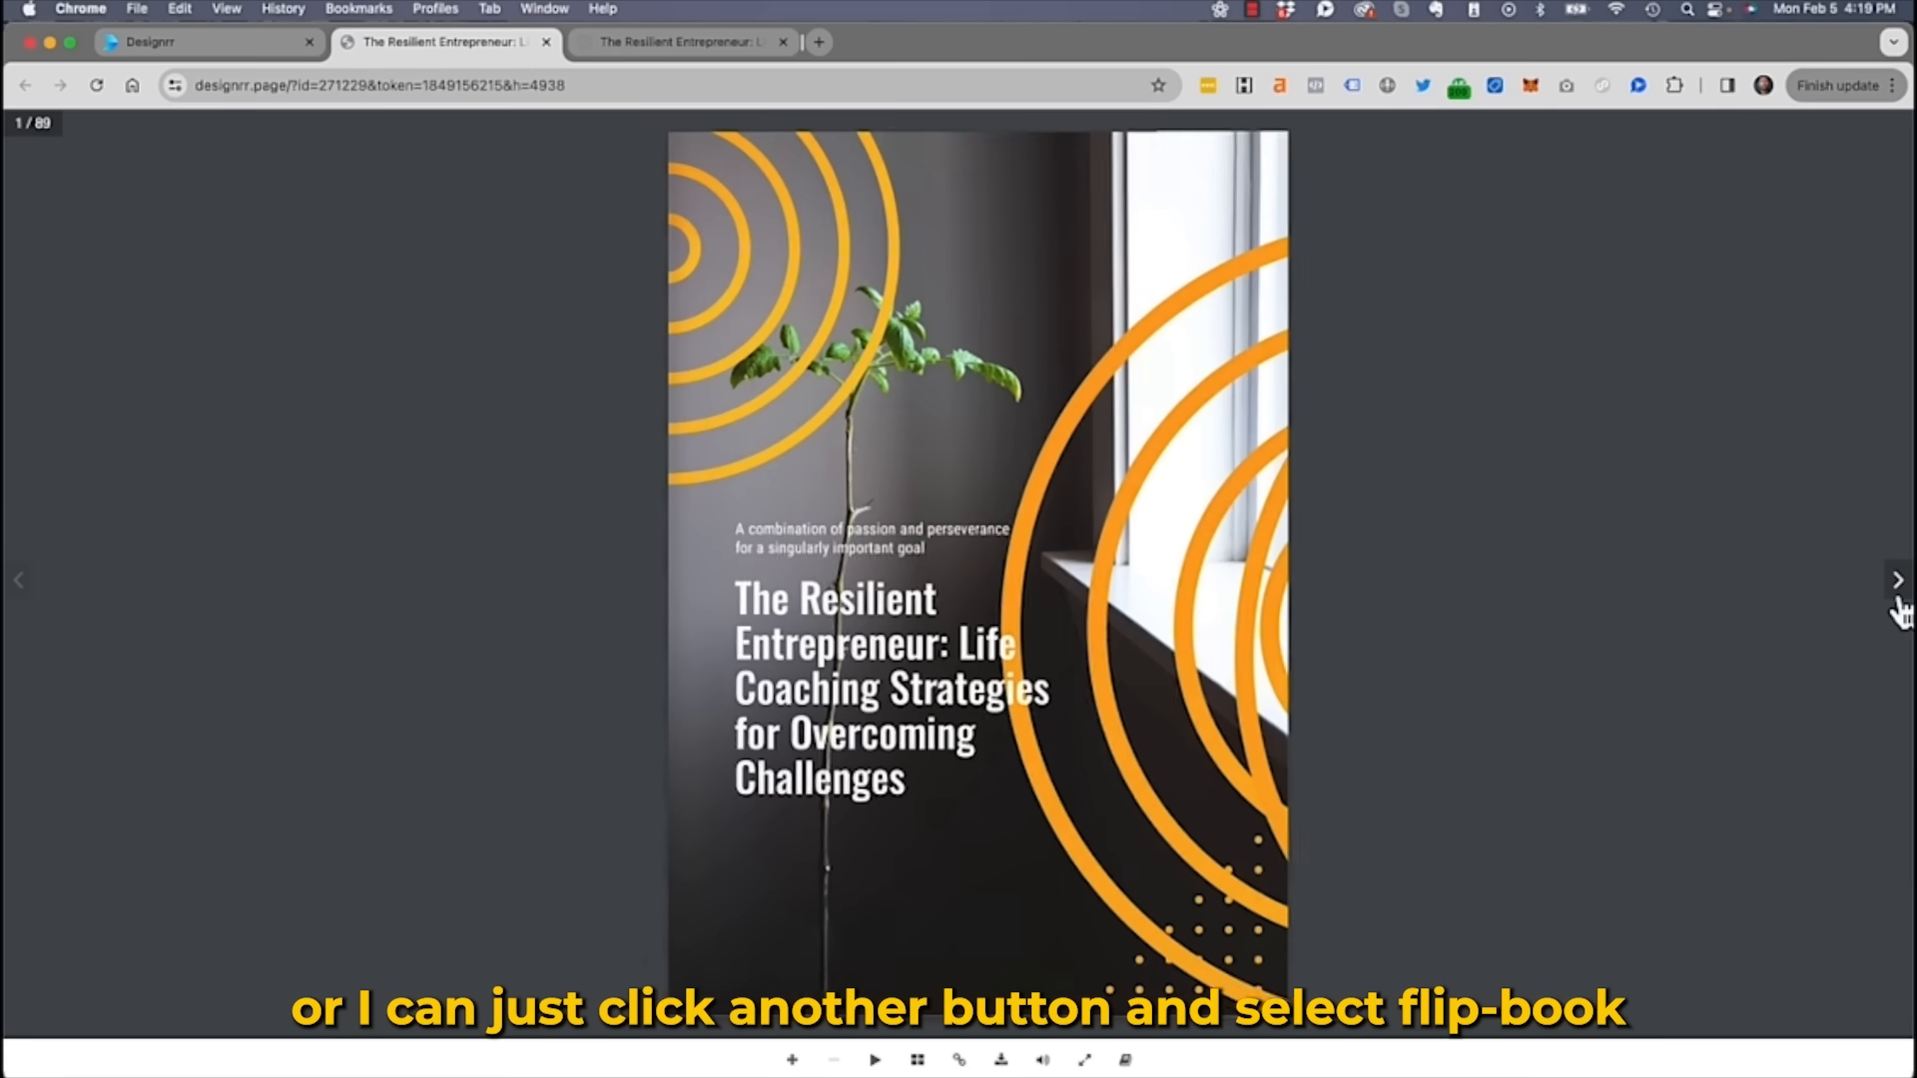
Flip the online flipbook forward to the lion and sunset photo spread
{"action": "left_click", "coordinate": [1897, 579]}
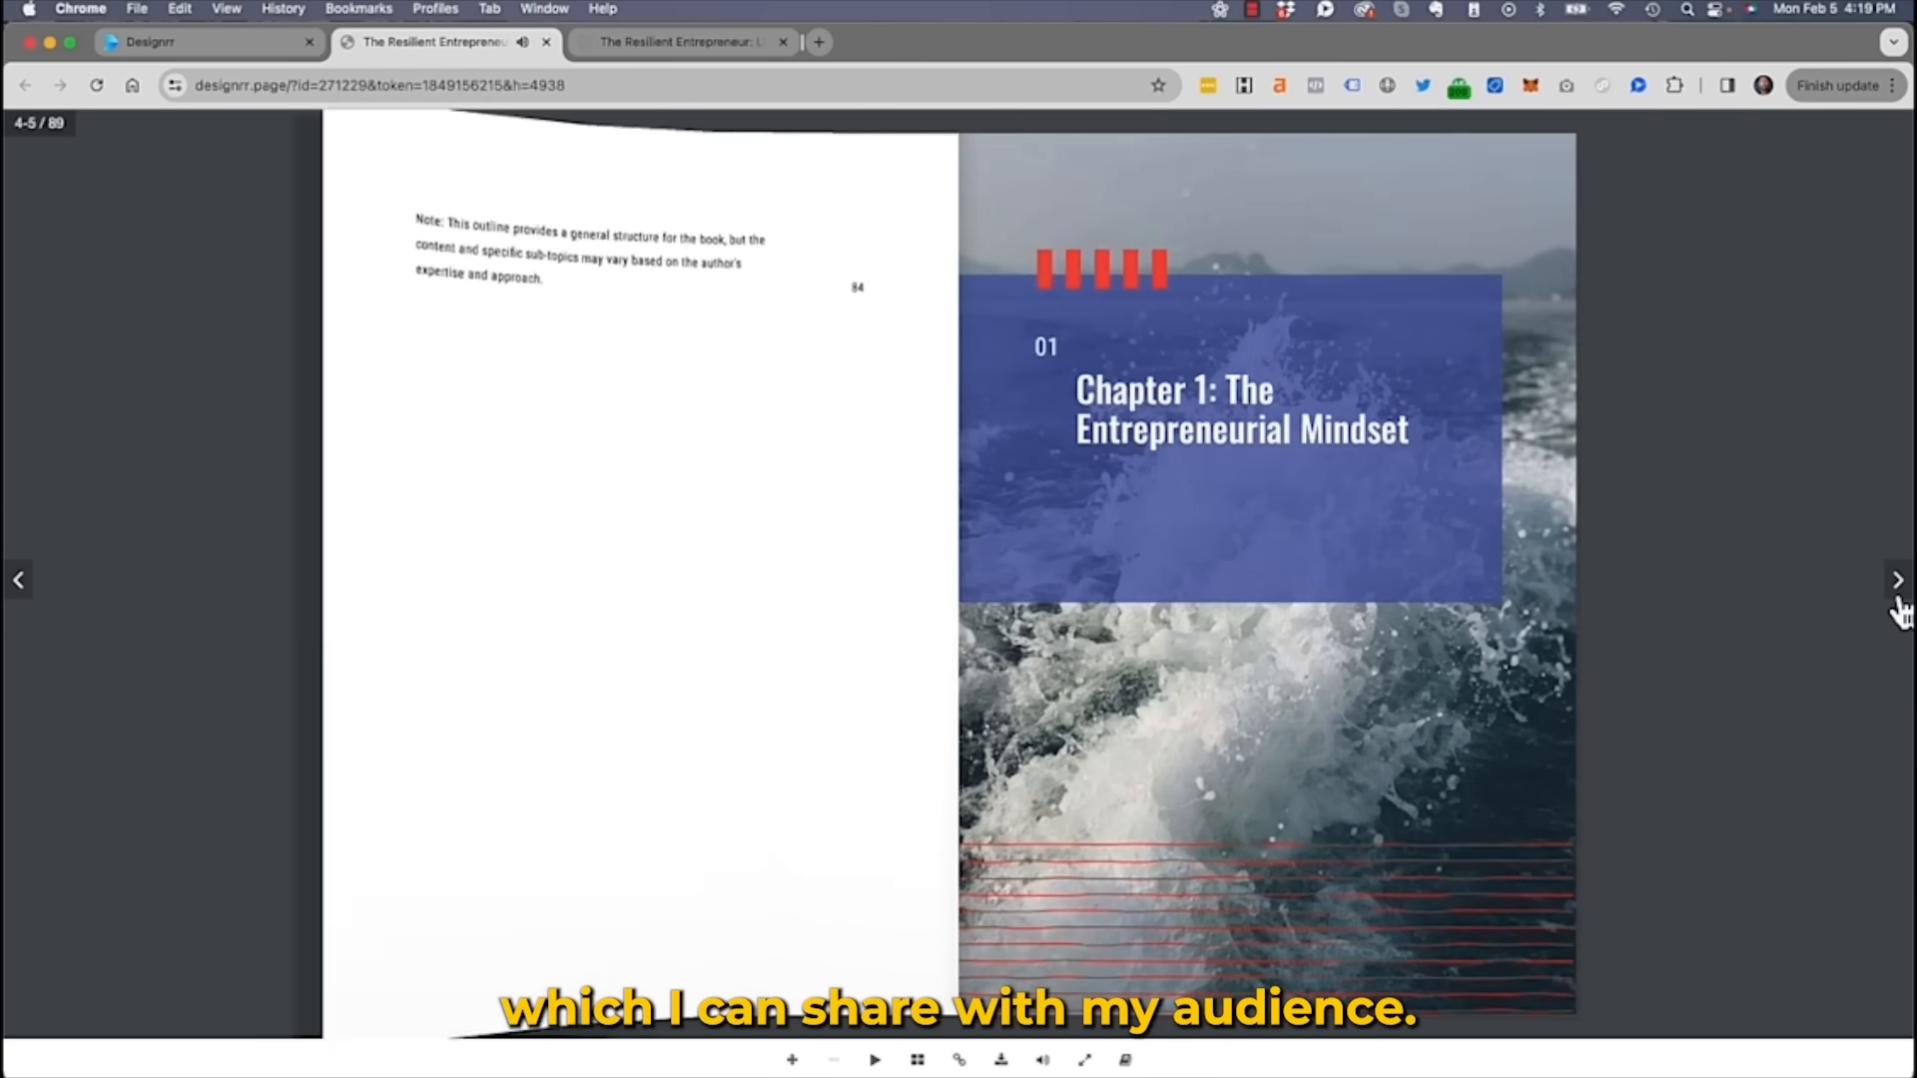
{"action": "left_click", "coordinate": [1897, 579]}
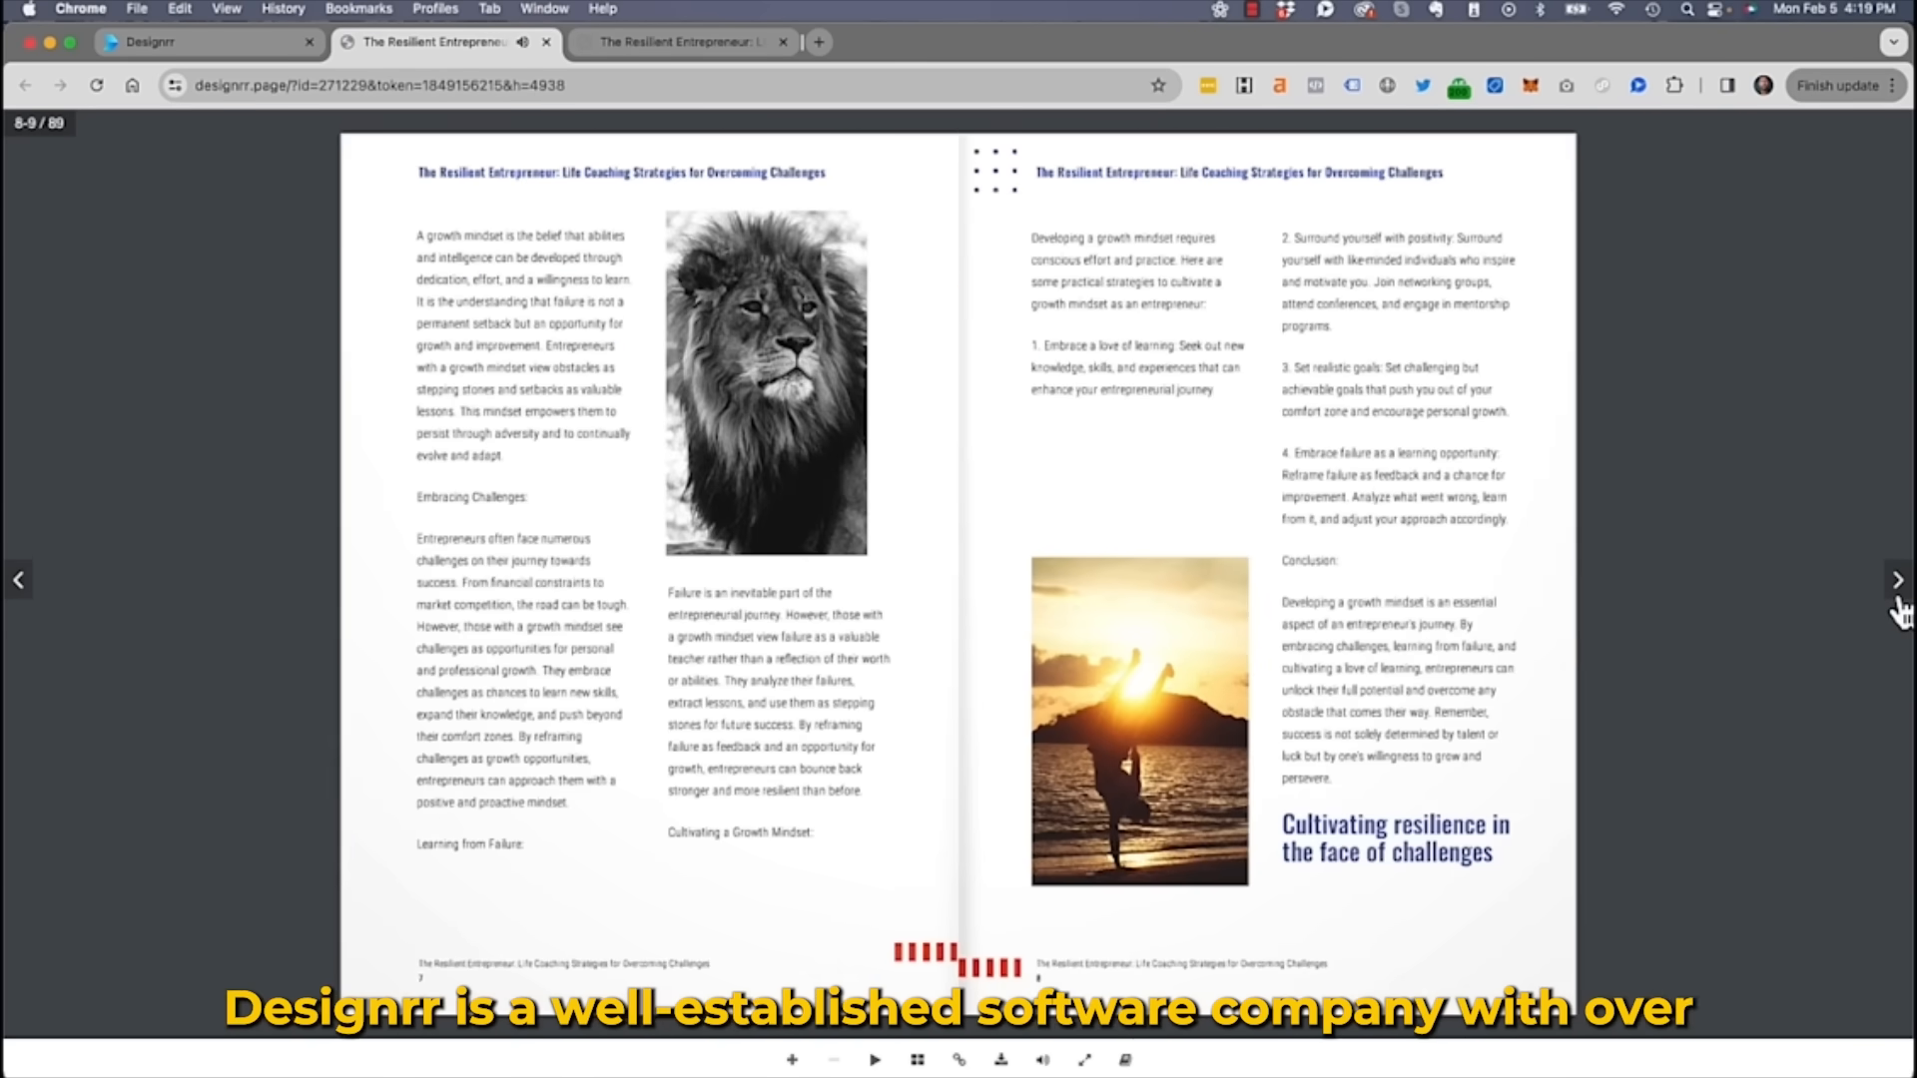